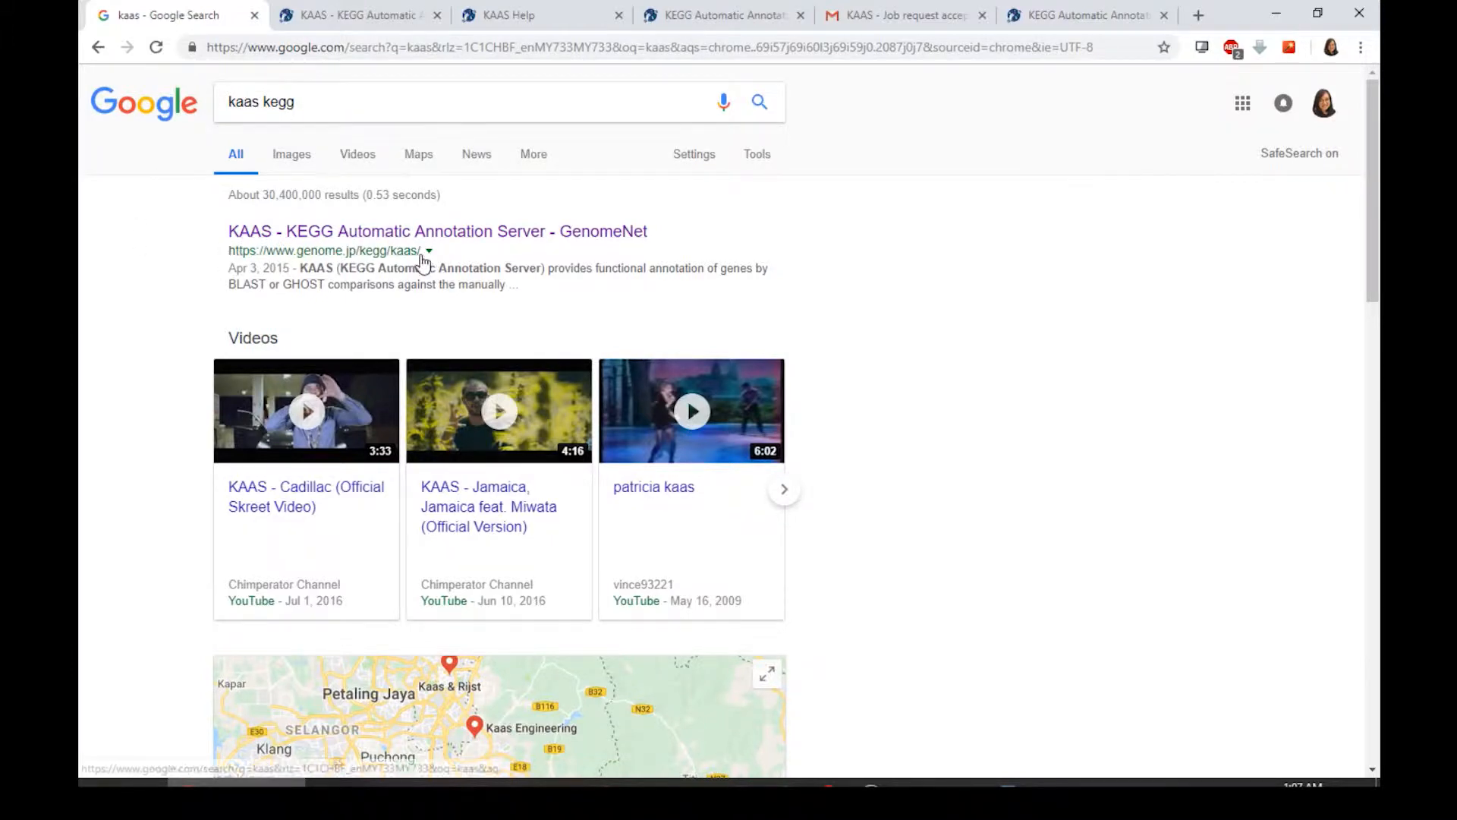
mouse_move(216, 261)
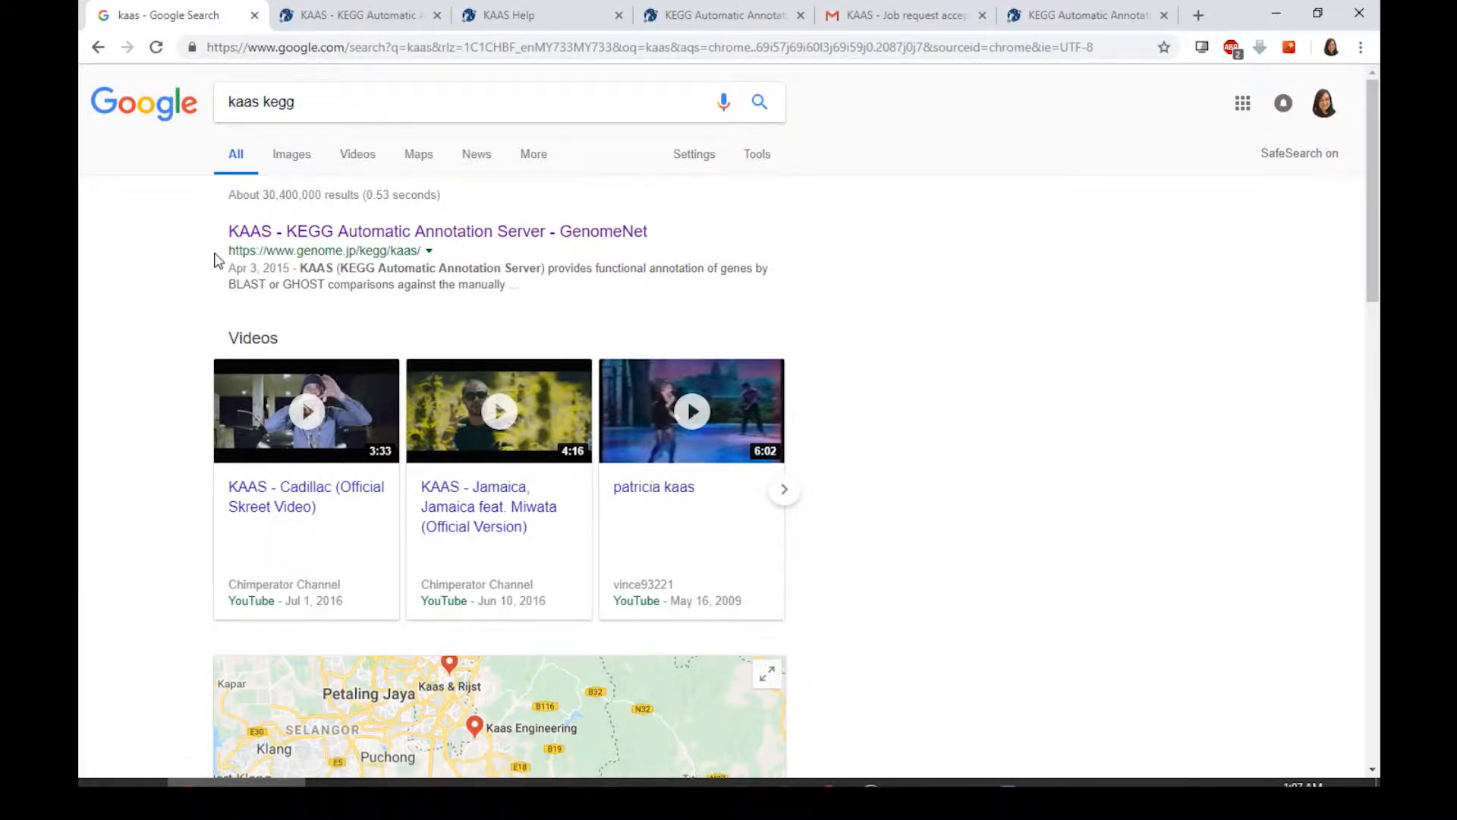
mouse_move(372, 252)
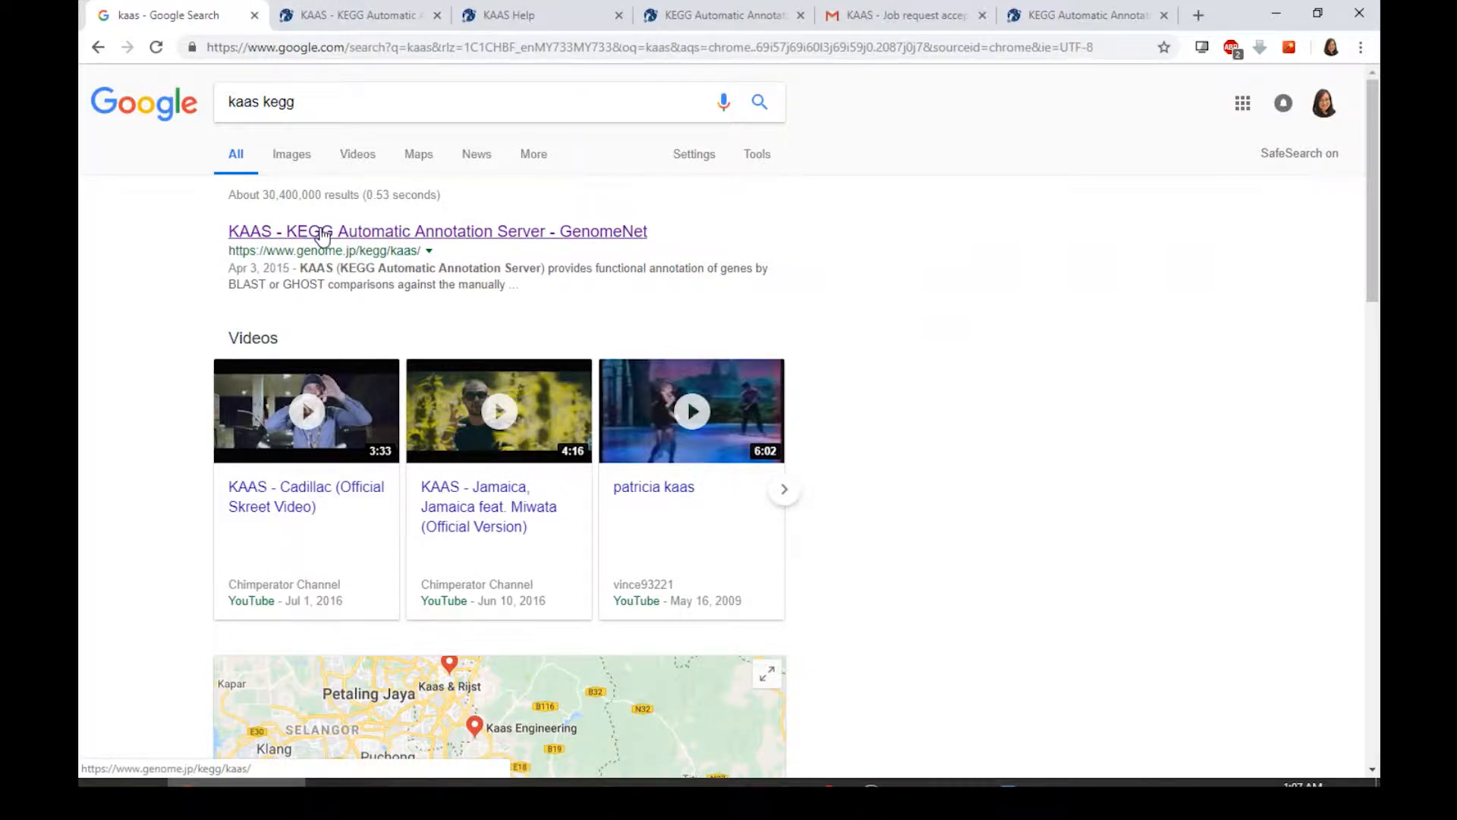
left_click(437, 230)
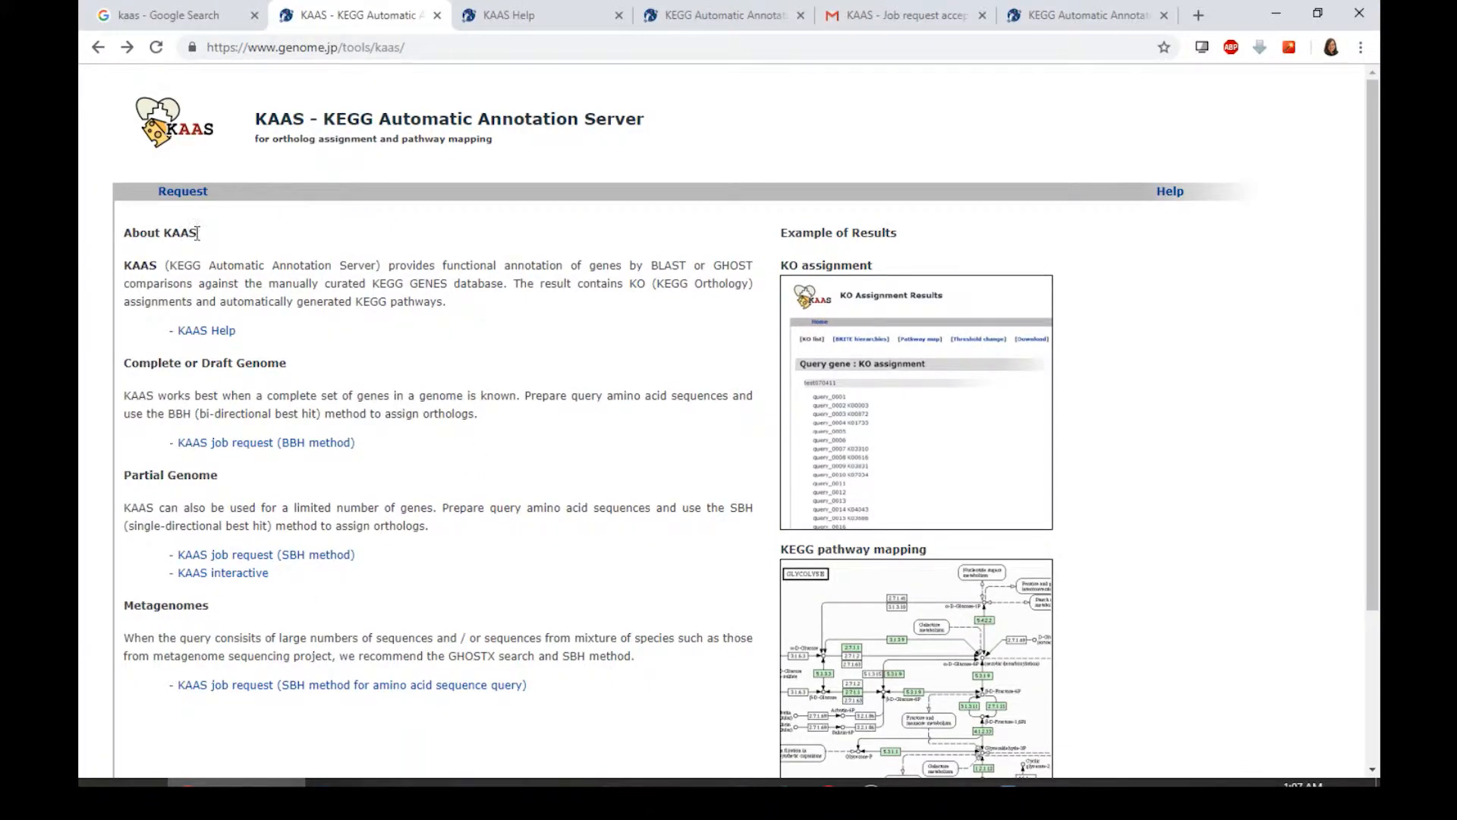
mouse_move(211, 240)
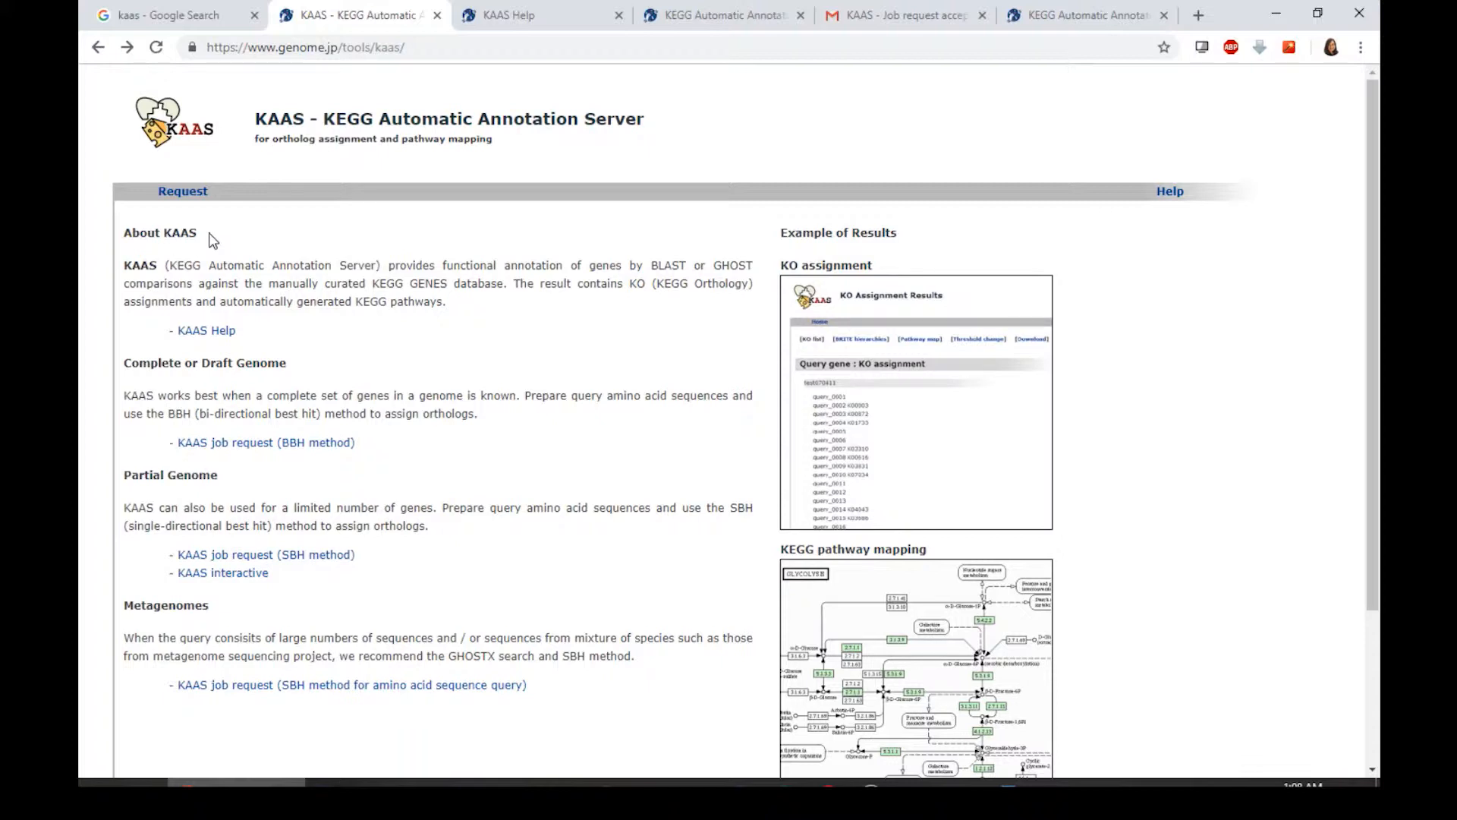
mouse_move(252, 459)
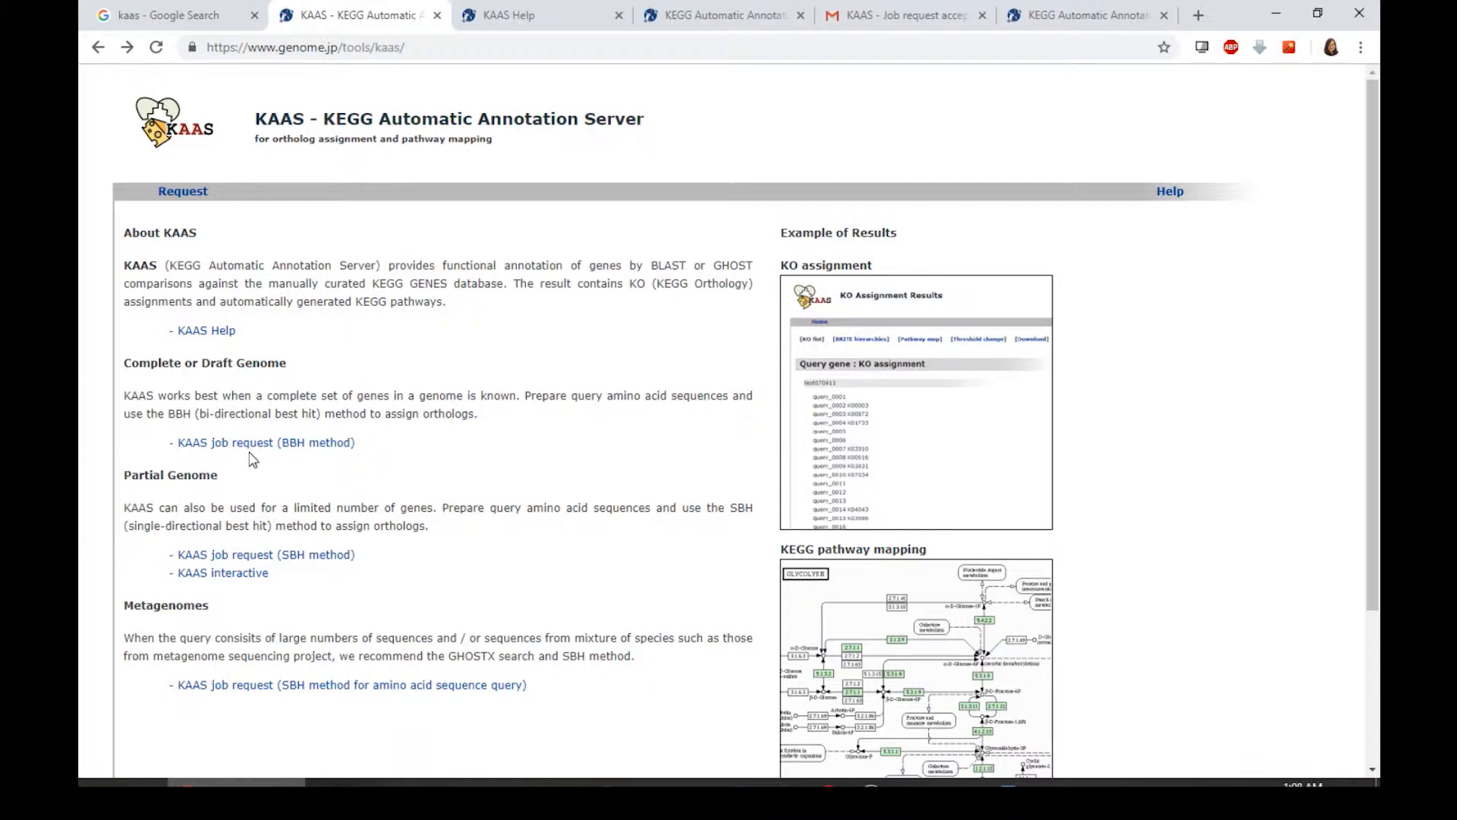
mouse_move(344, 465)
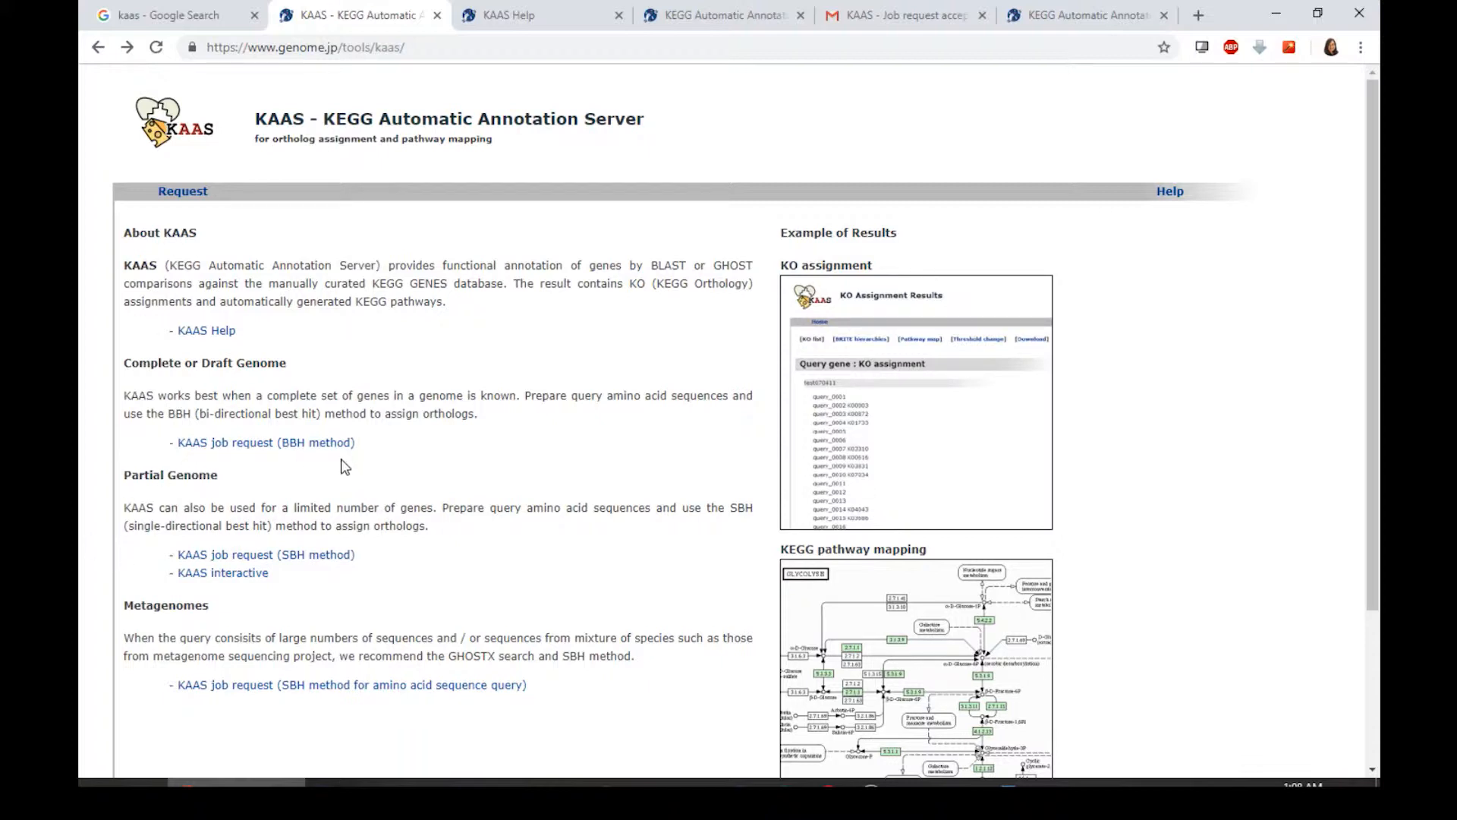
mouse_move(273, 467)
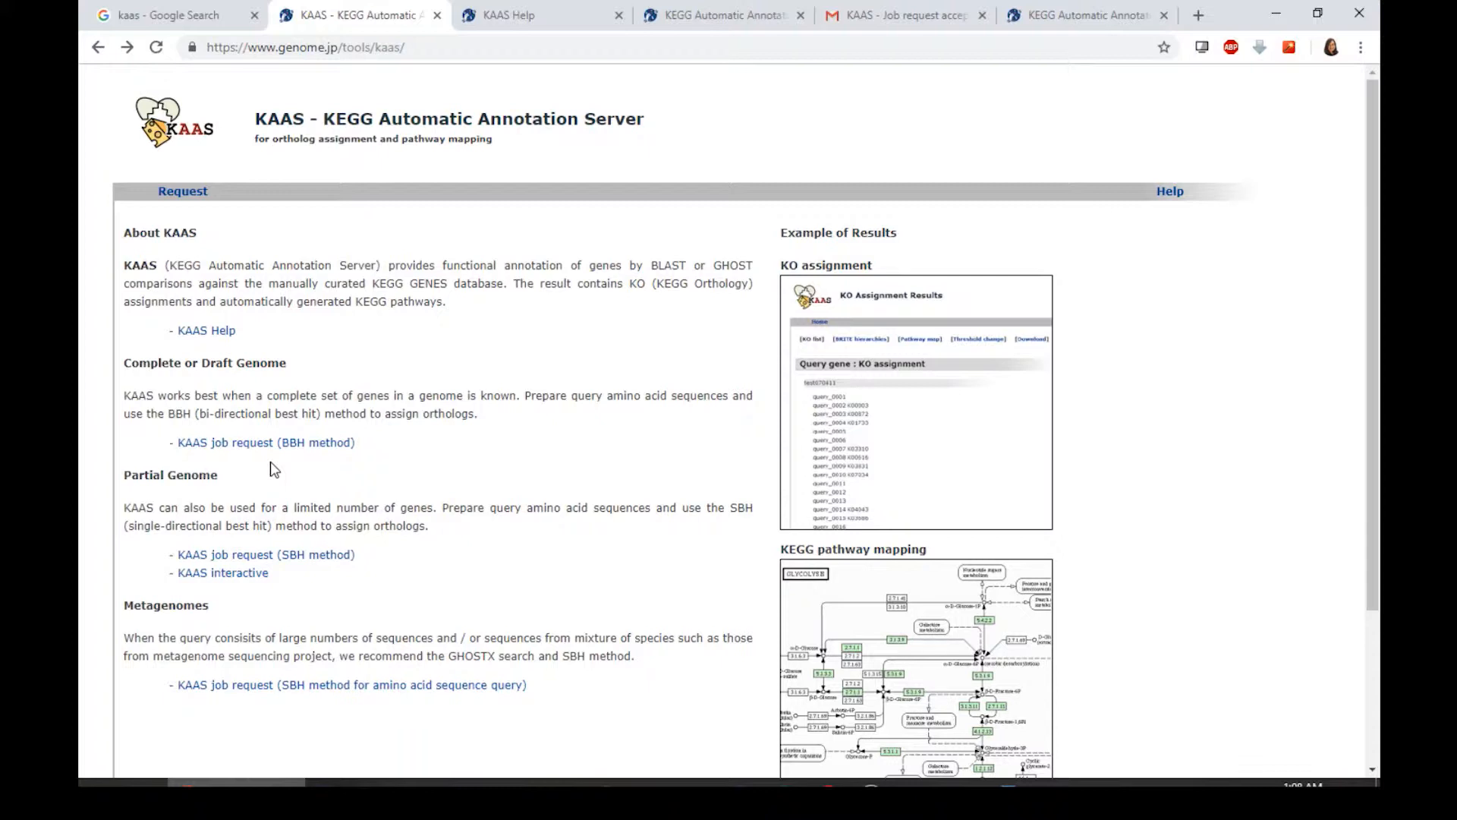
mouse_move(144, 548)
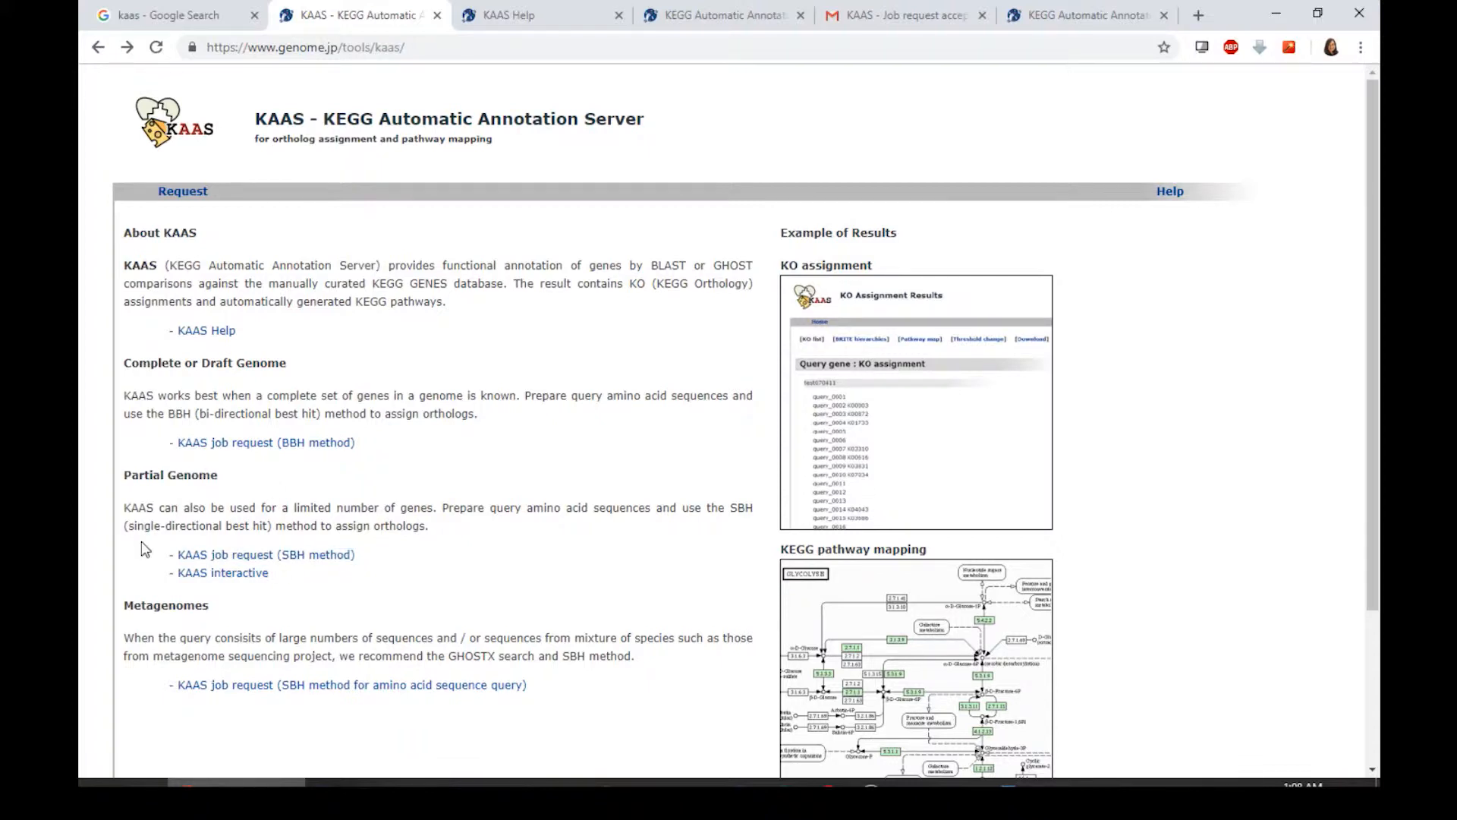
mouse_move(251, 541)
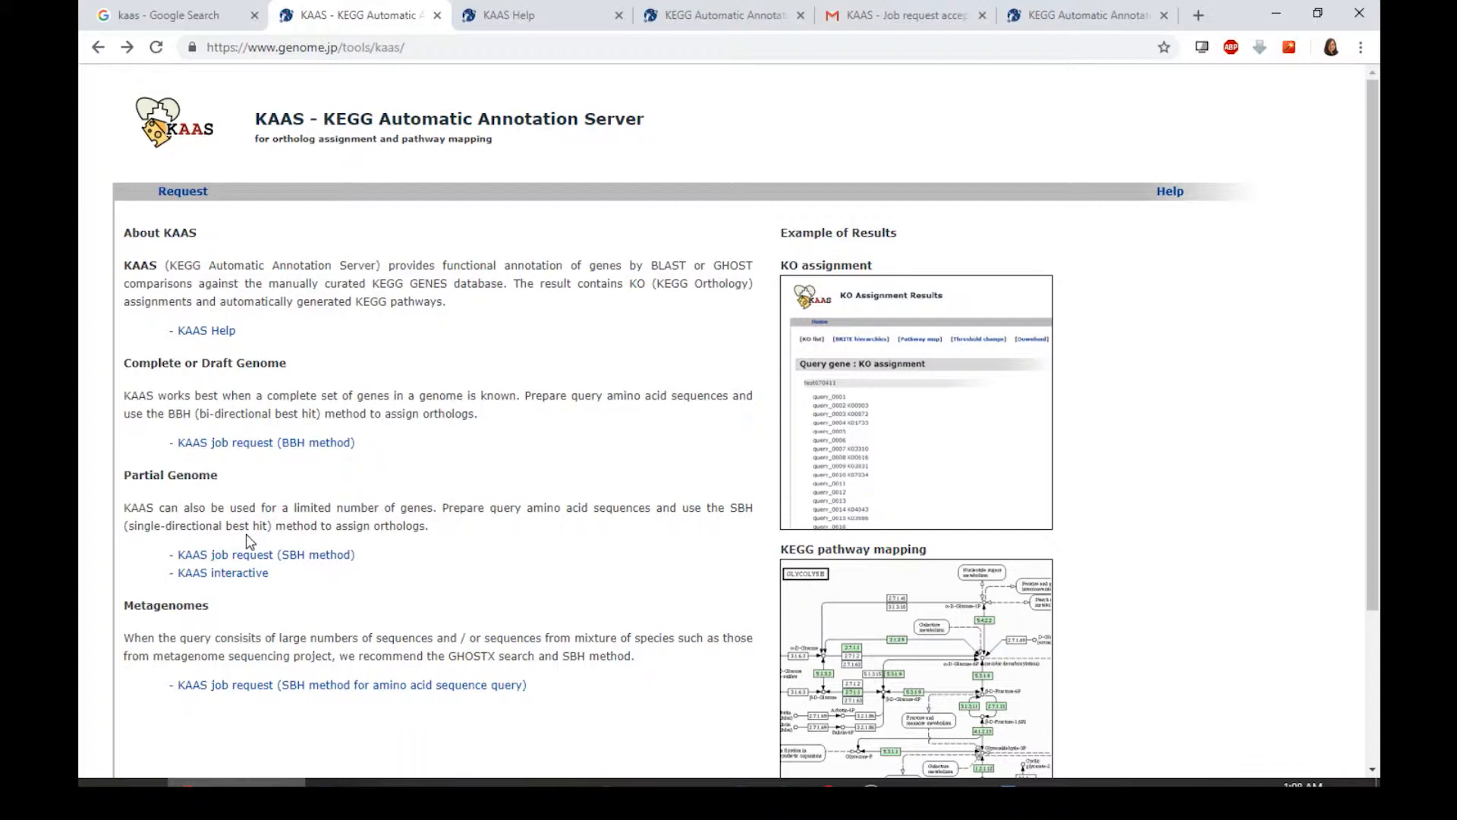
mouse_move(265, 554)
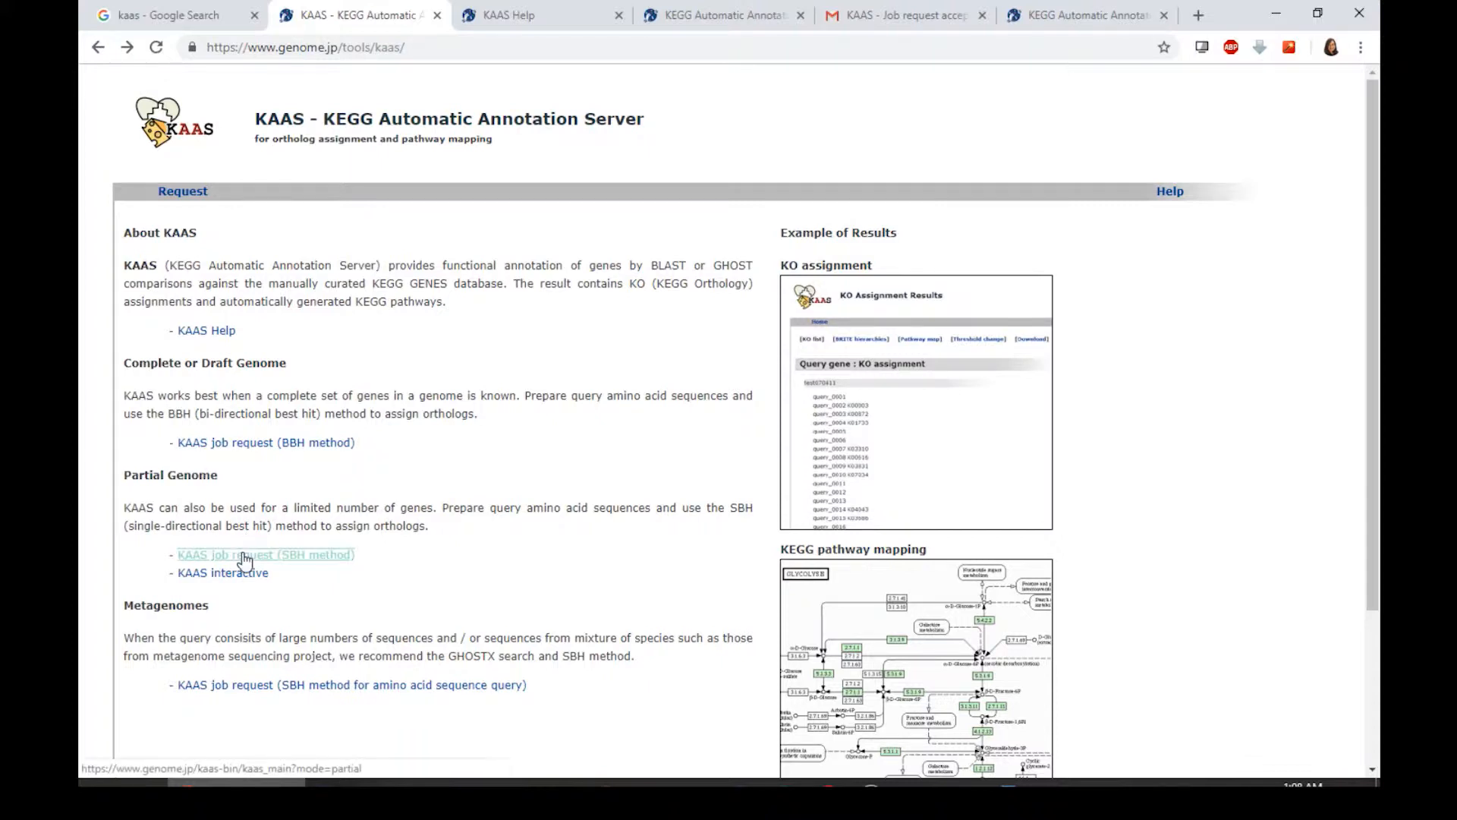
left_click(265, 554)
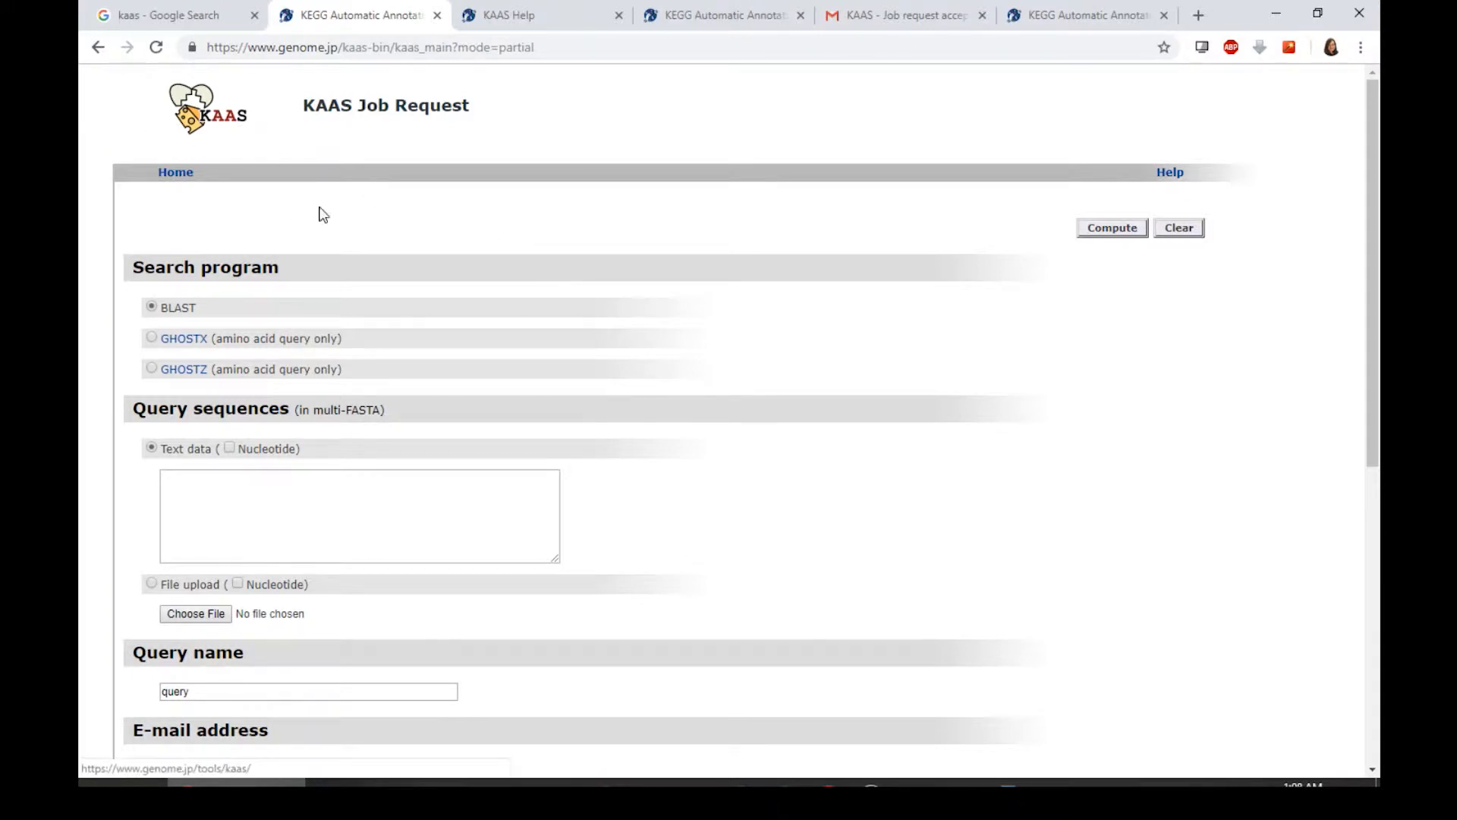
scroll("down", 3)
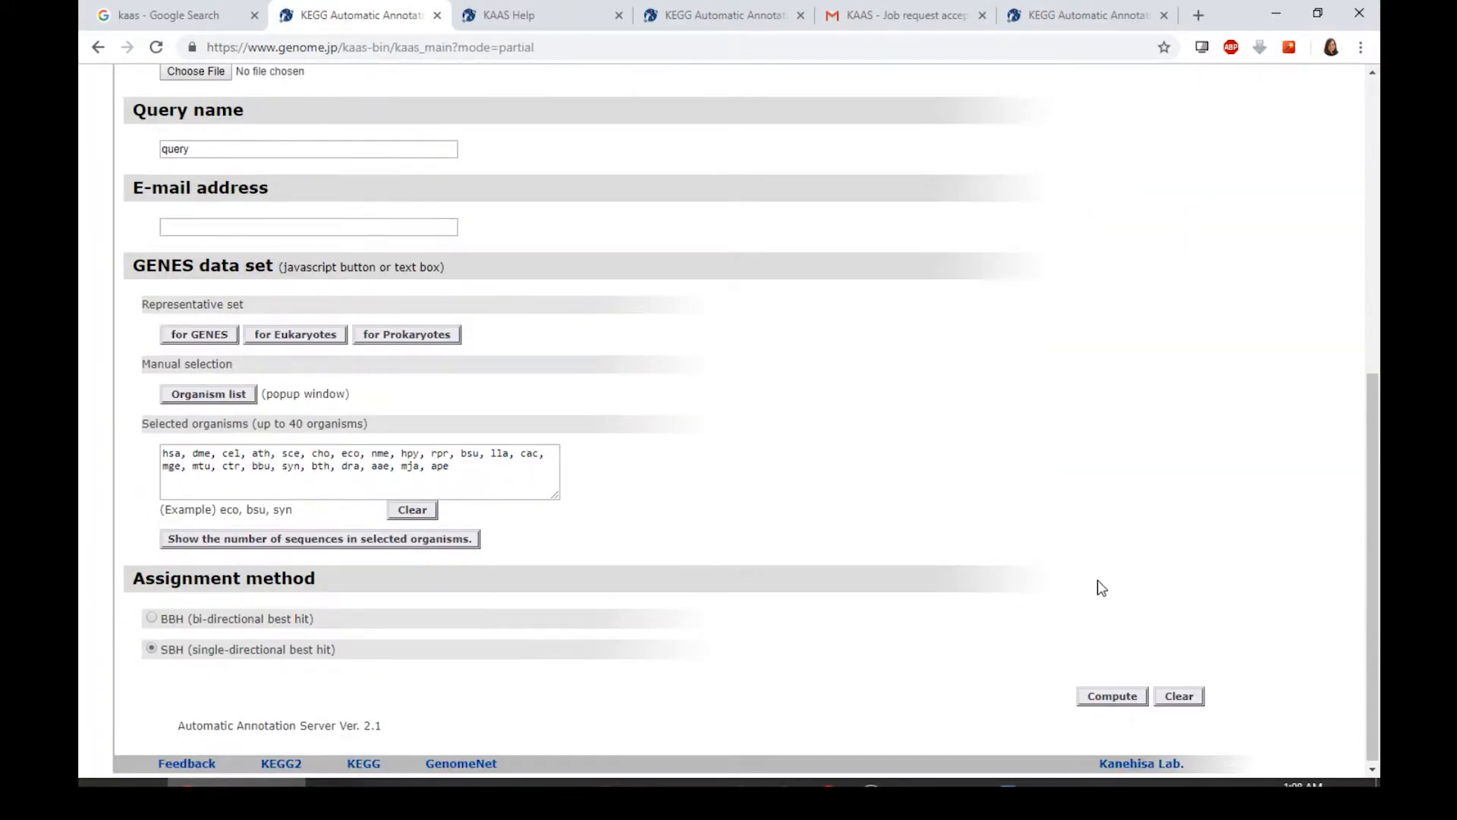
scroll("up", 3)
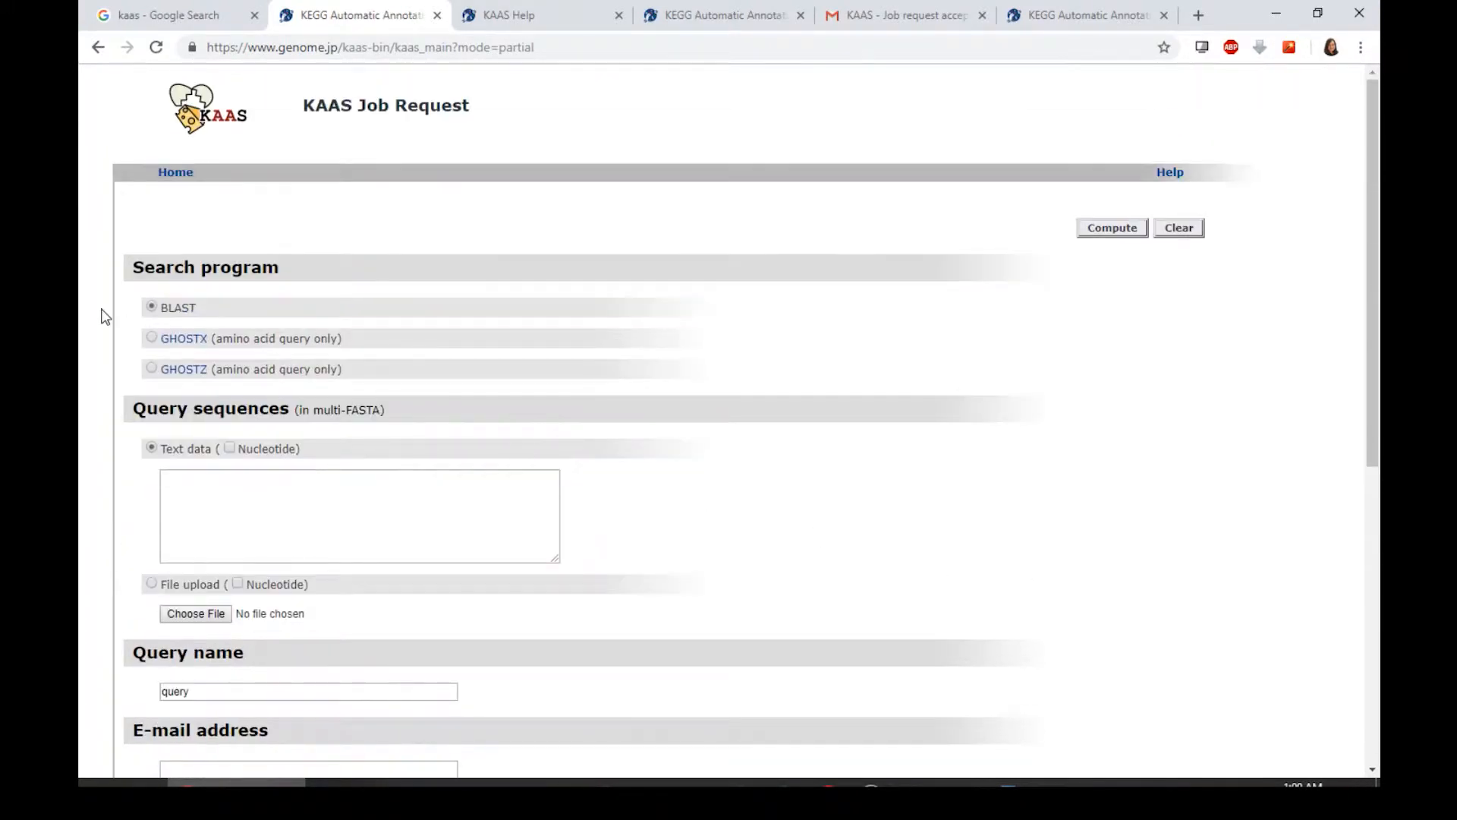
mouse_move(849, 416)
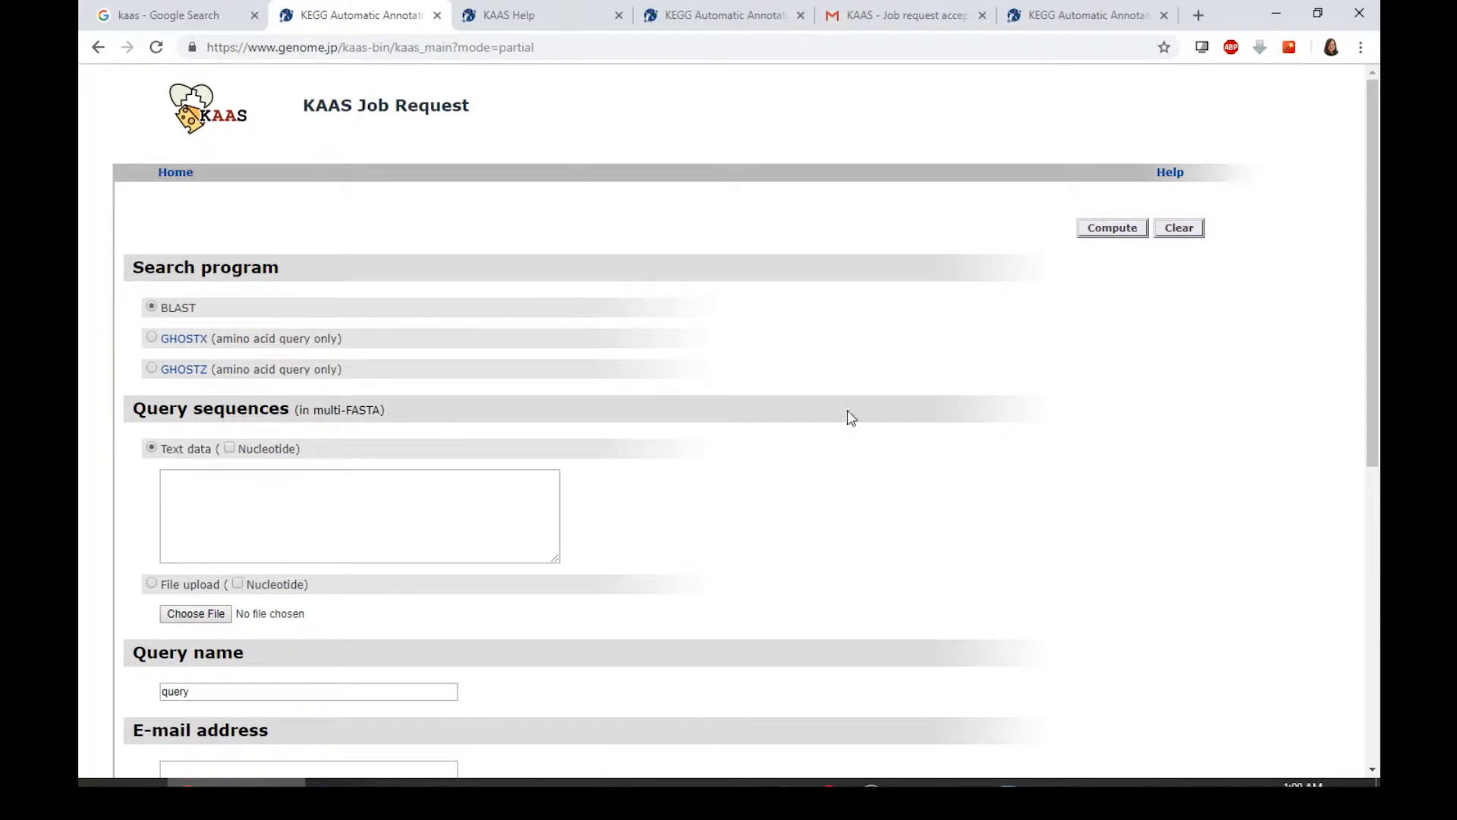
scroll("down", 3)
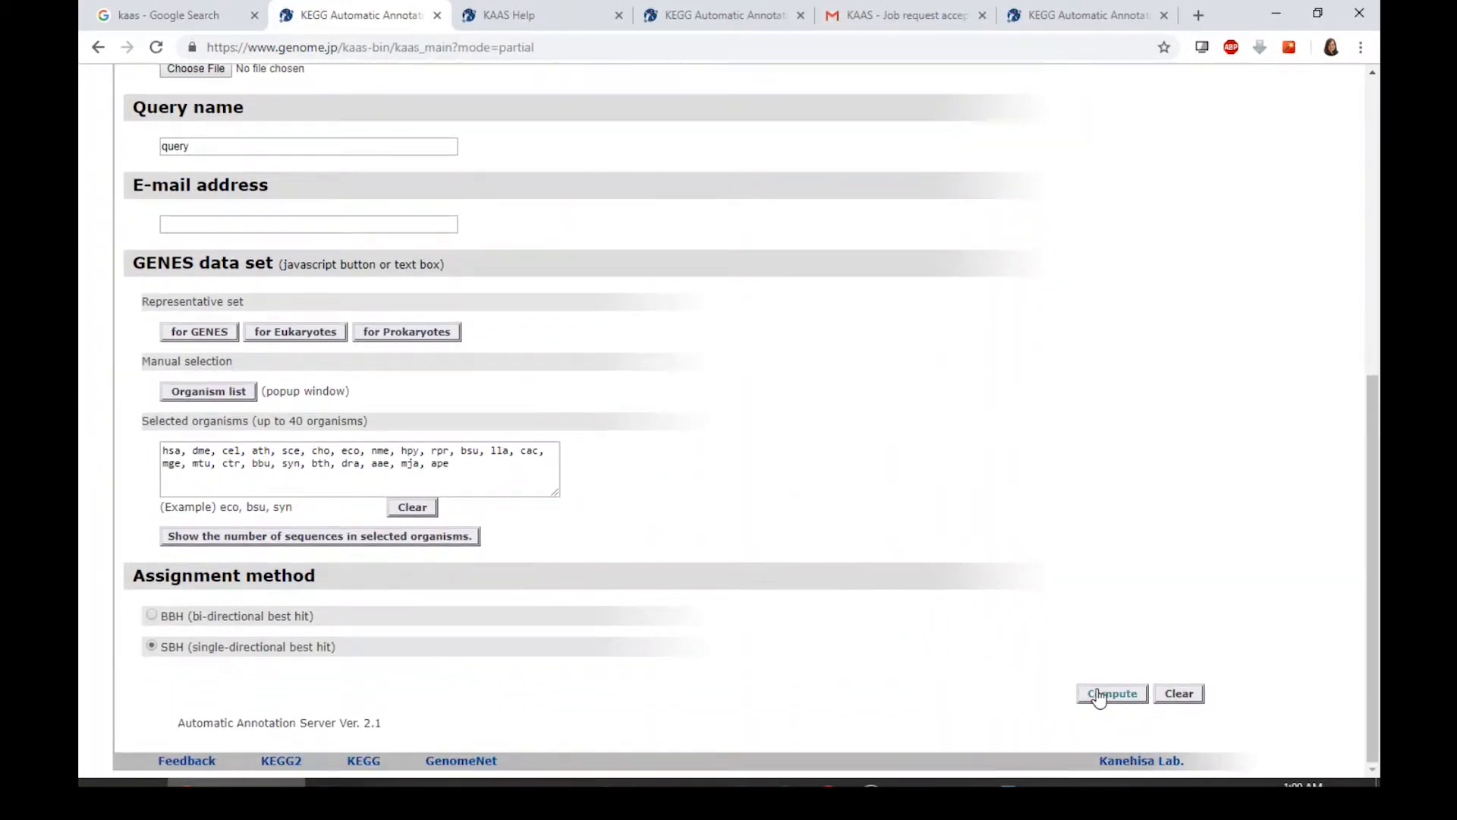
mouse_move(803, 518)
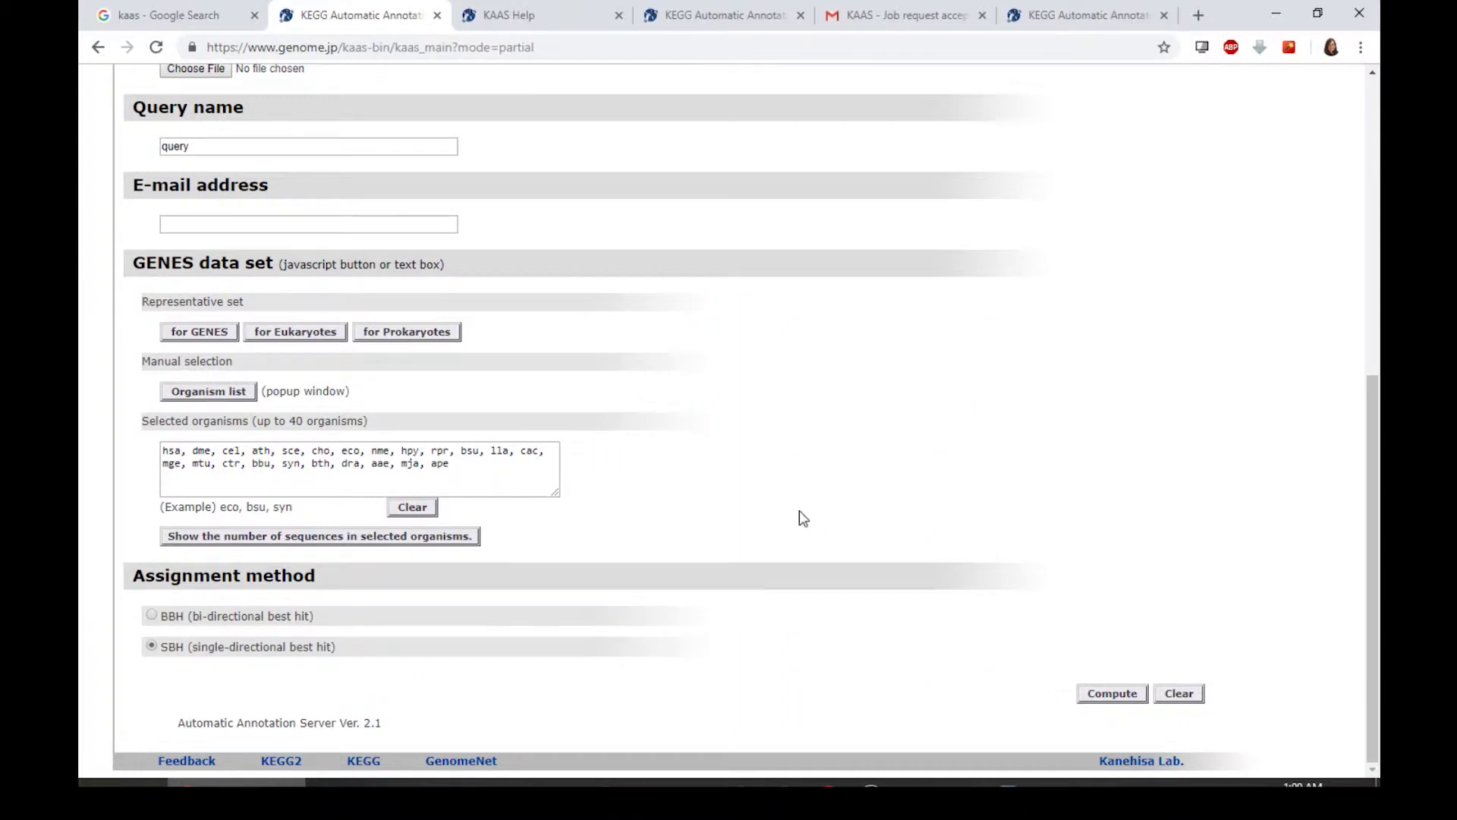
scroll("up", 3)
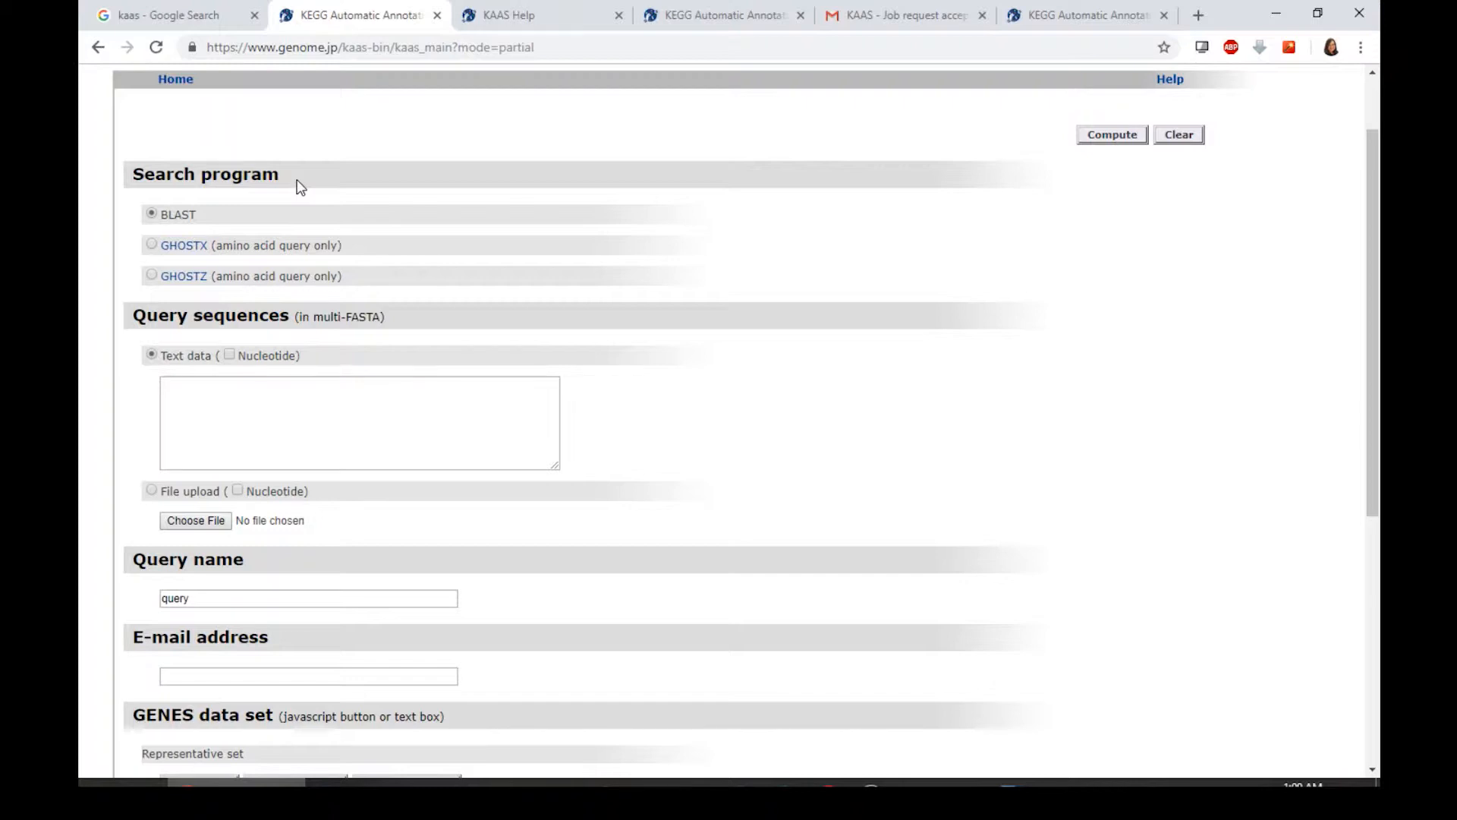
mouse_move(256, 221)
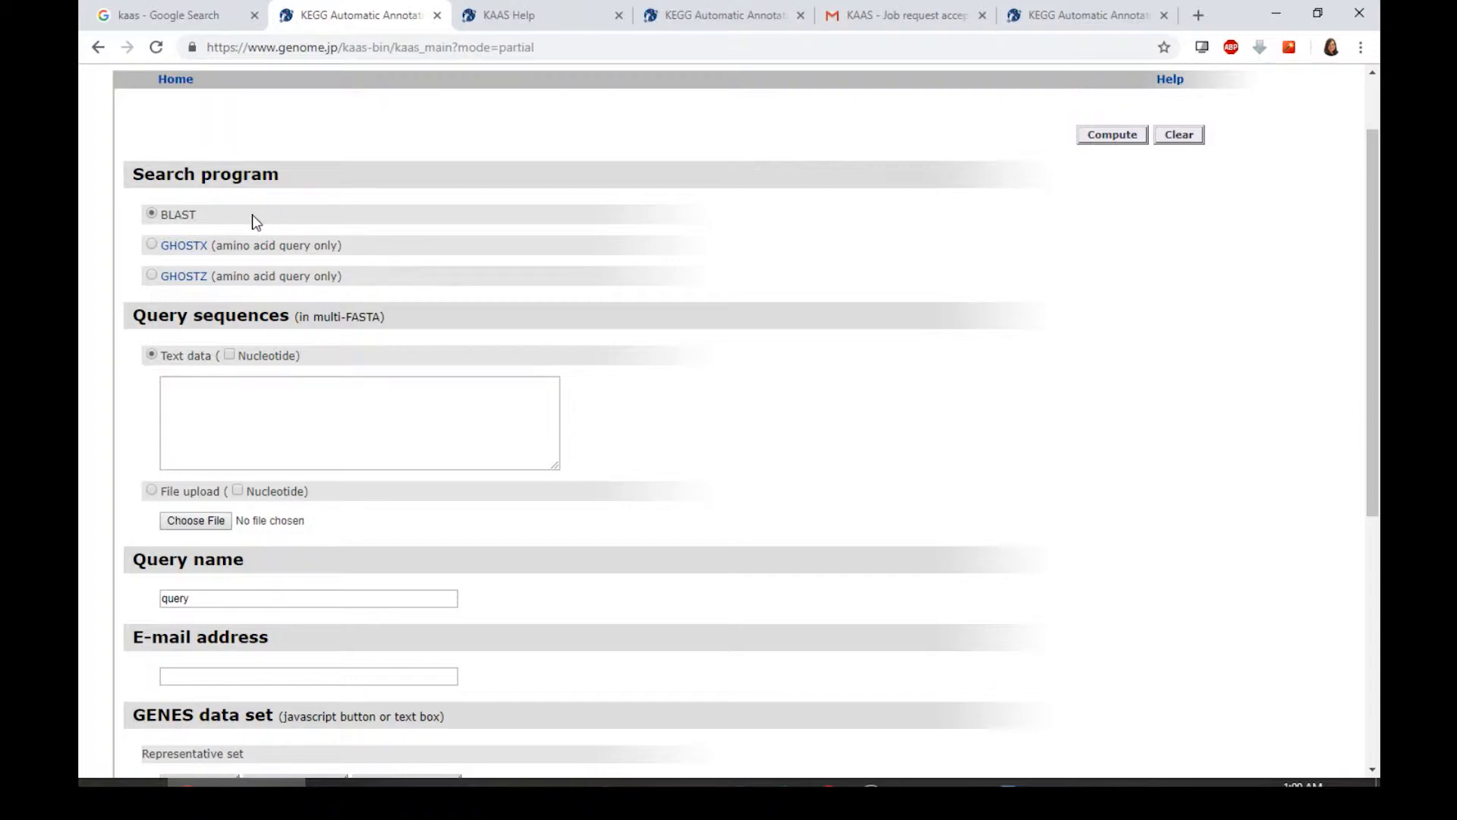
mouse_move(214, 276)
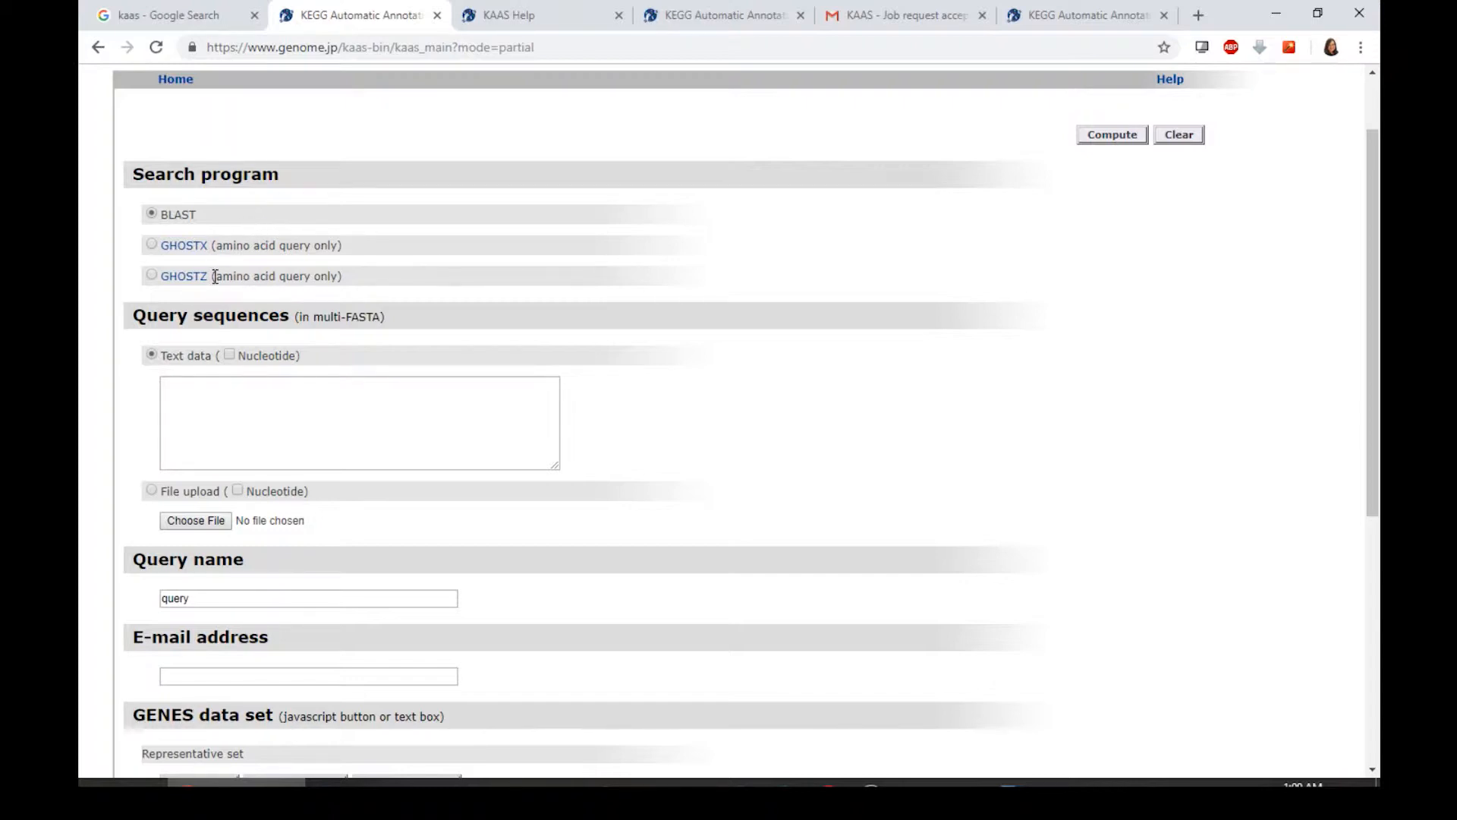
mouse_move(207, 298)
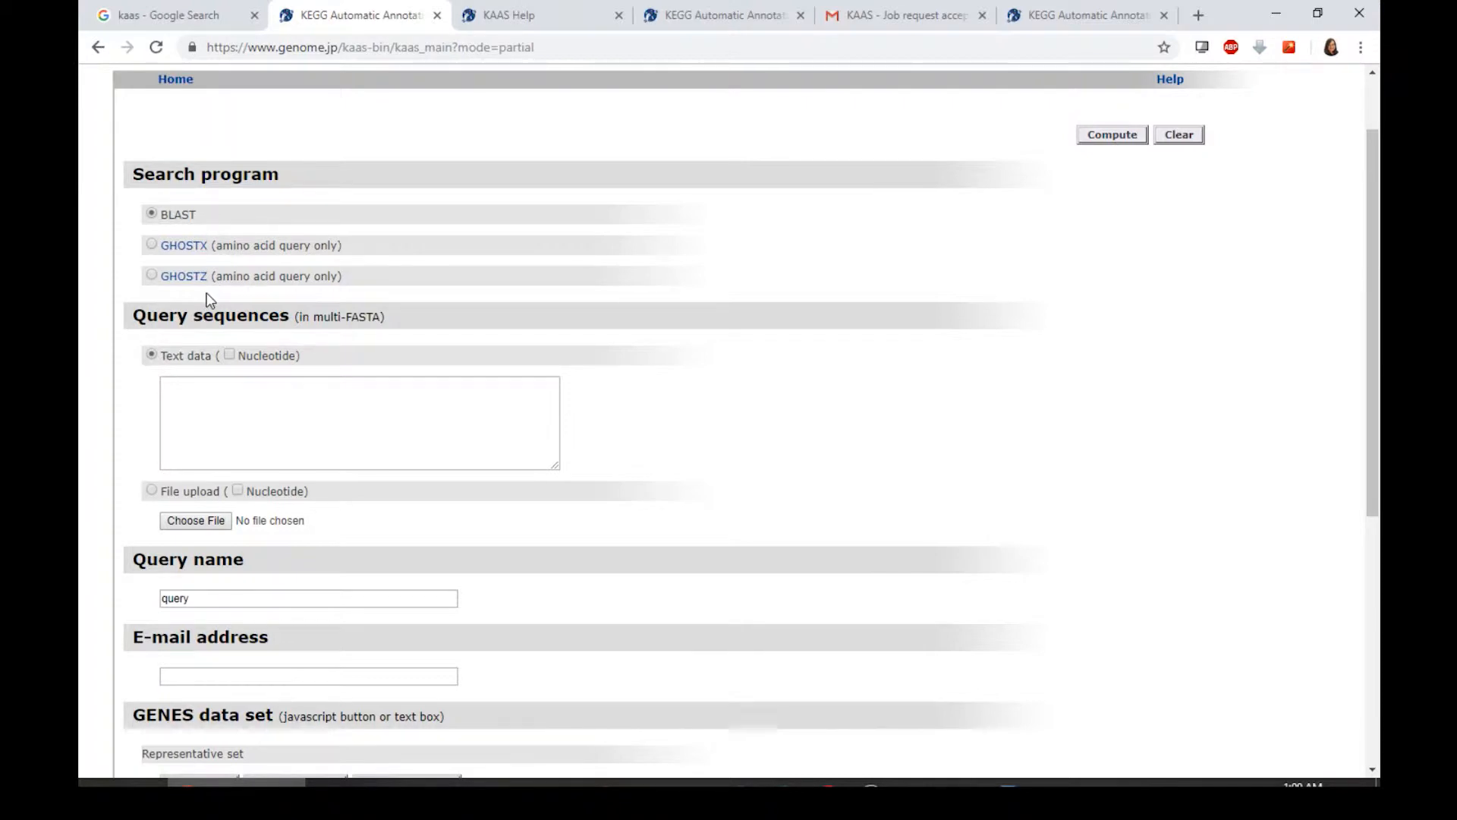
mouse_move(182, 214)
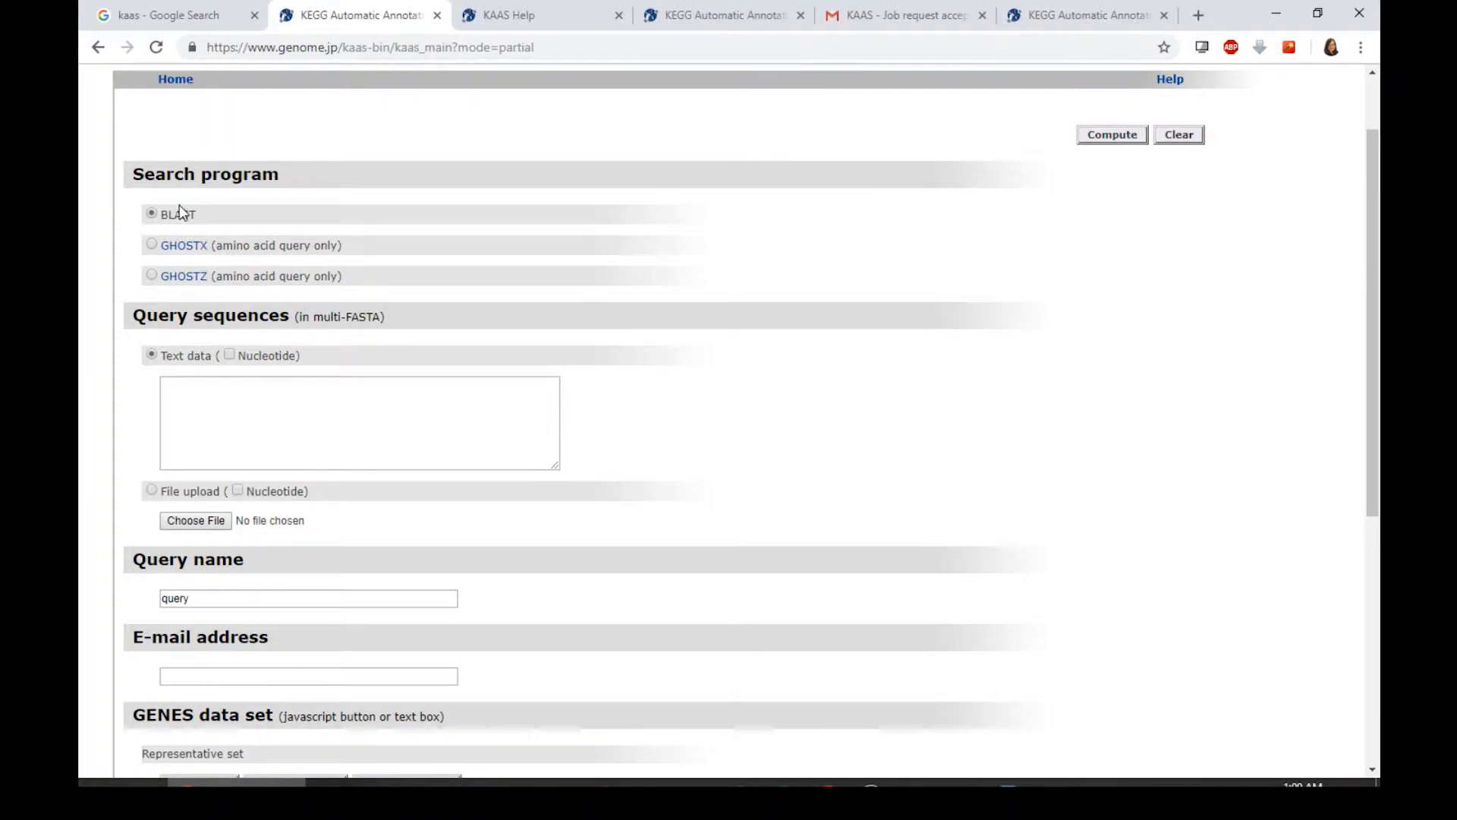
mouse_move(231, 239)
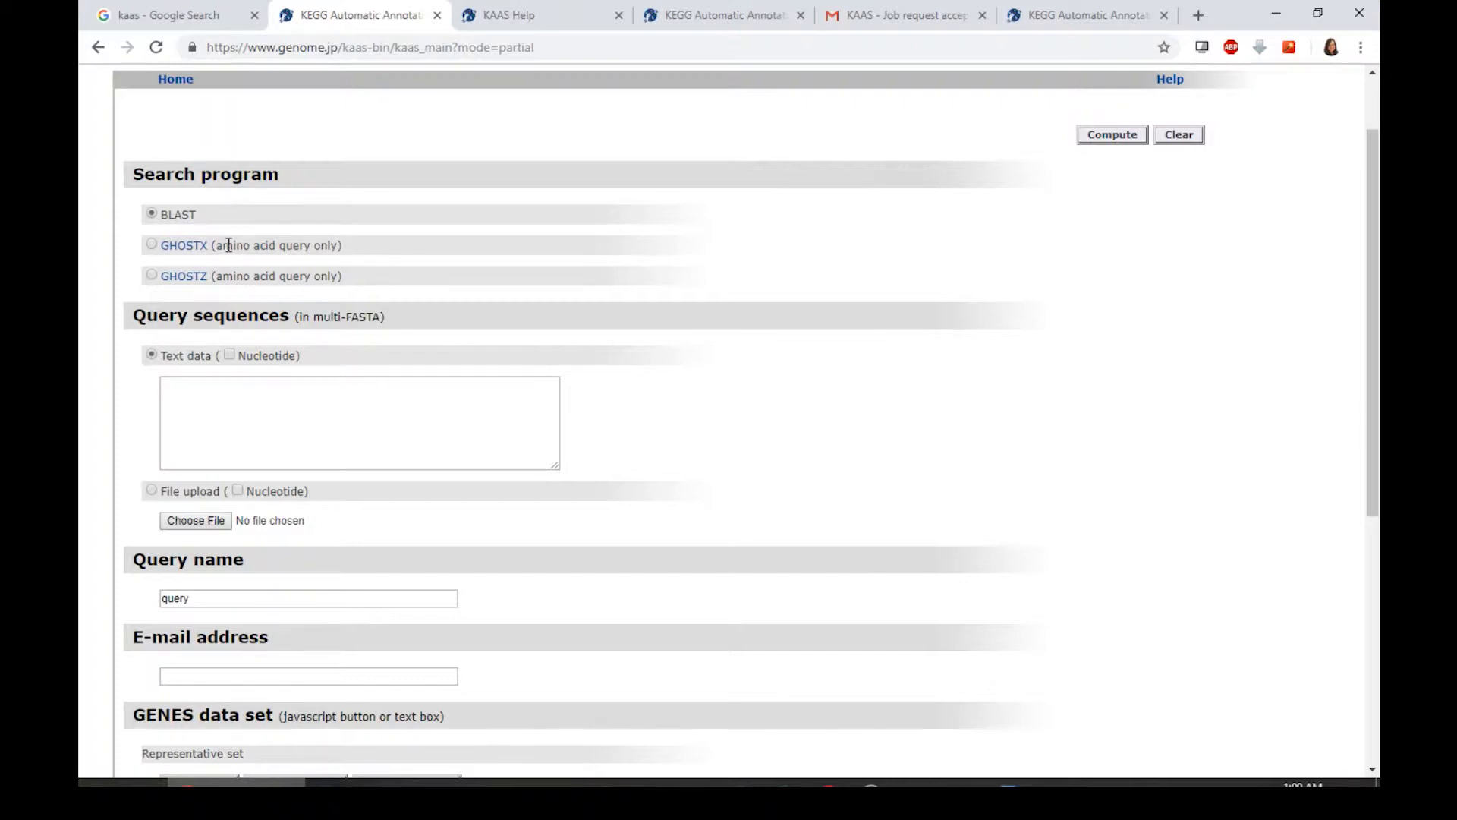
mouse_move(219, 271)
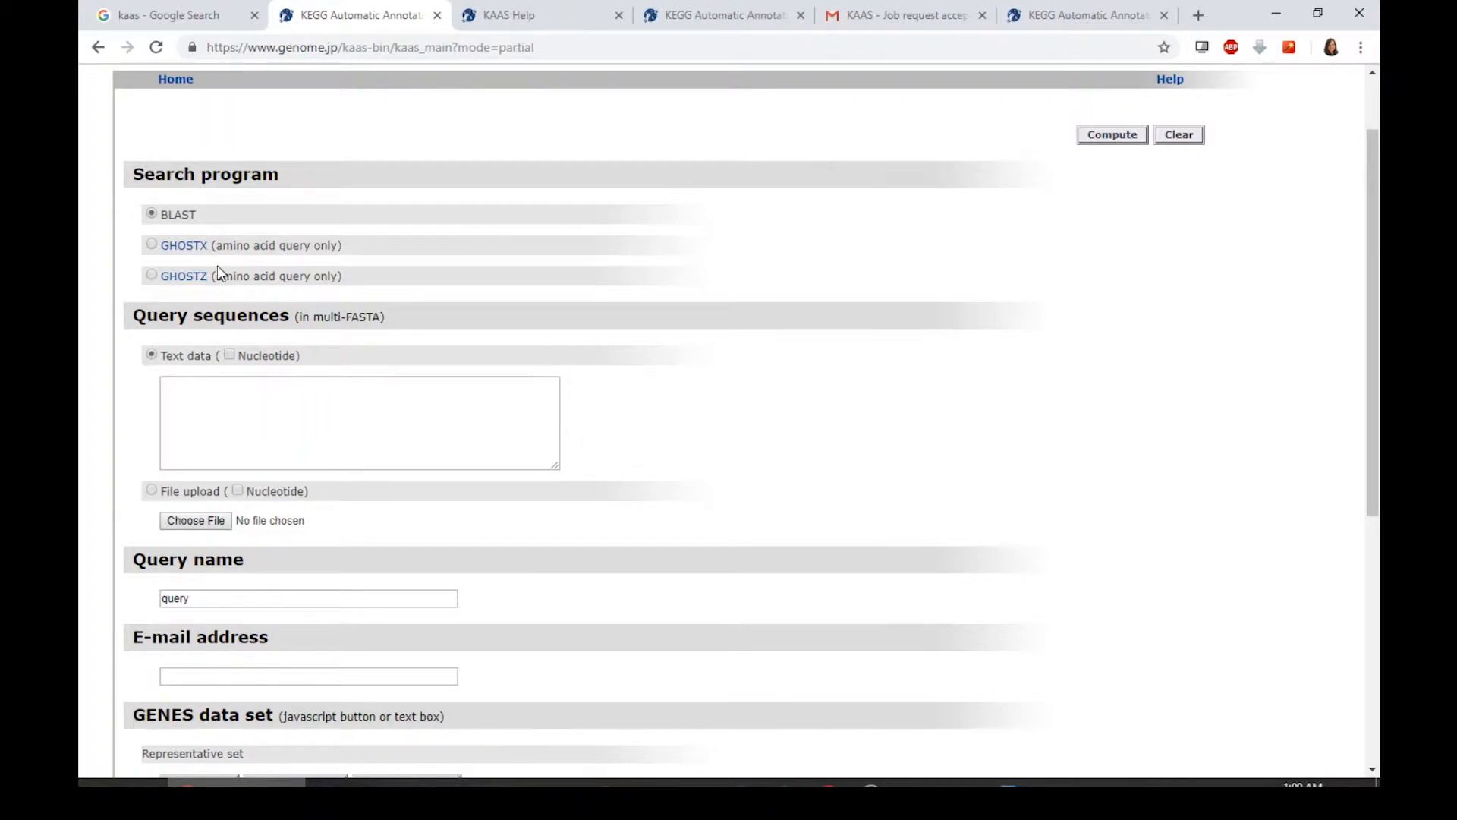
mouse_move(258, 243)
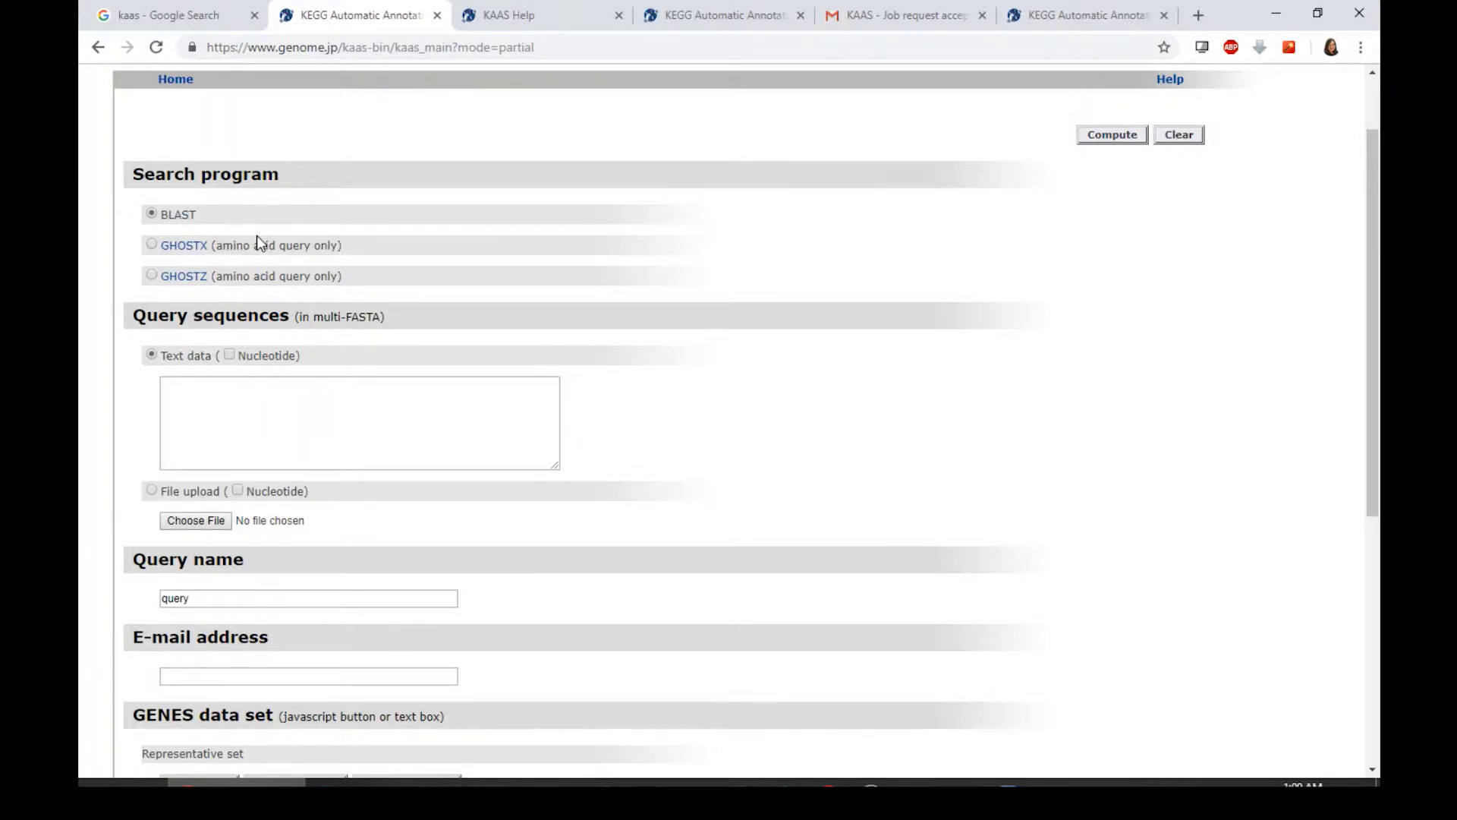
mouse_move(220, 240)
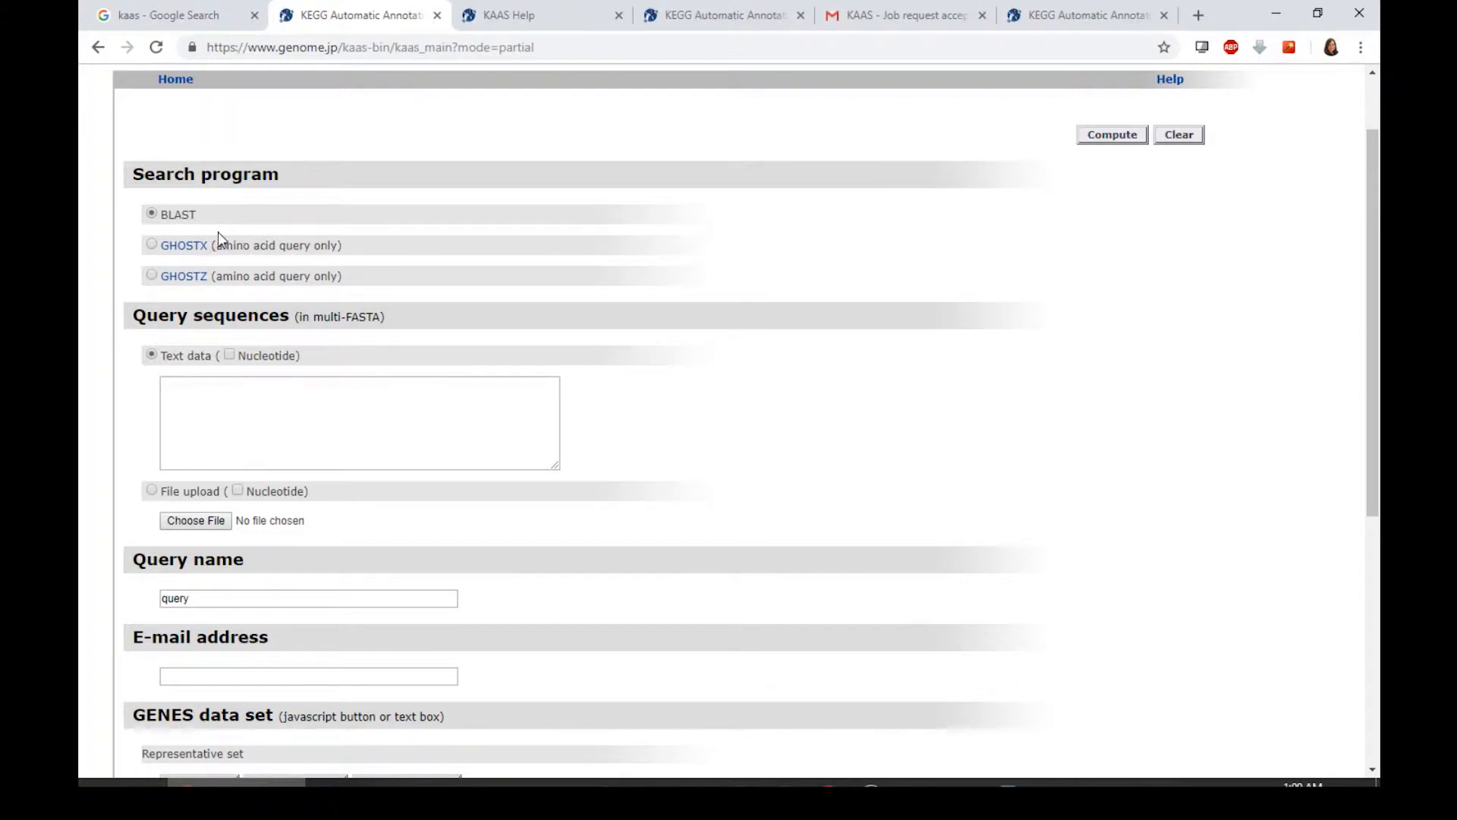
mouse_move(291, 276)
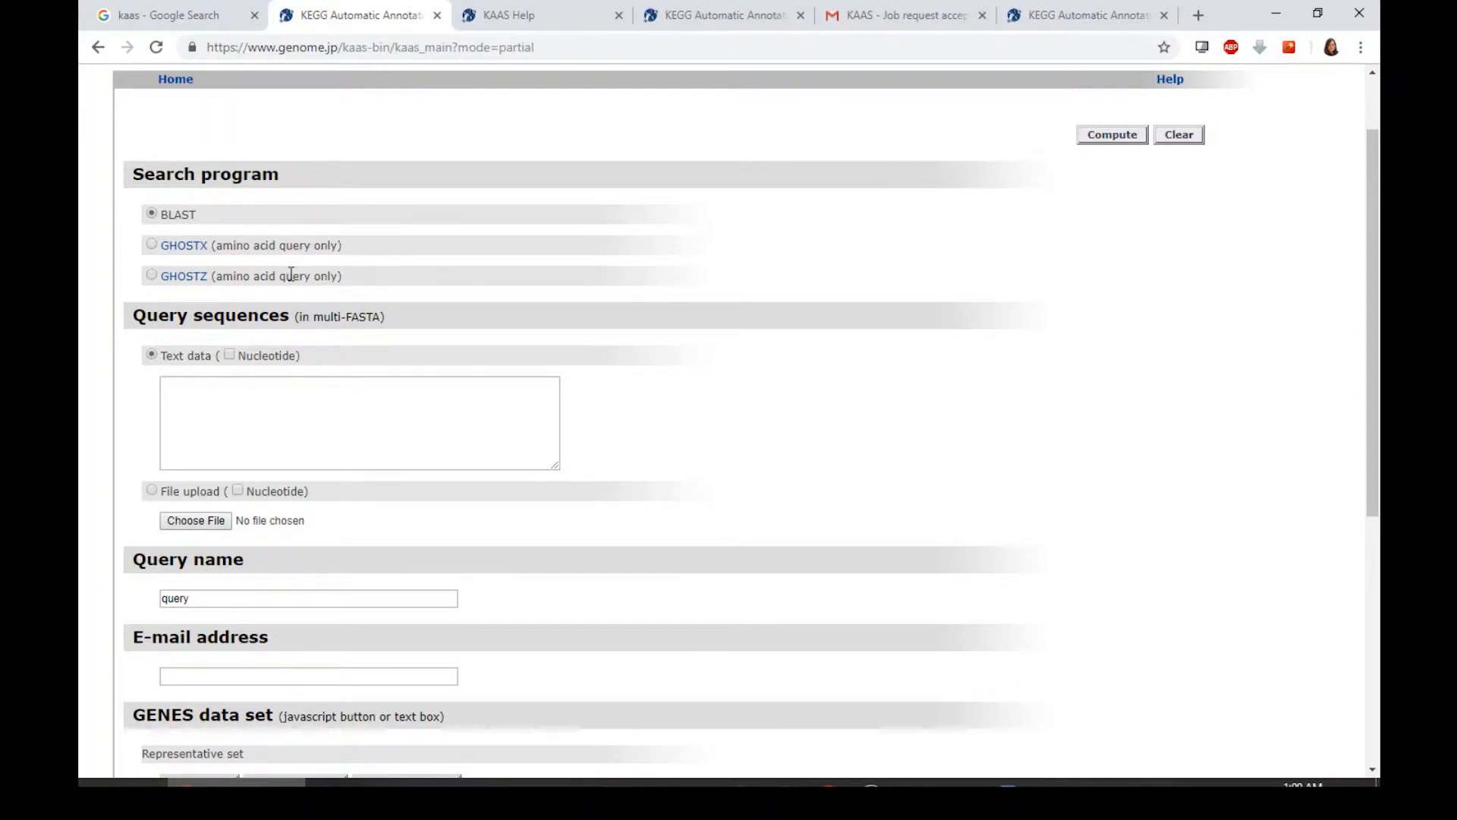
Leave Nucleotide unchecked, choose file upload, and select Transcripts.pep.fasta as the query.
scroll("down", 3)
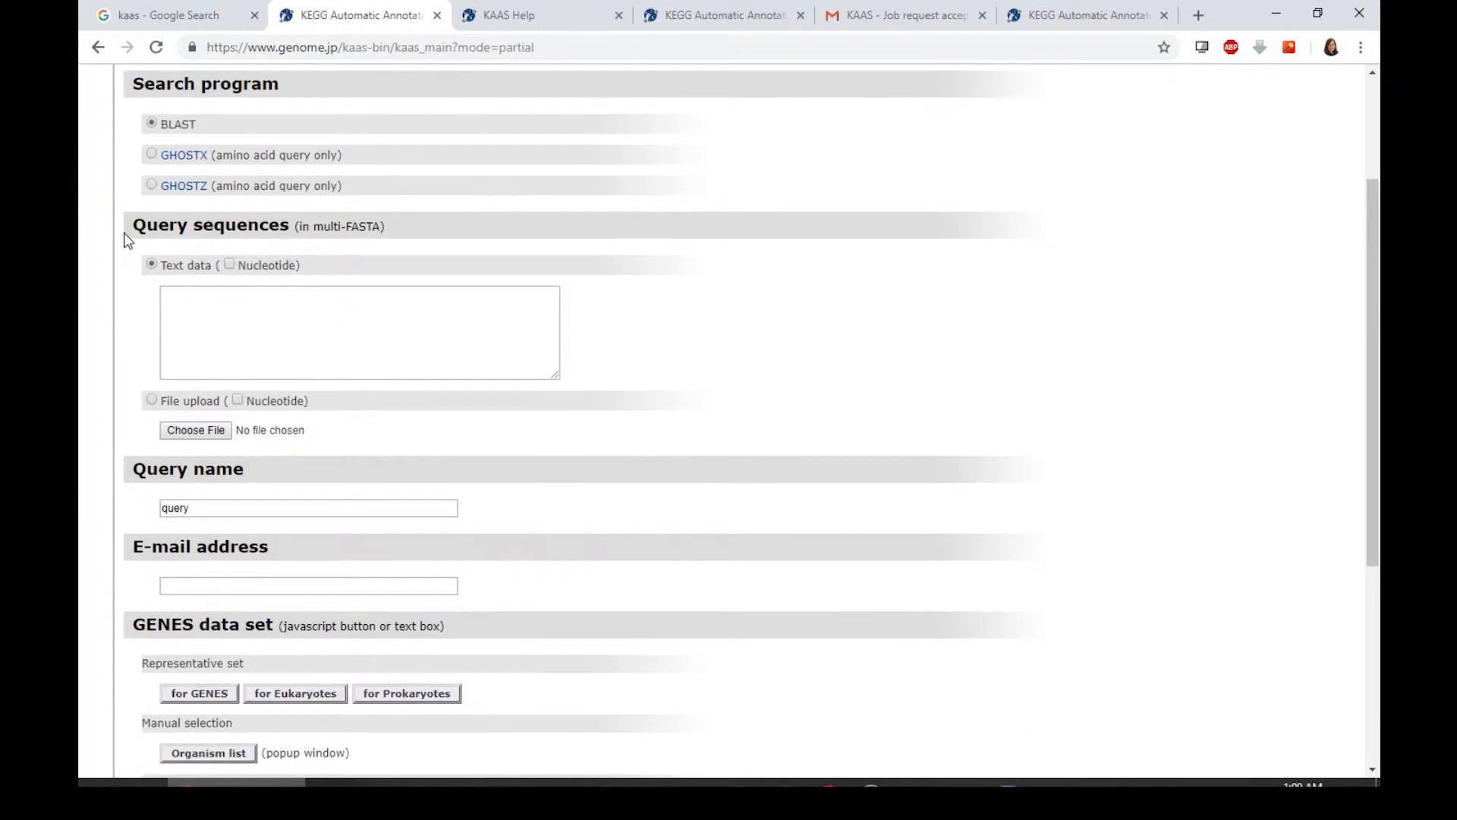
double_click(211, 225)
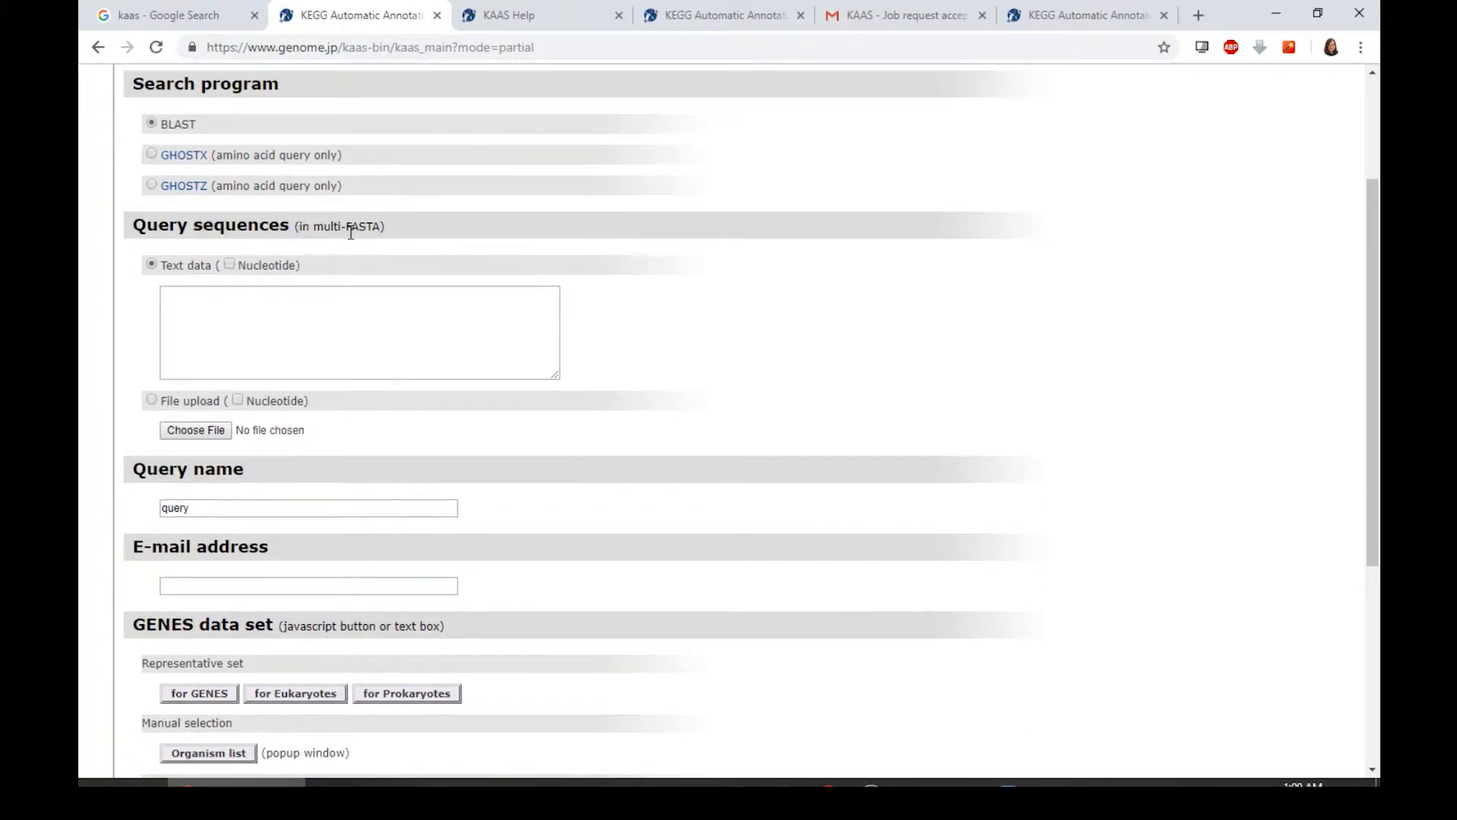
mouse_move(1085, 686)
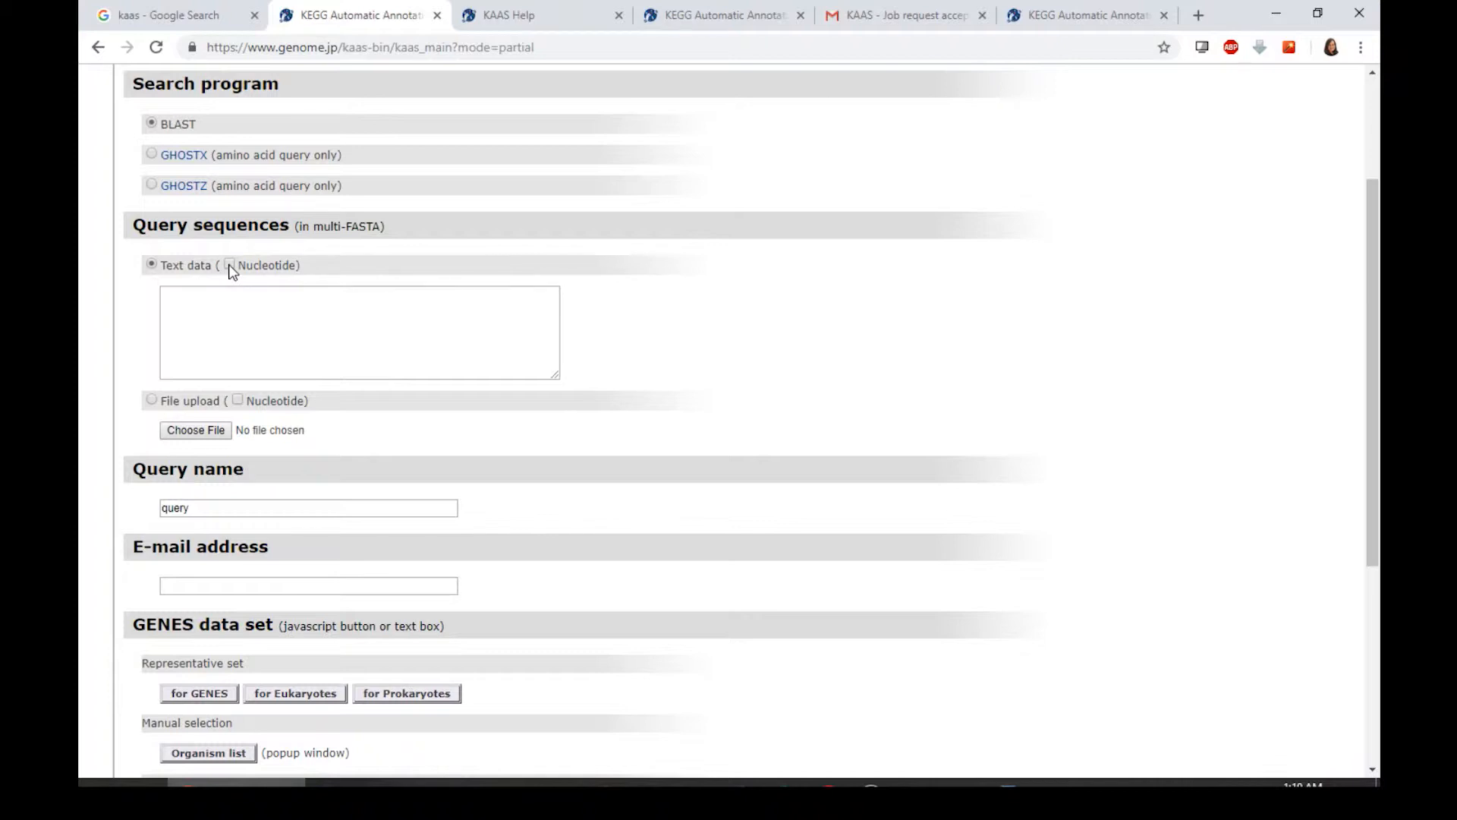
left_click(228, 265)
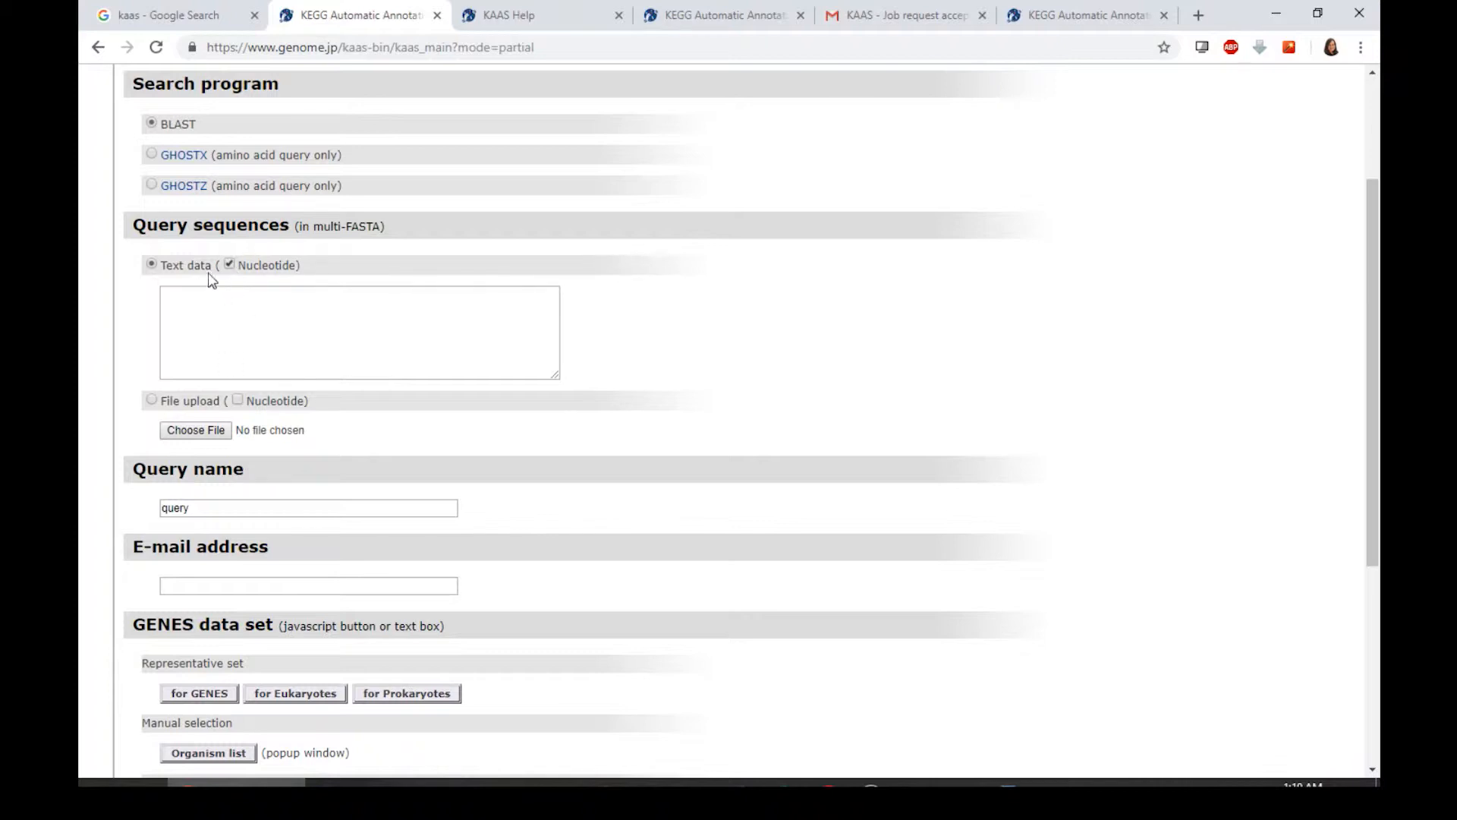
left_click(228, 263)
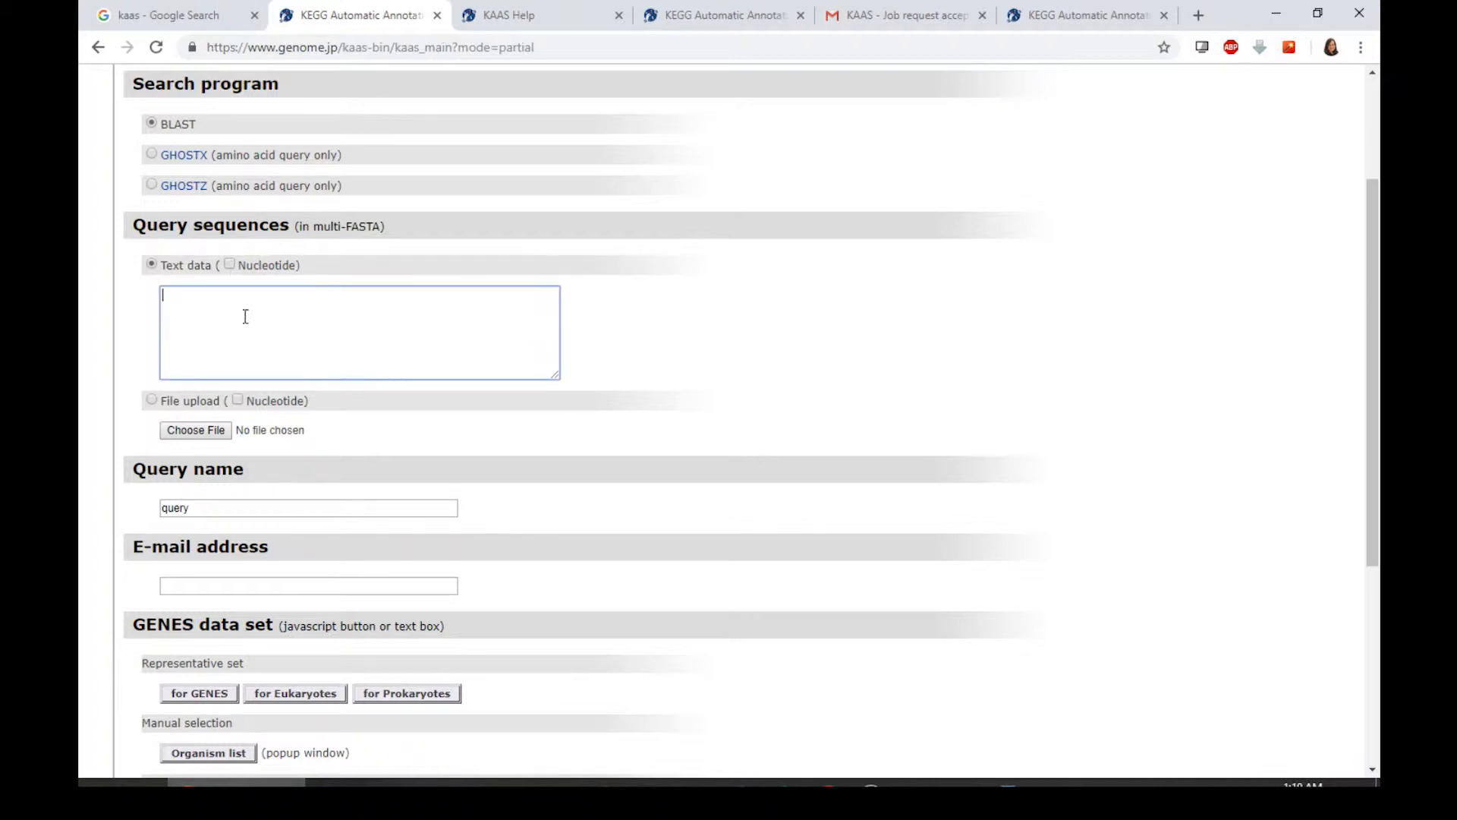
left_click(152, 398)
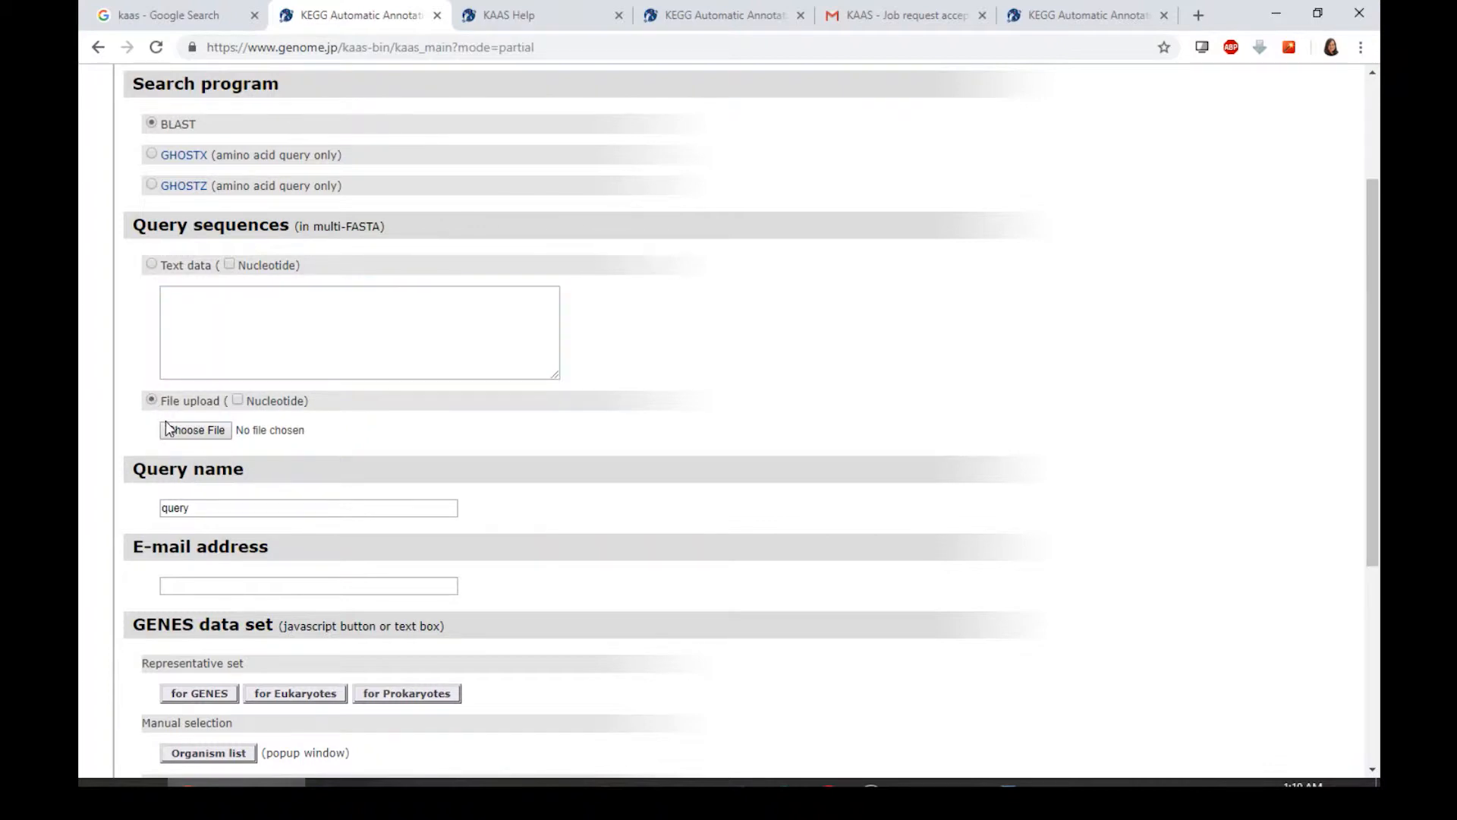
left_click(196, 429)
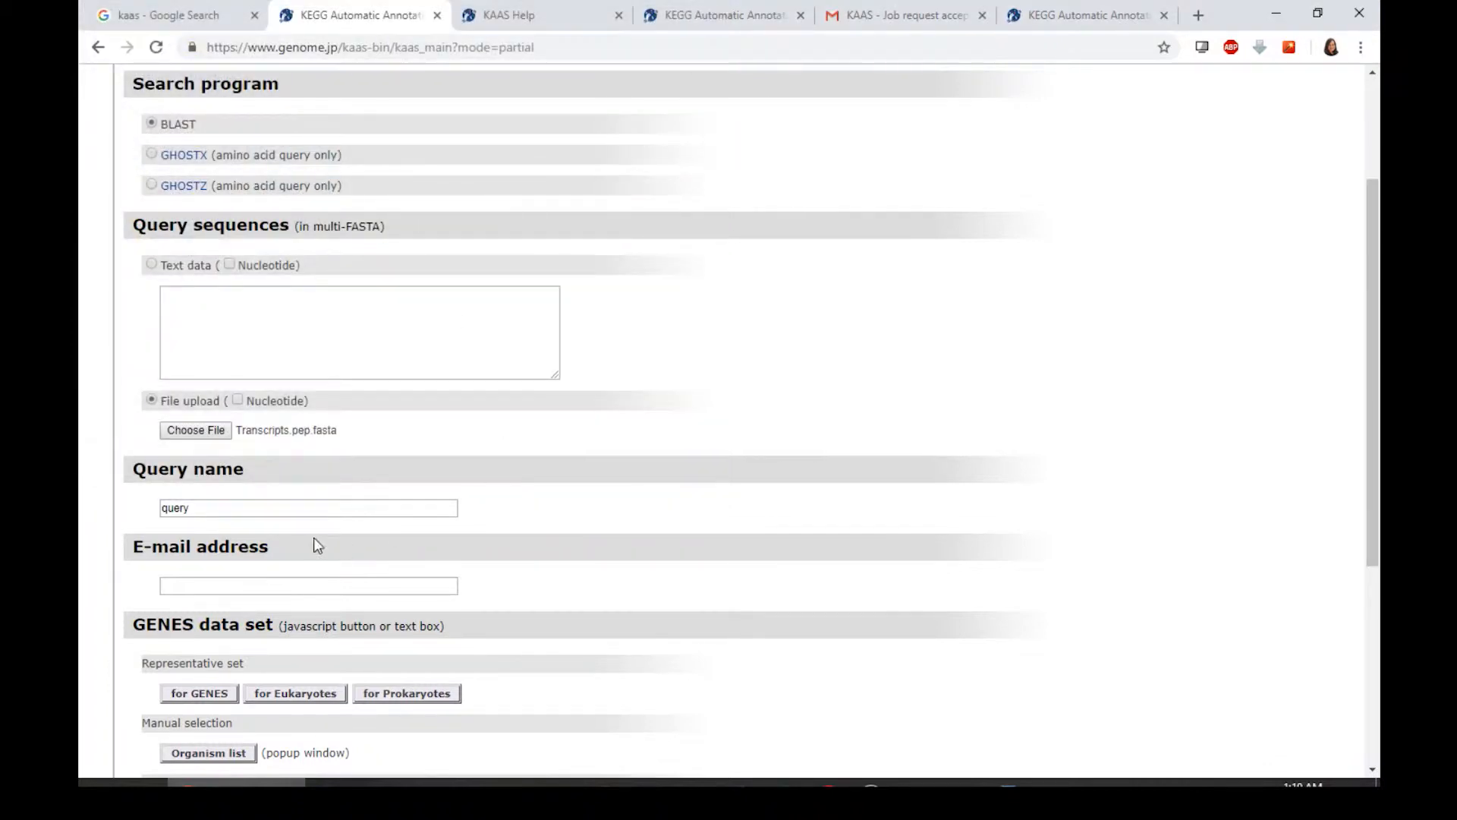
mouse_move(207, 493)
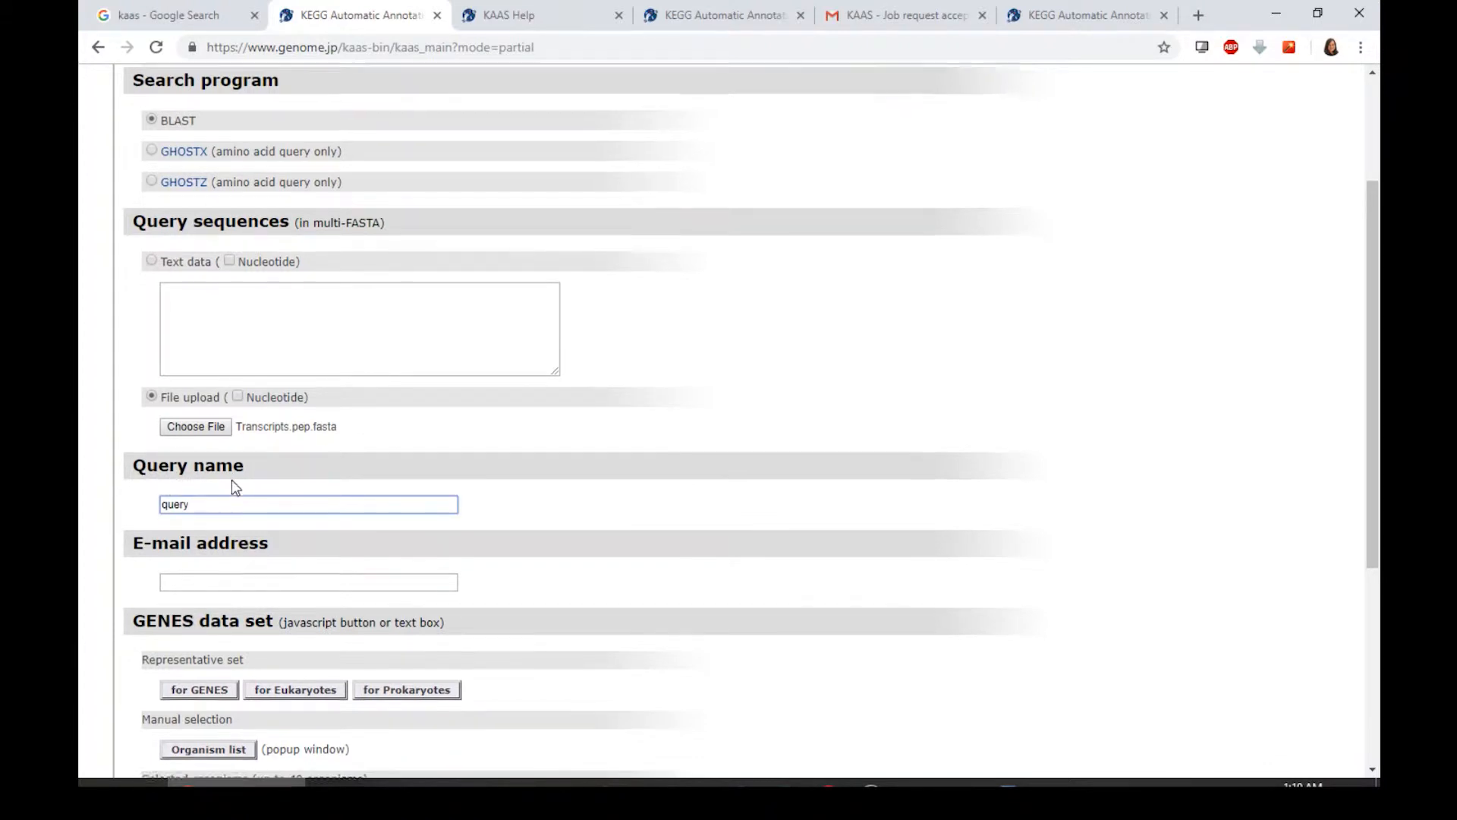
scroll("down", 3)
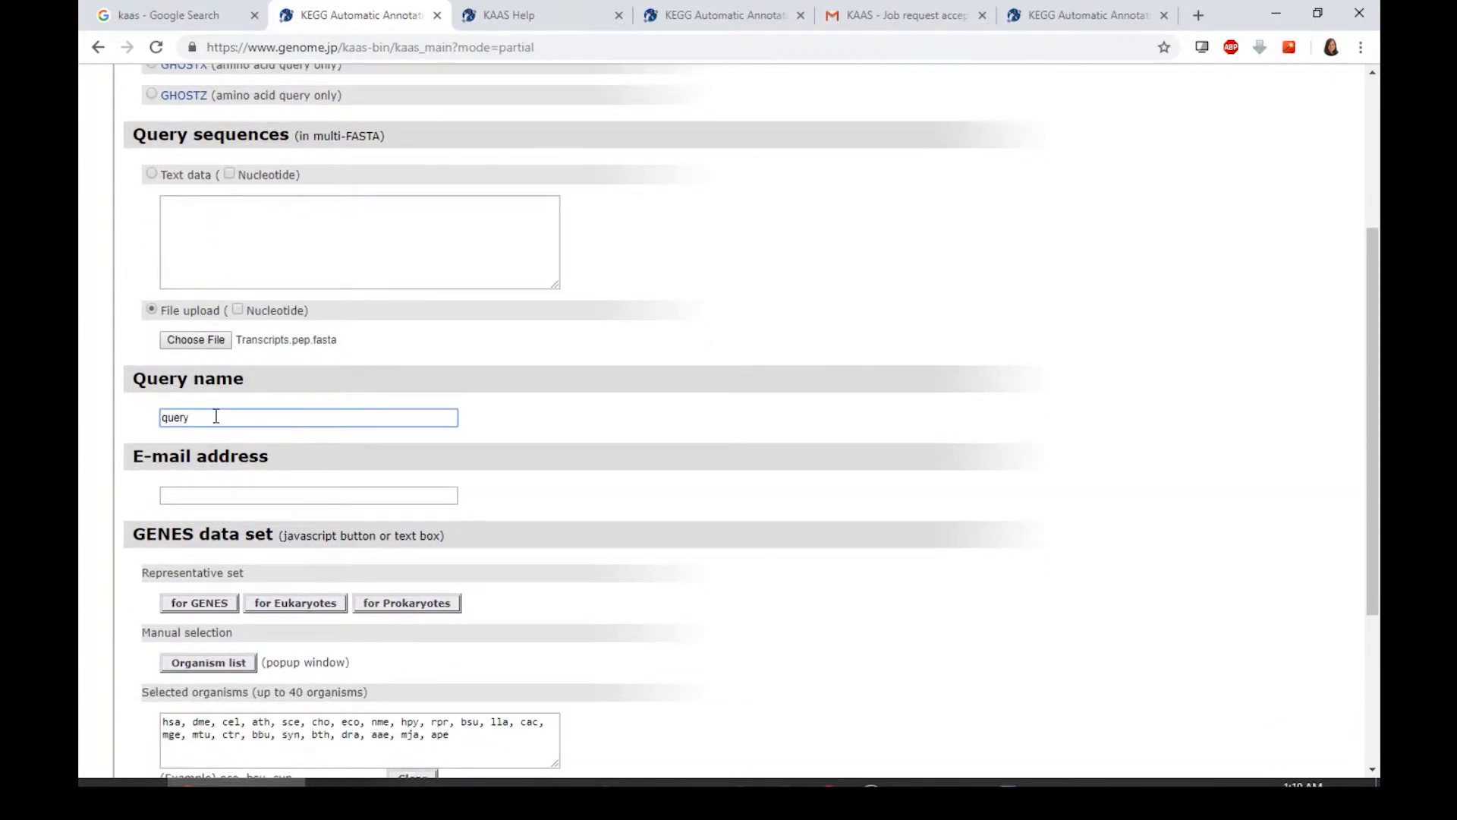
left_click(308, 494)
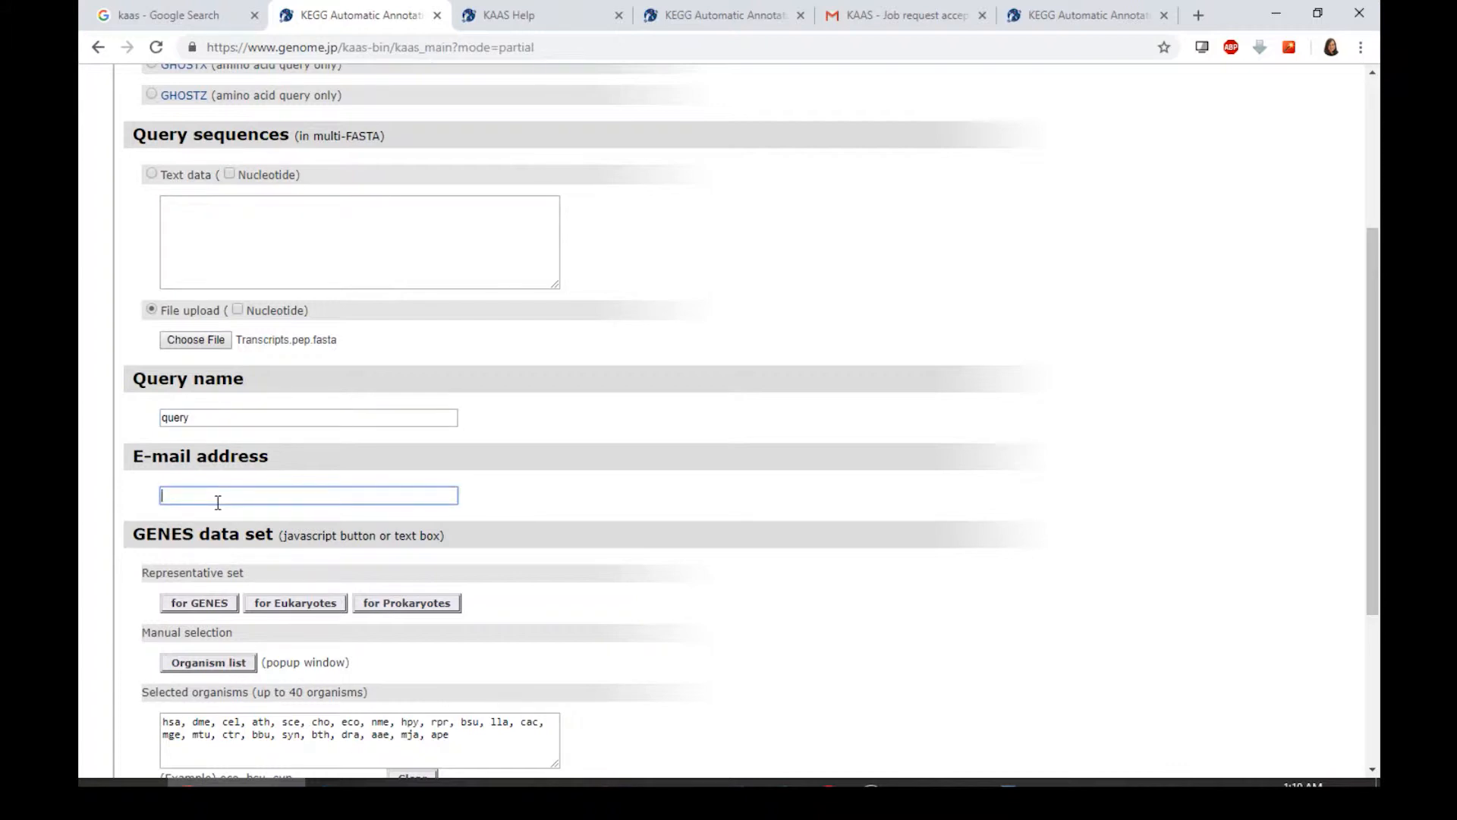
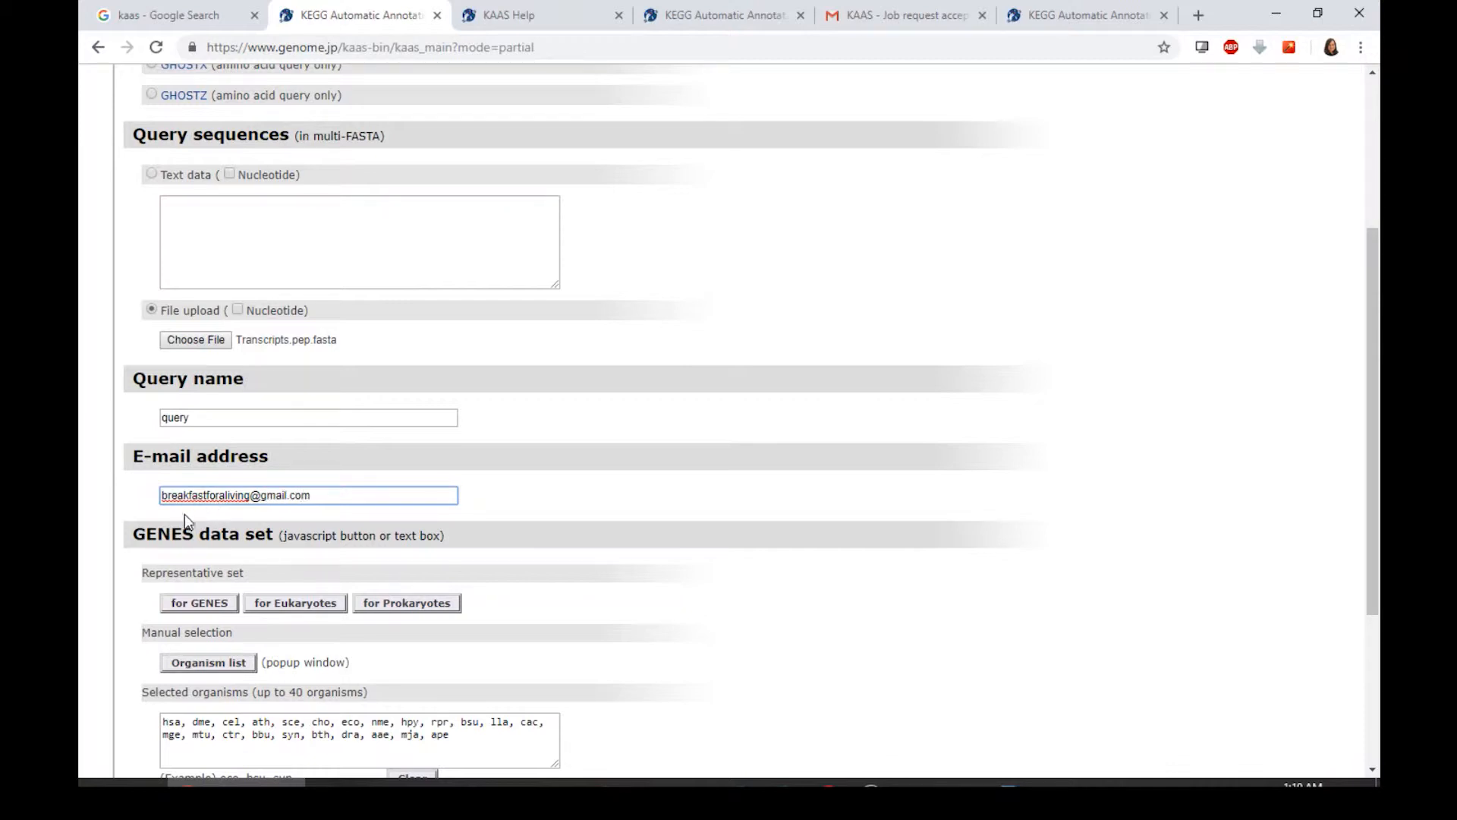
mouse_move(235, 518)
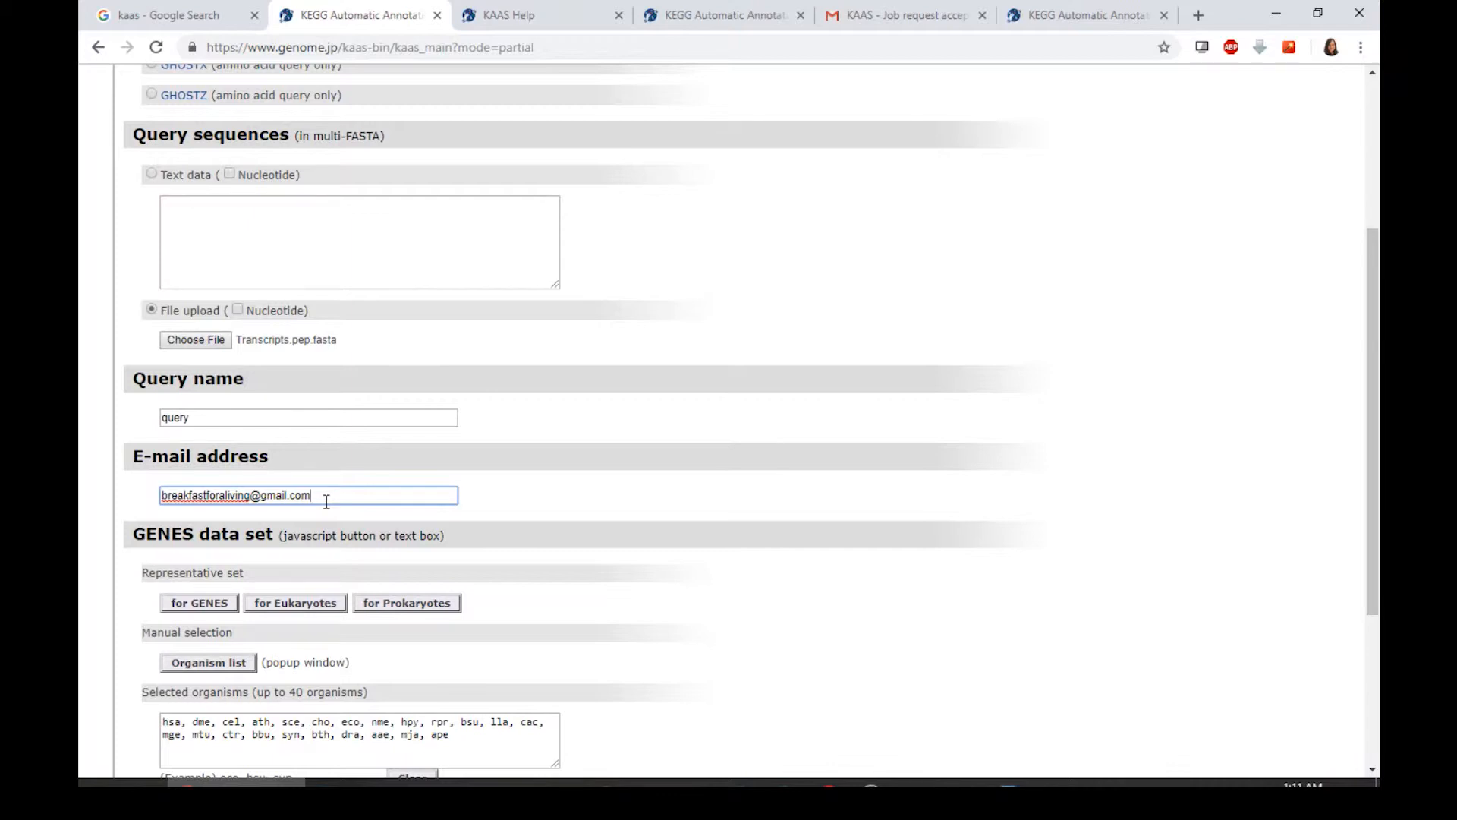
Clear the Selected organisms box in the GENES data set section.
scroll("down", 3)
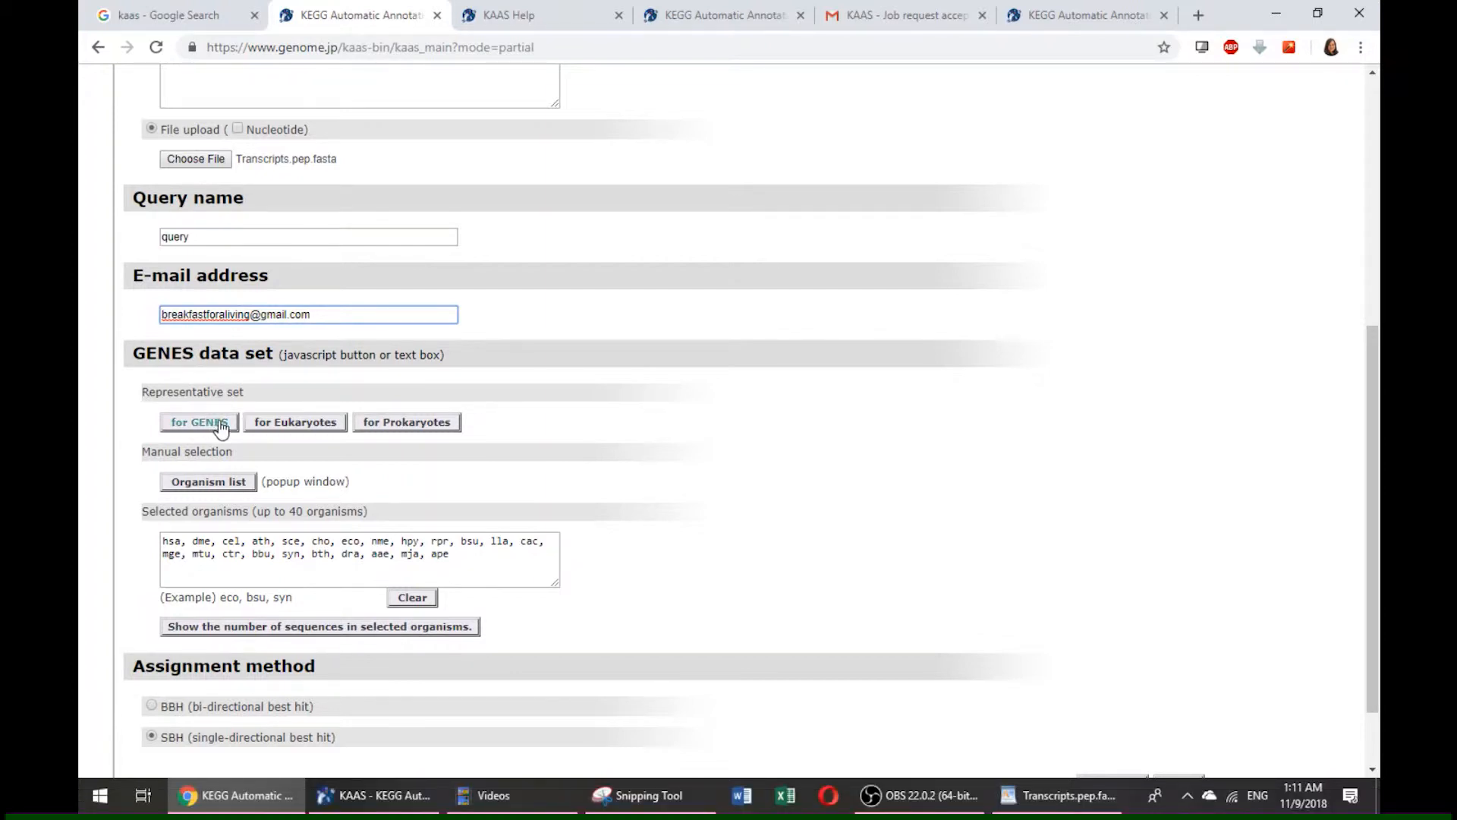
mouse_move(223, 437)
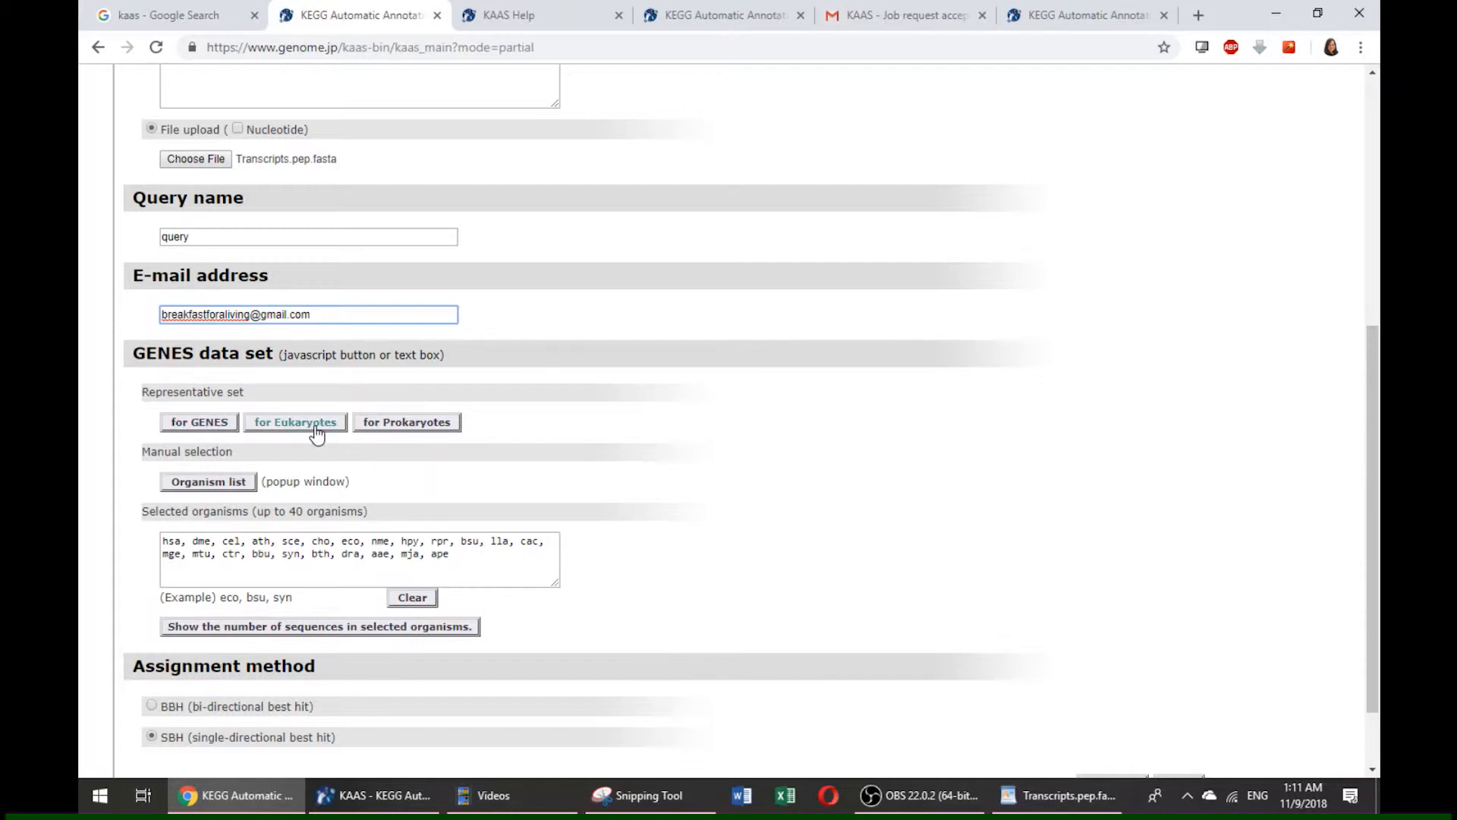
mouse_move(207, 481)
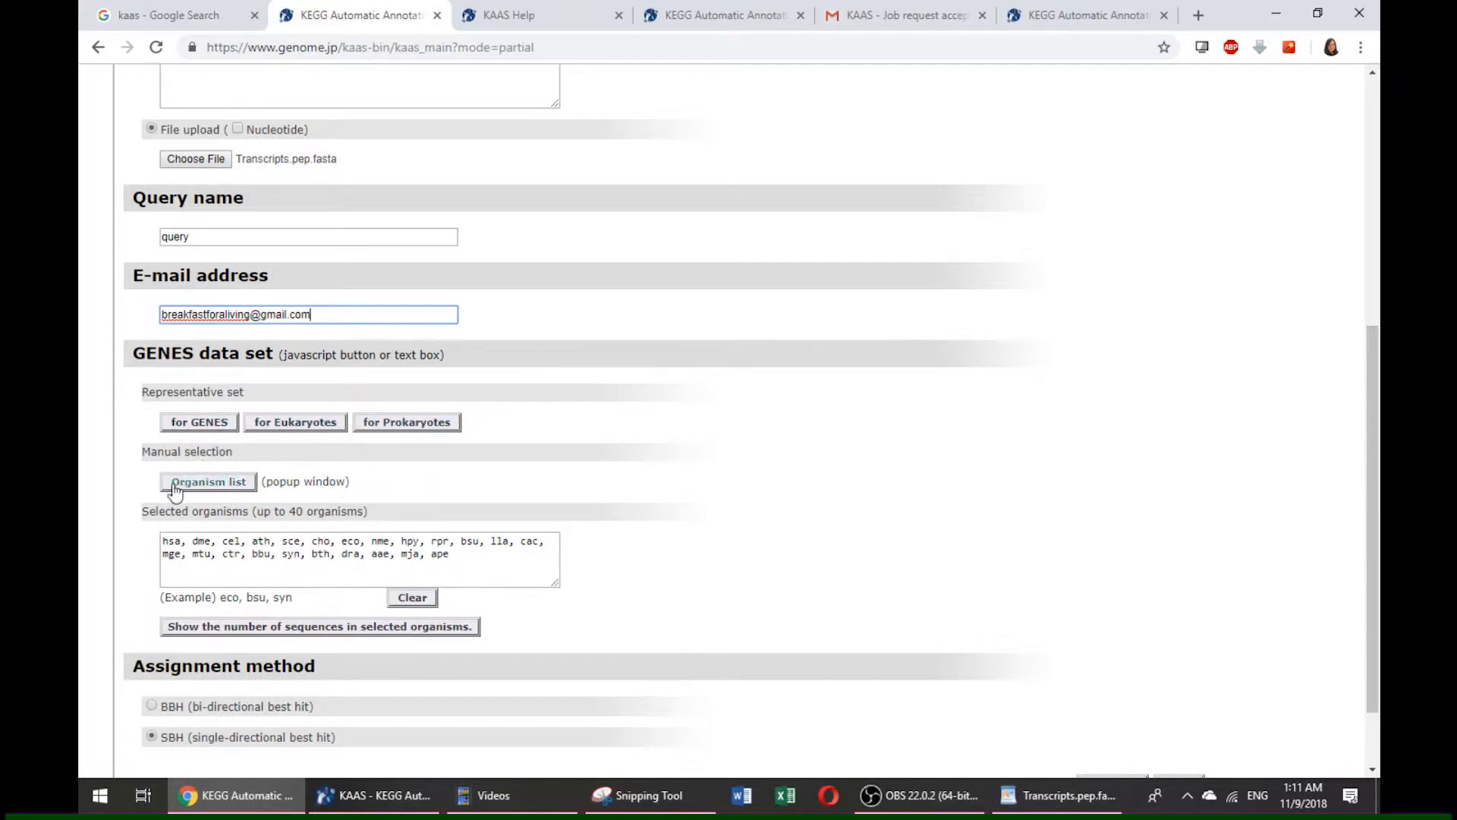
left_click(410, 596)
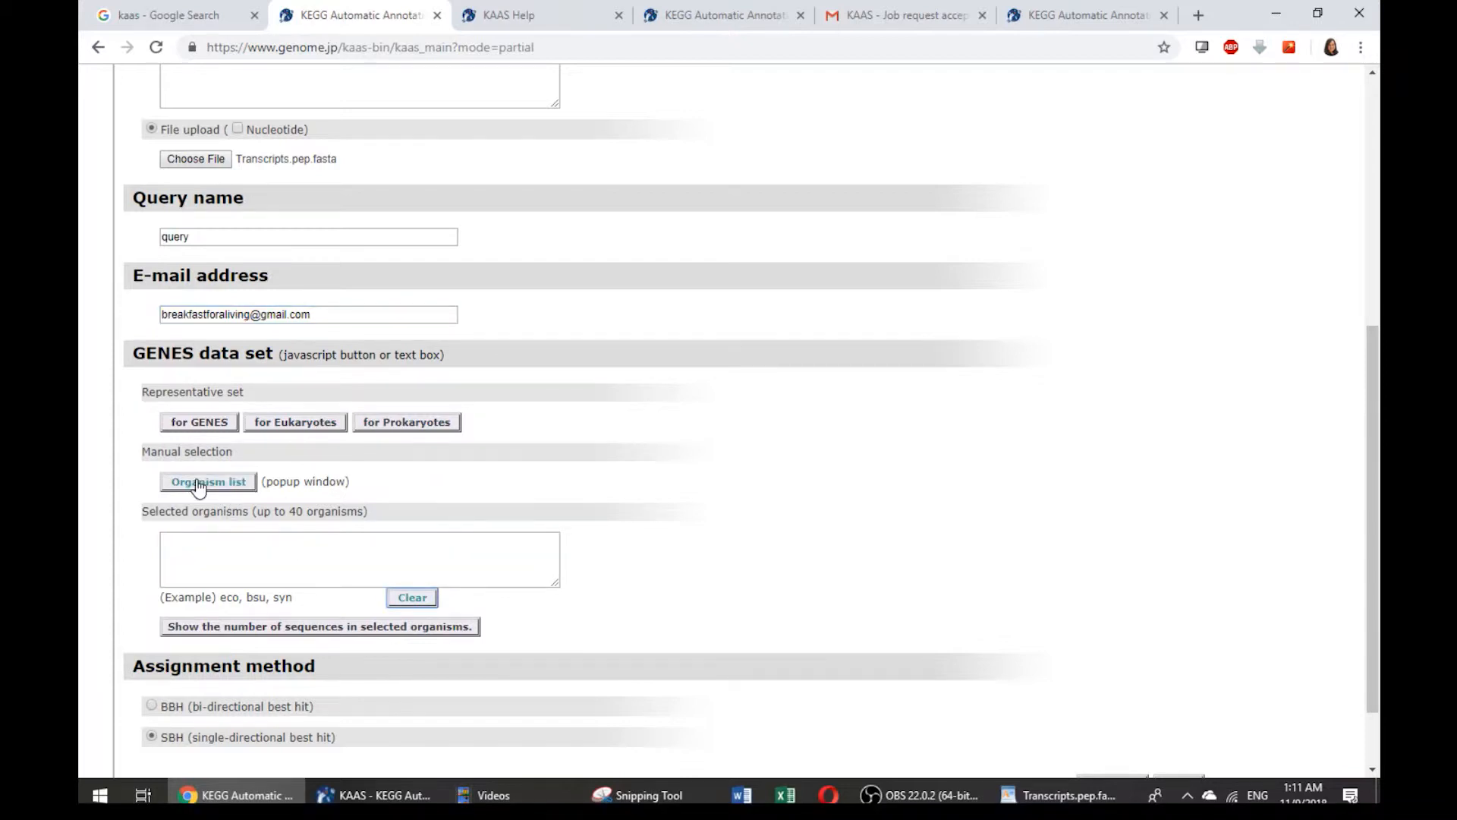
Add mustard-family organisms ath, aly, crb, eus, bna, brp and boe from the organism list.
left_click(208, 480)
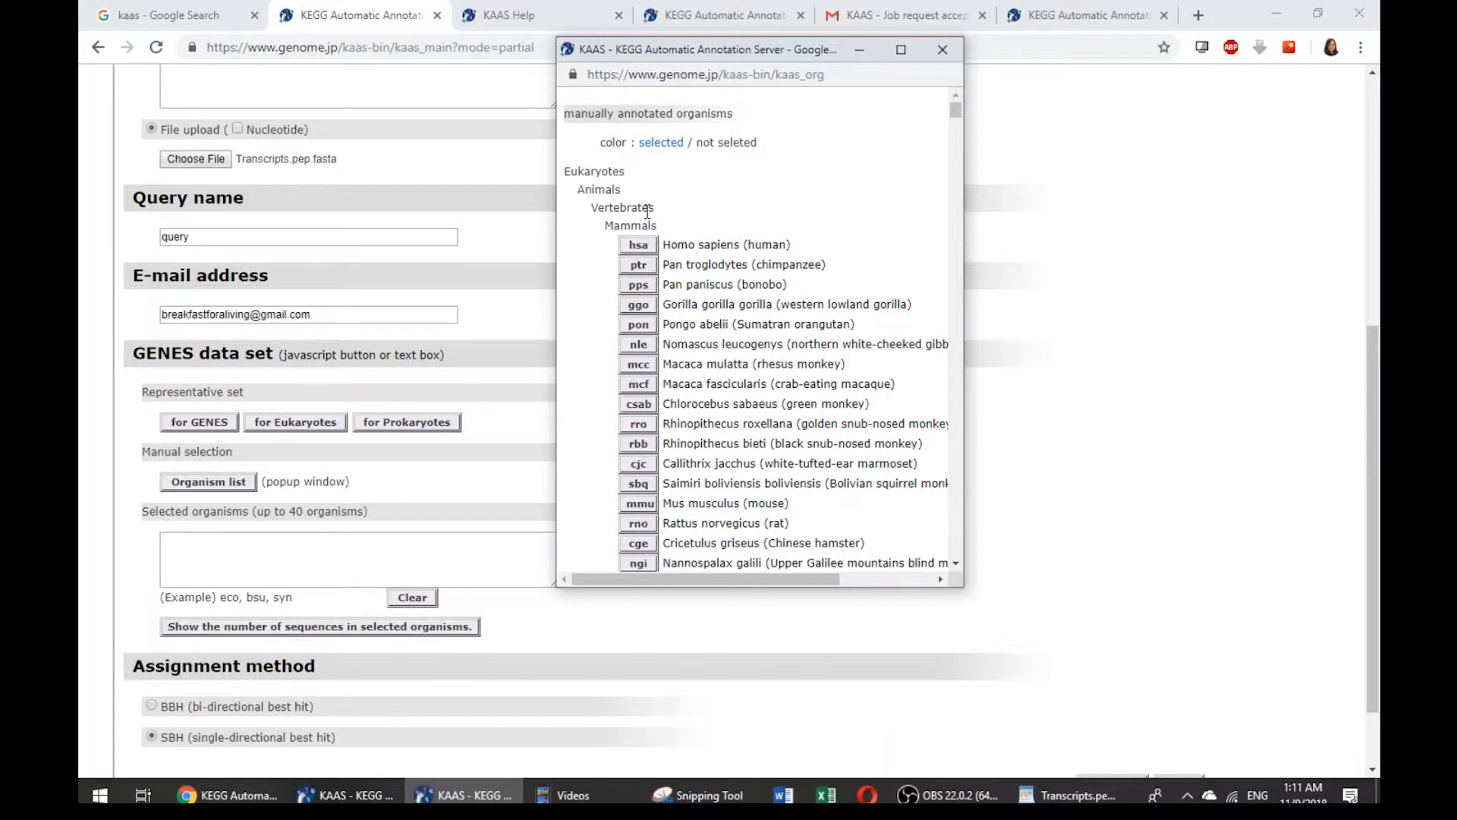
scroll("down", 3)
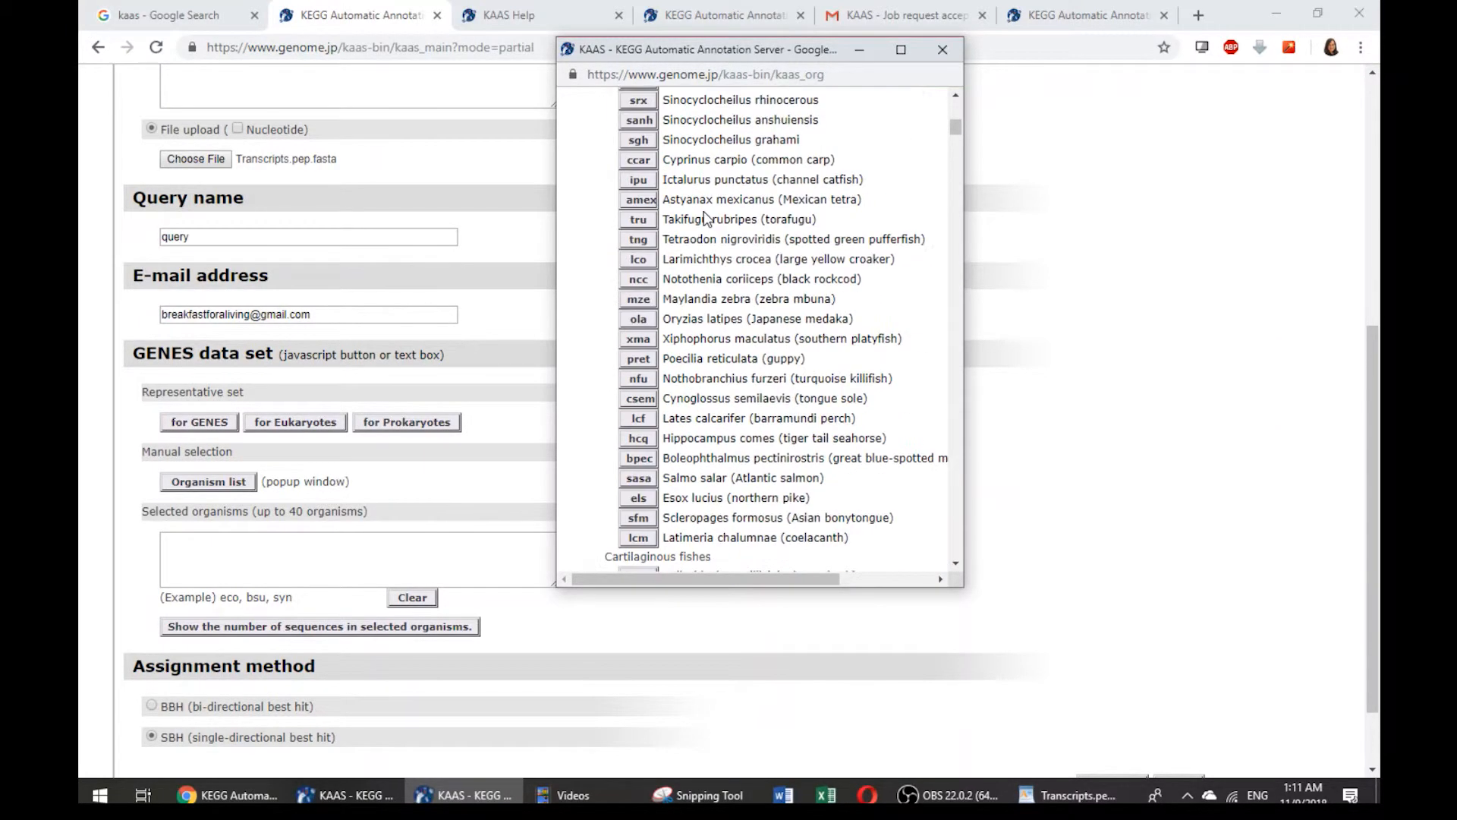
scroll("down", 3)
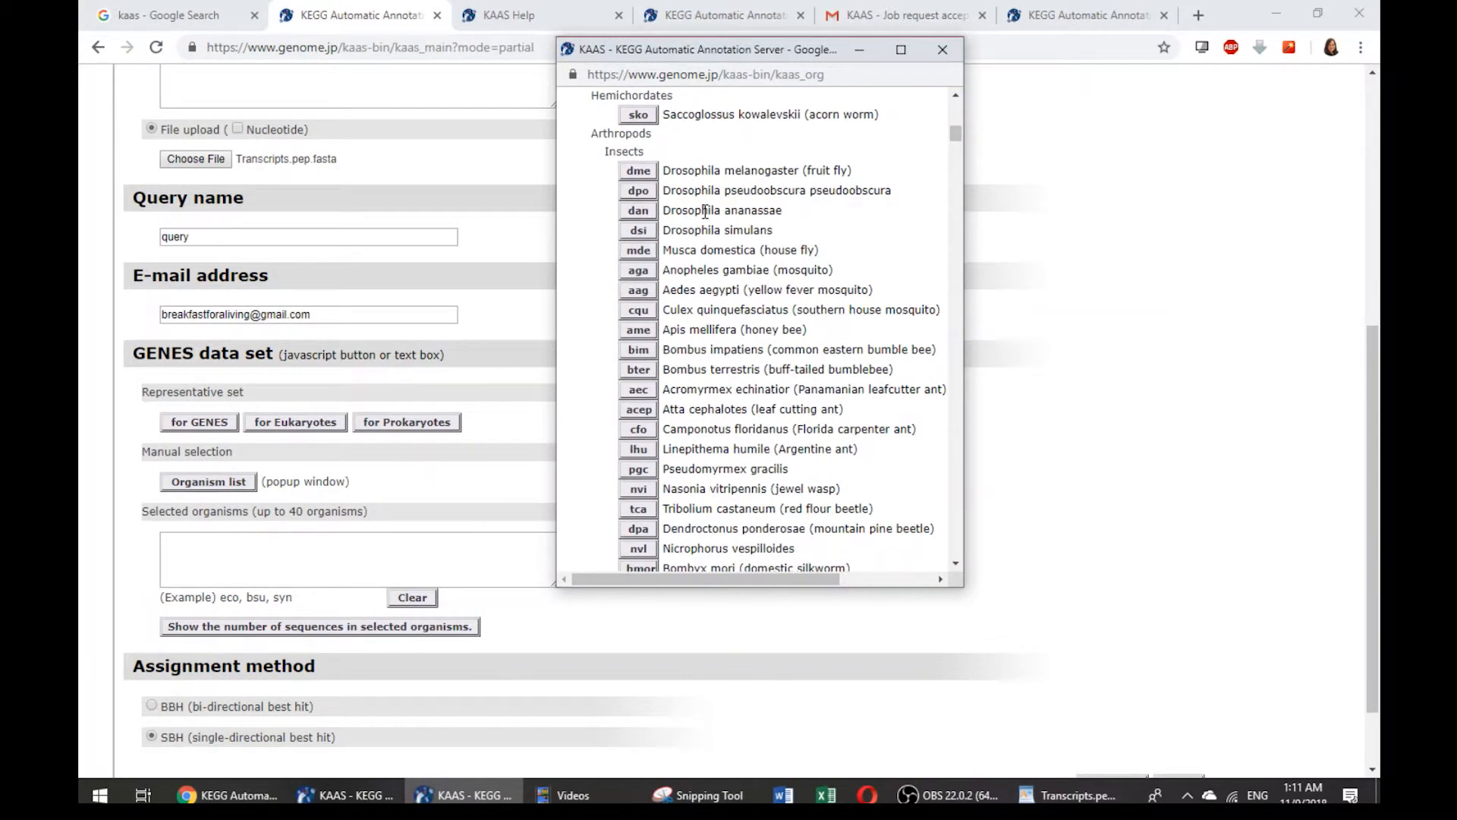
scroll("down", 3)
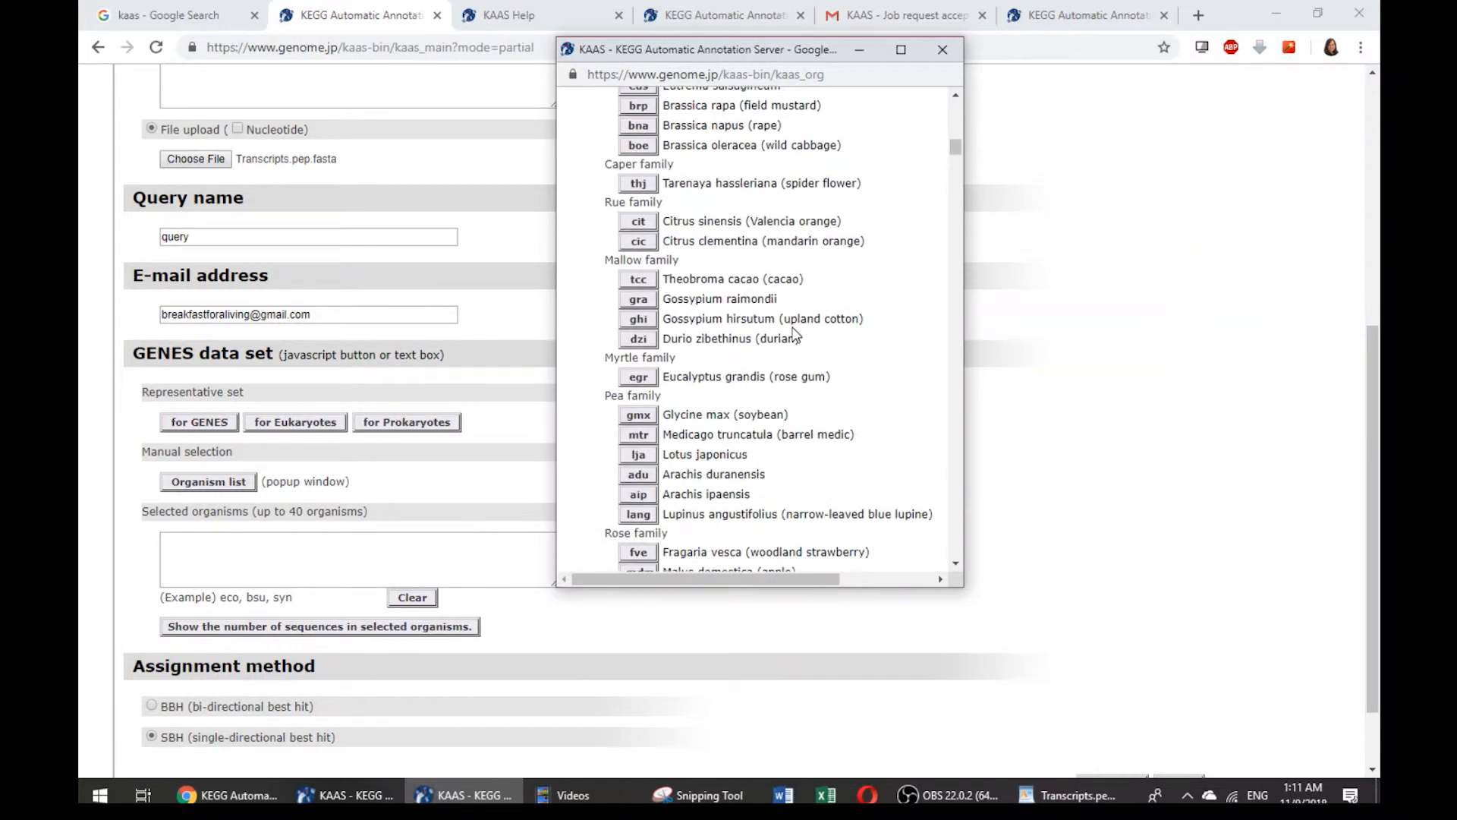
left_click(637, 207)
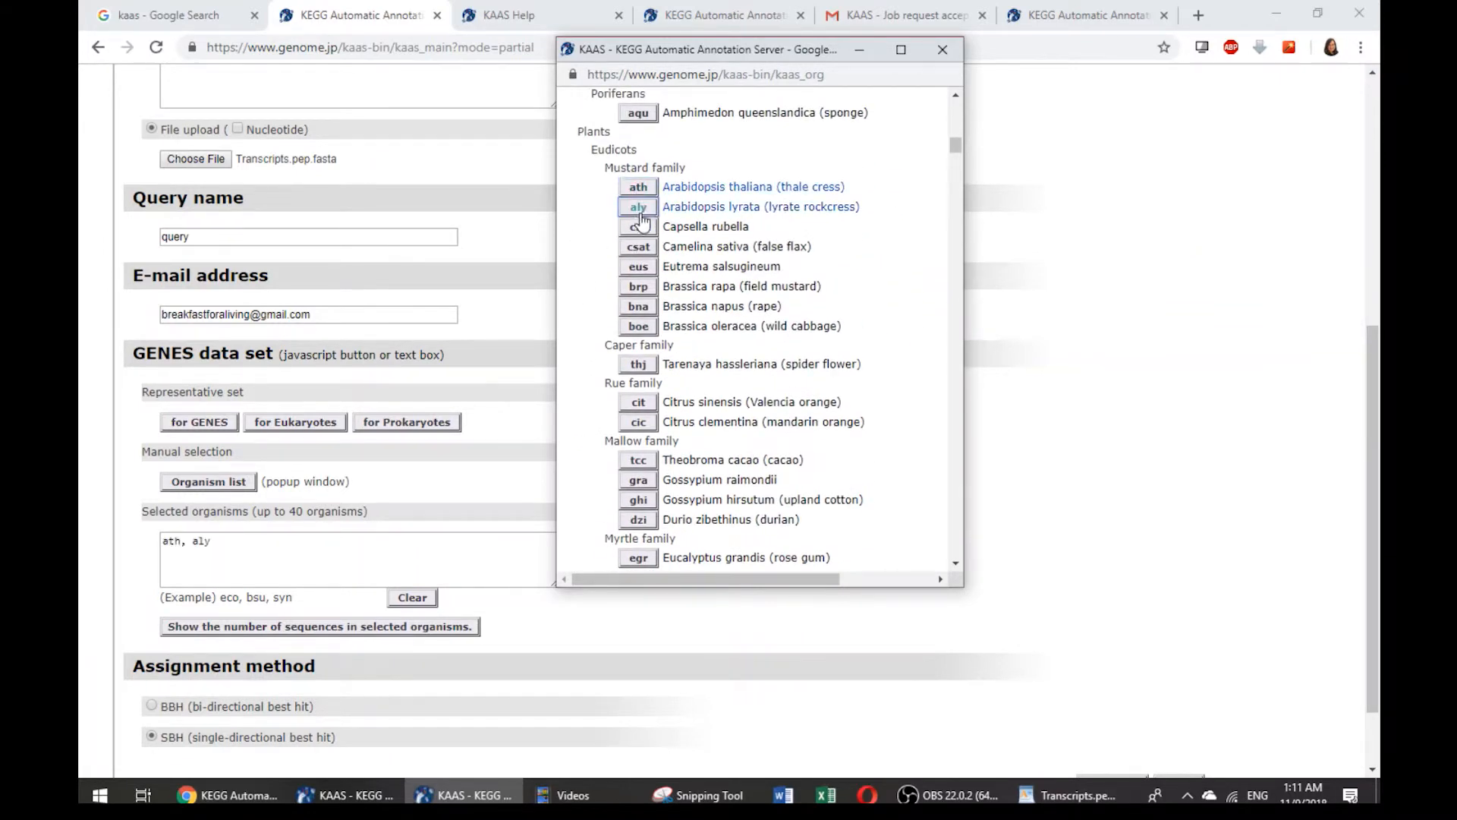
left_click(638, 306)
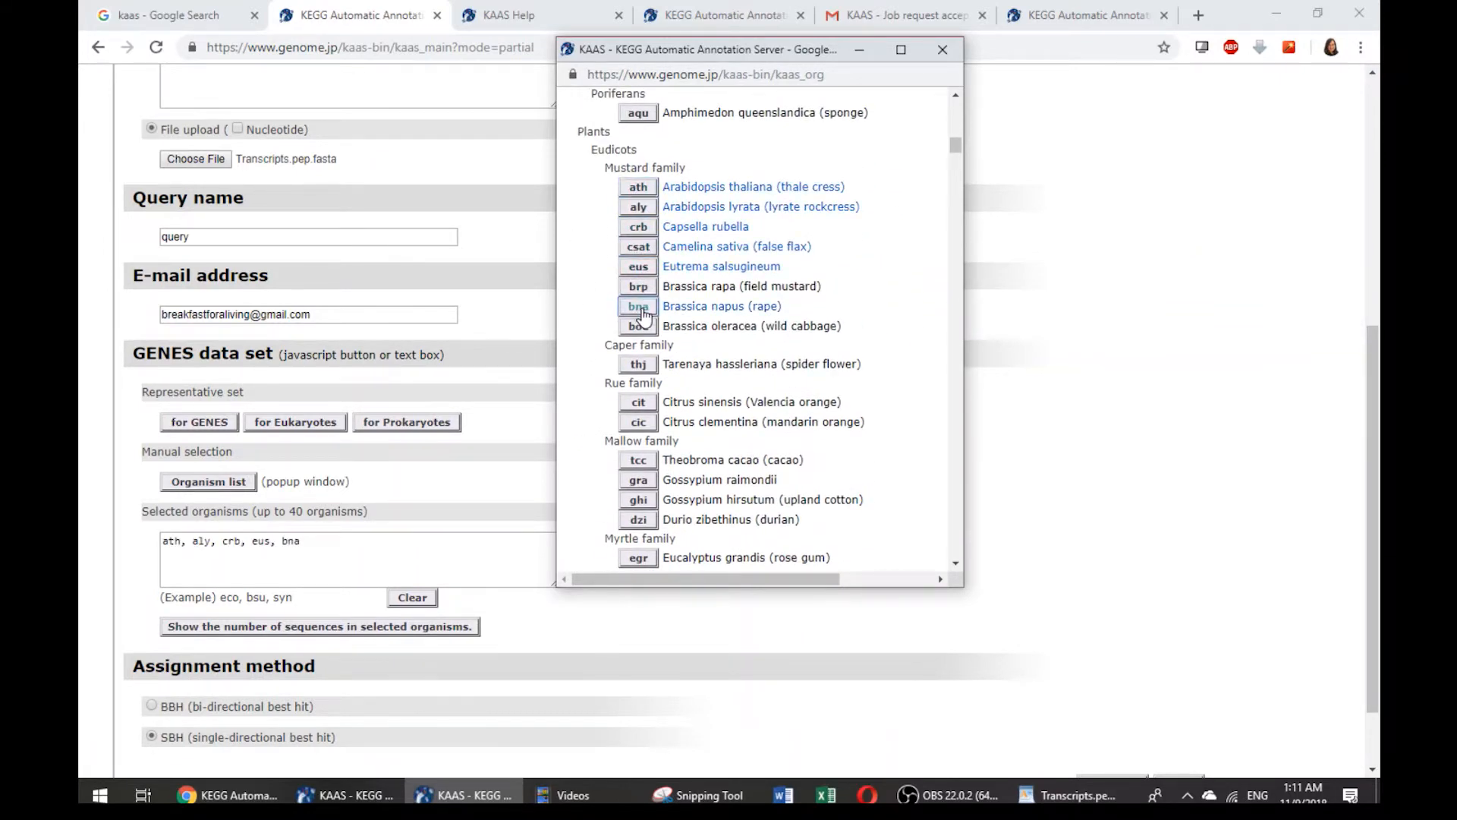
left_click(637, 325)
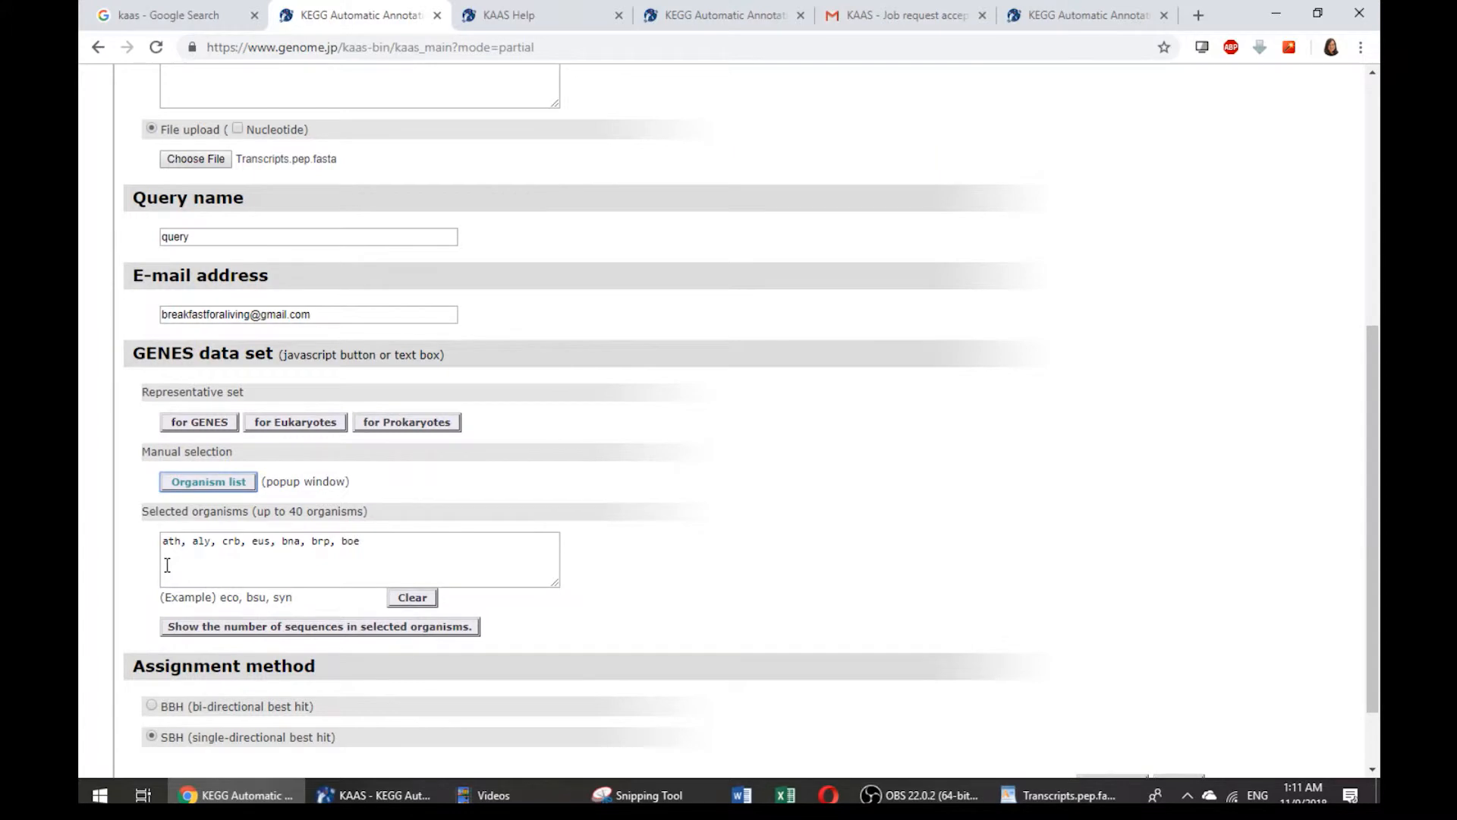
mouse_move(260, 625)
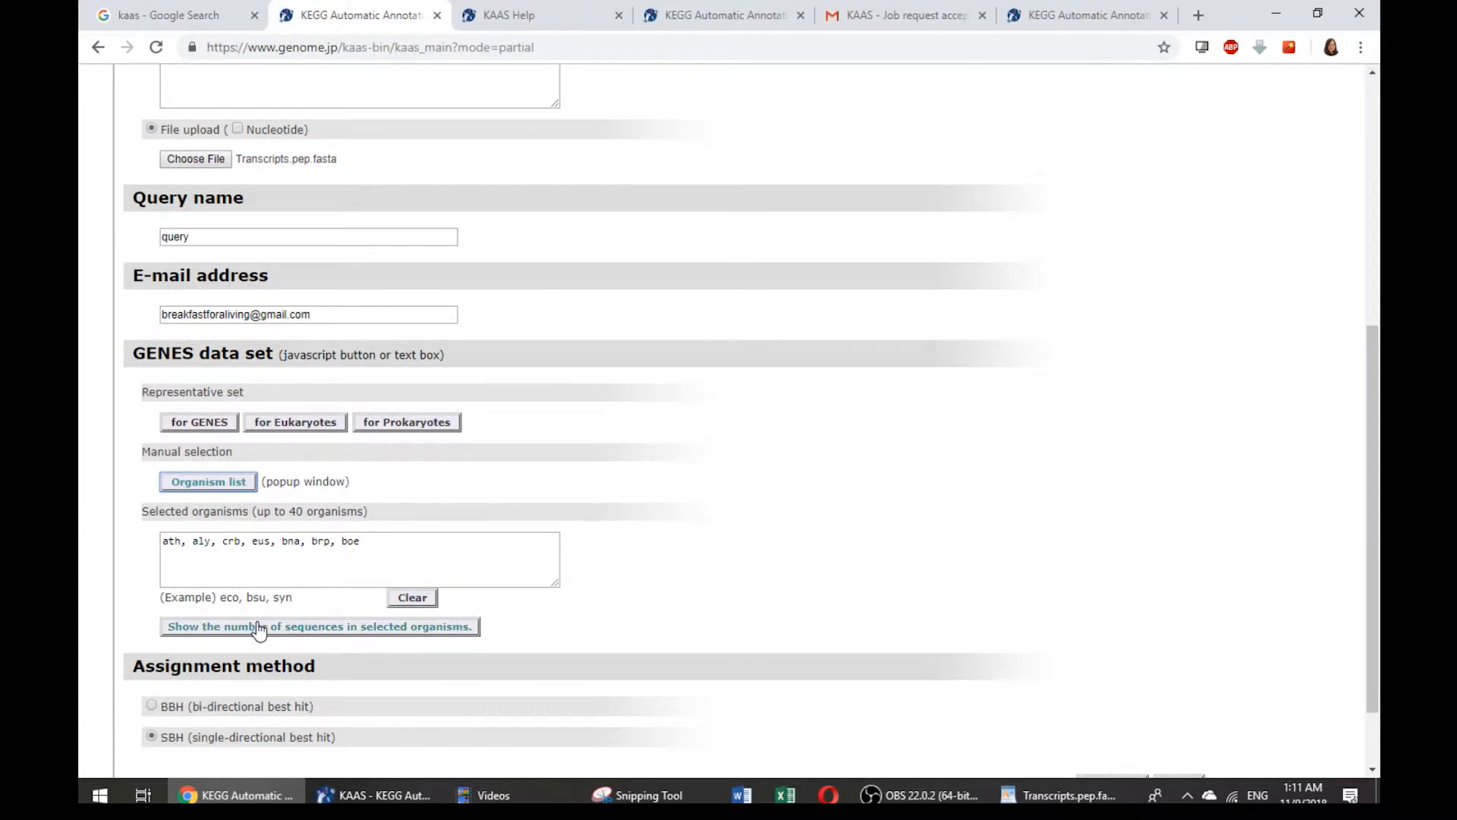
mouse_move(276, 641)
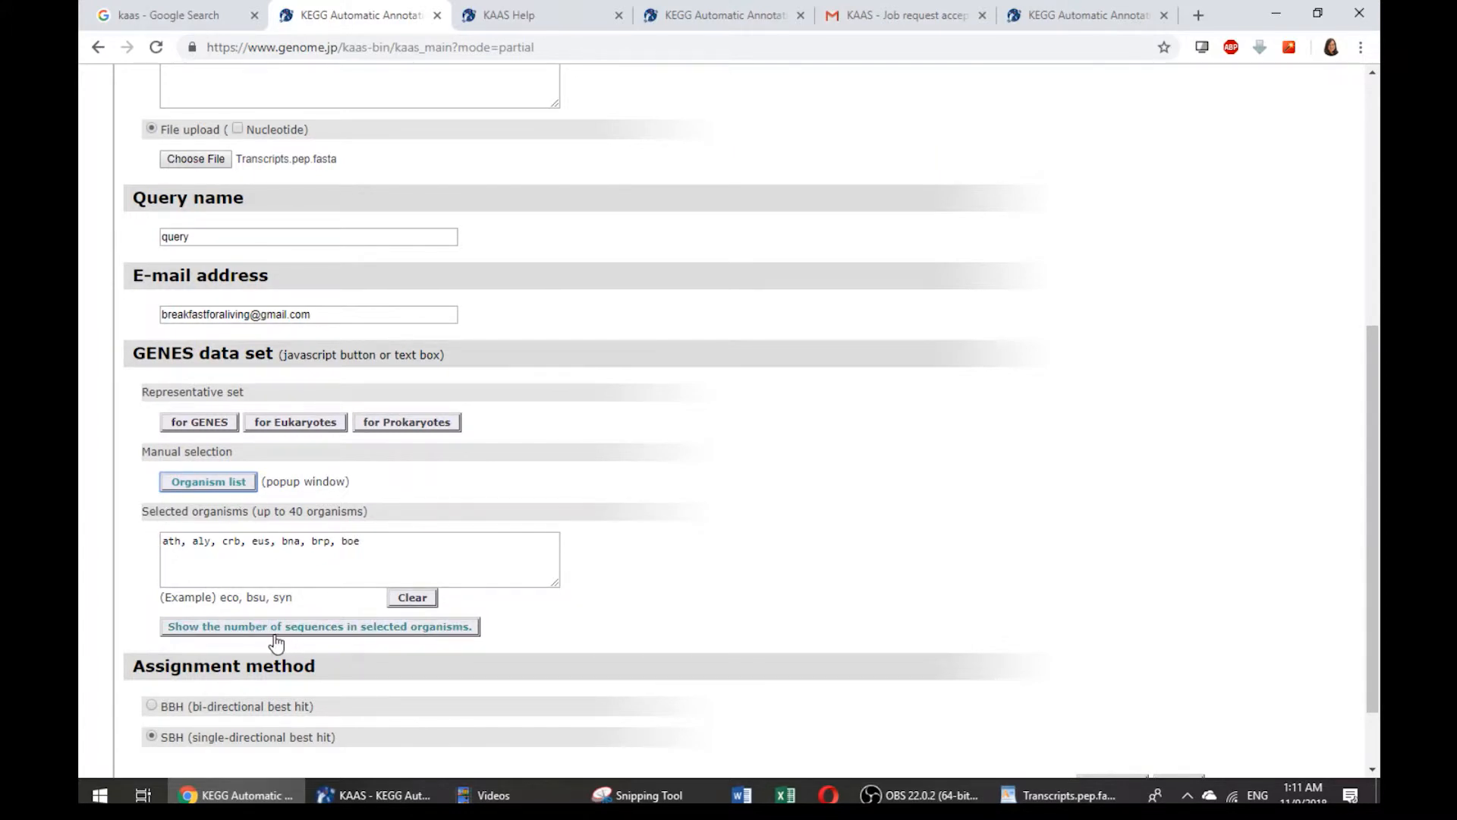
left_click(319, 625)
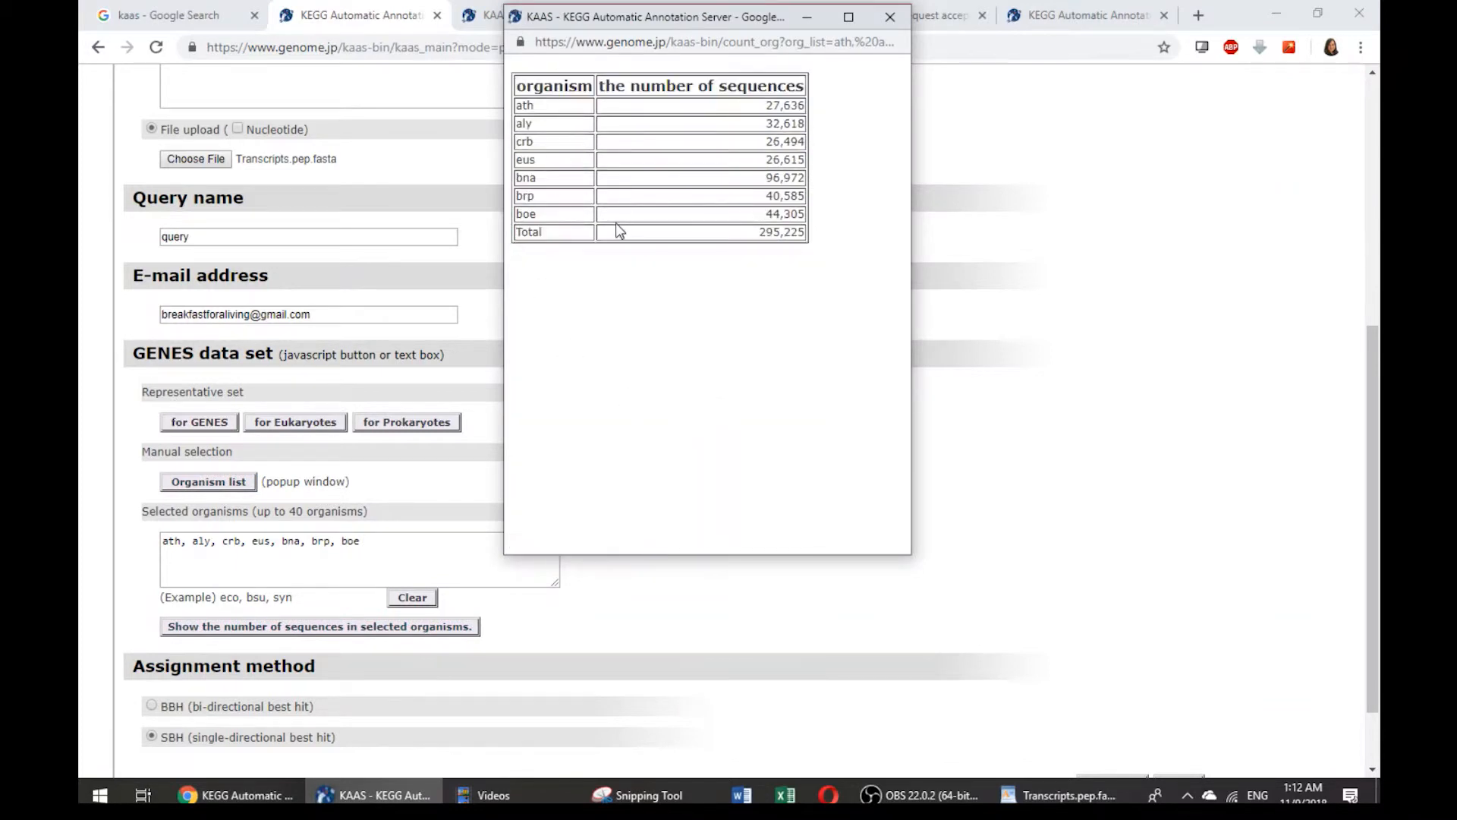
mouse_move(557, 236)
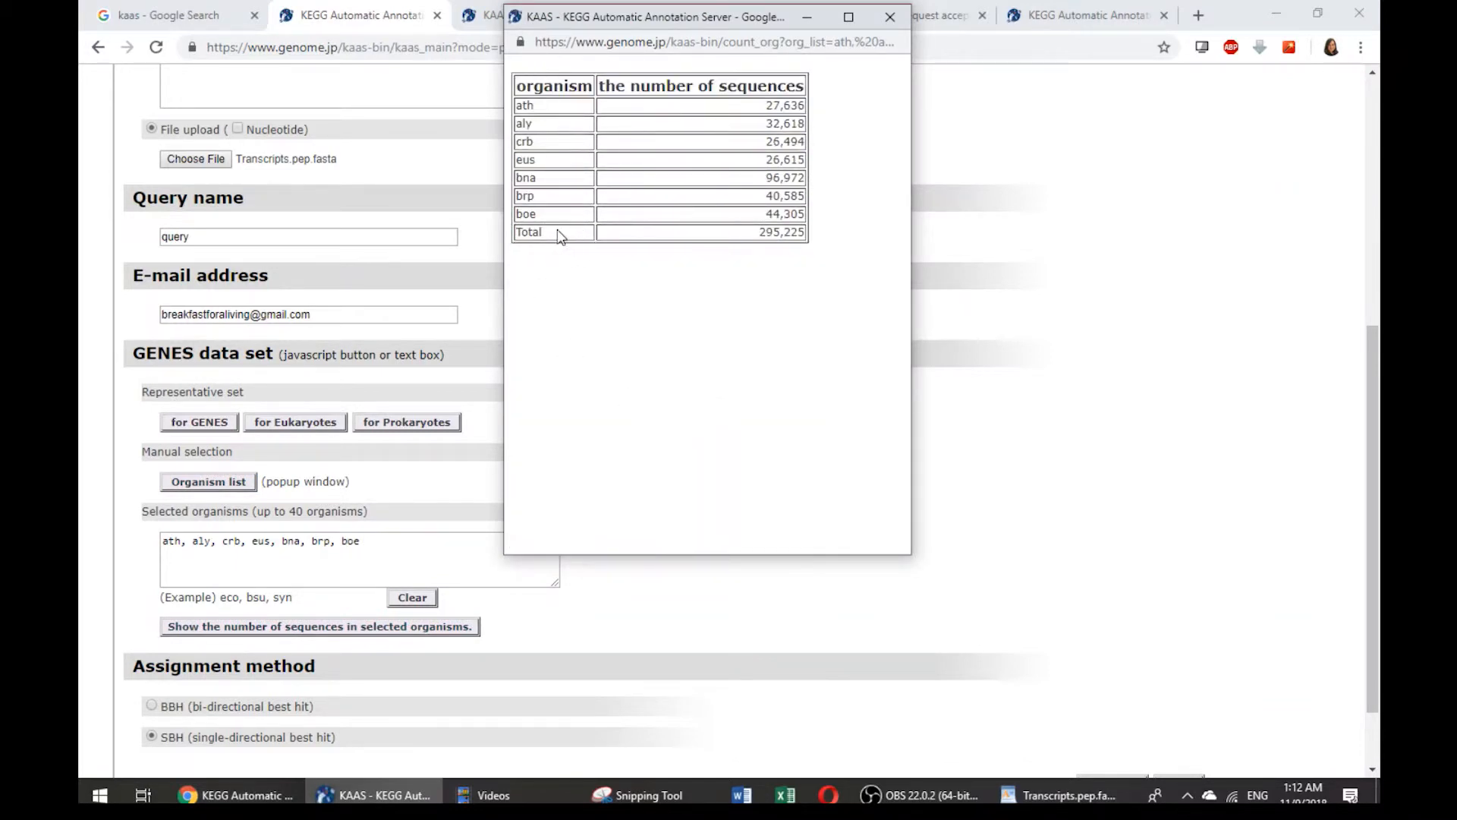
double_click(766, 231)
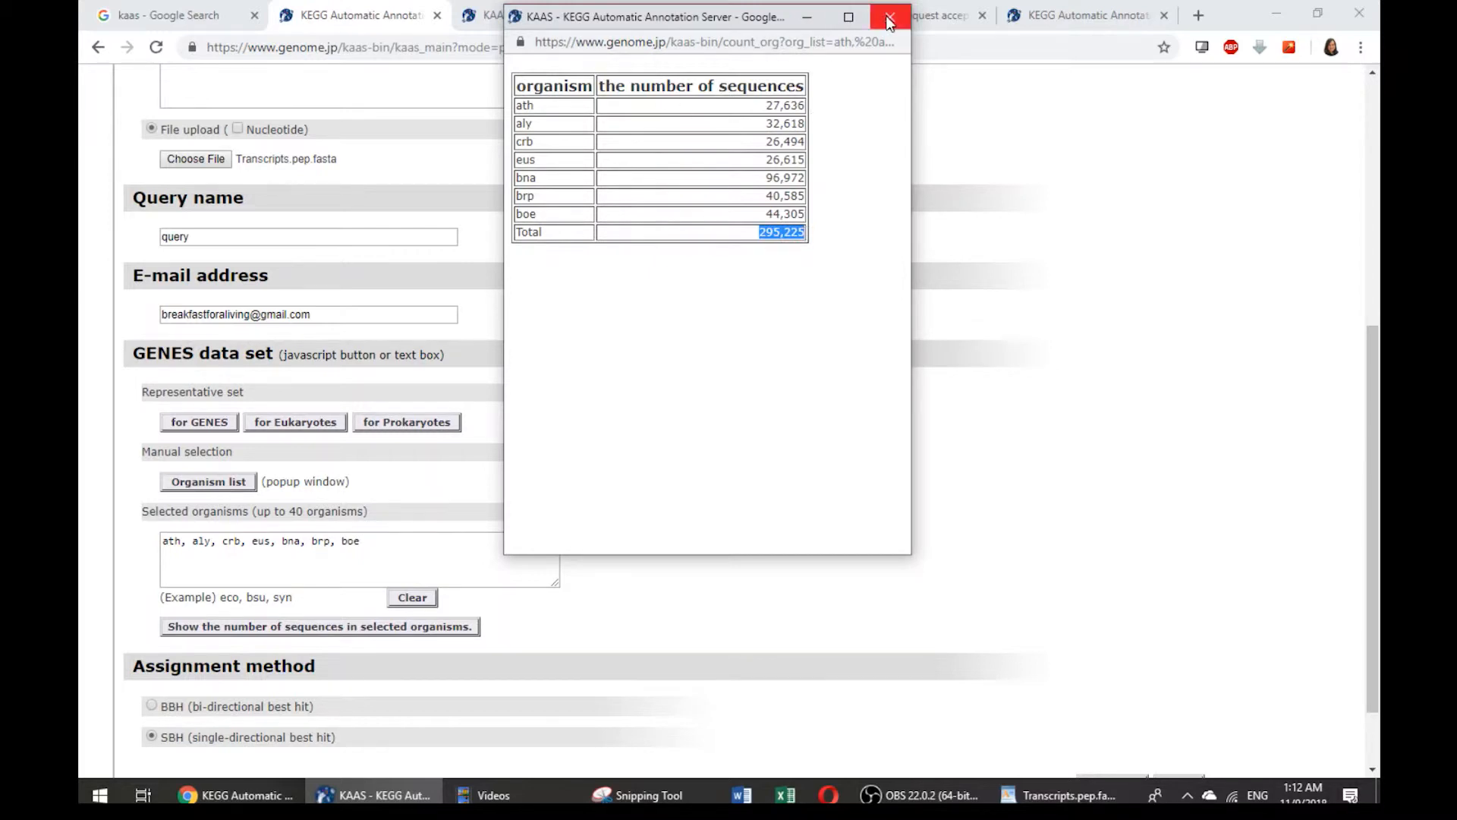
mouse_move(799, 244)
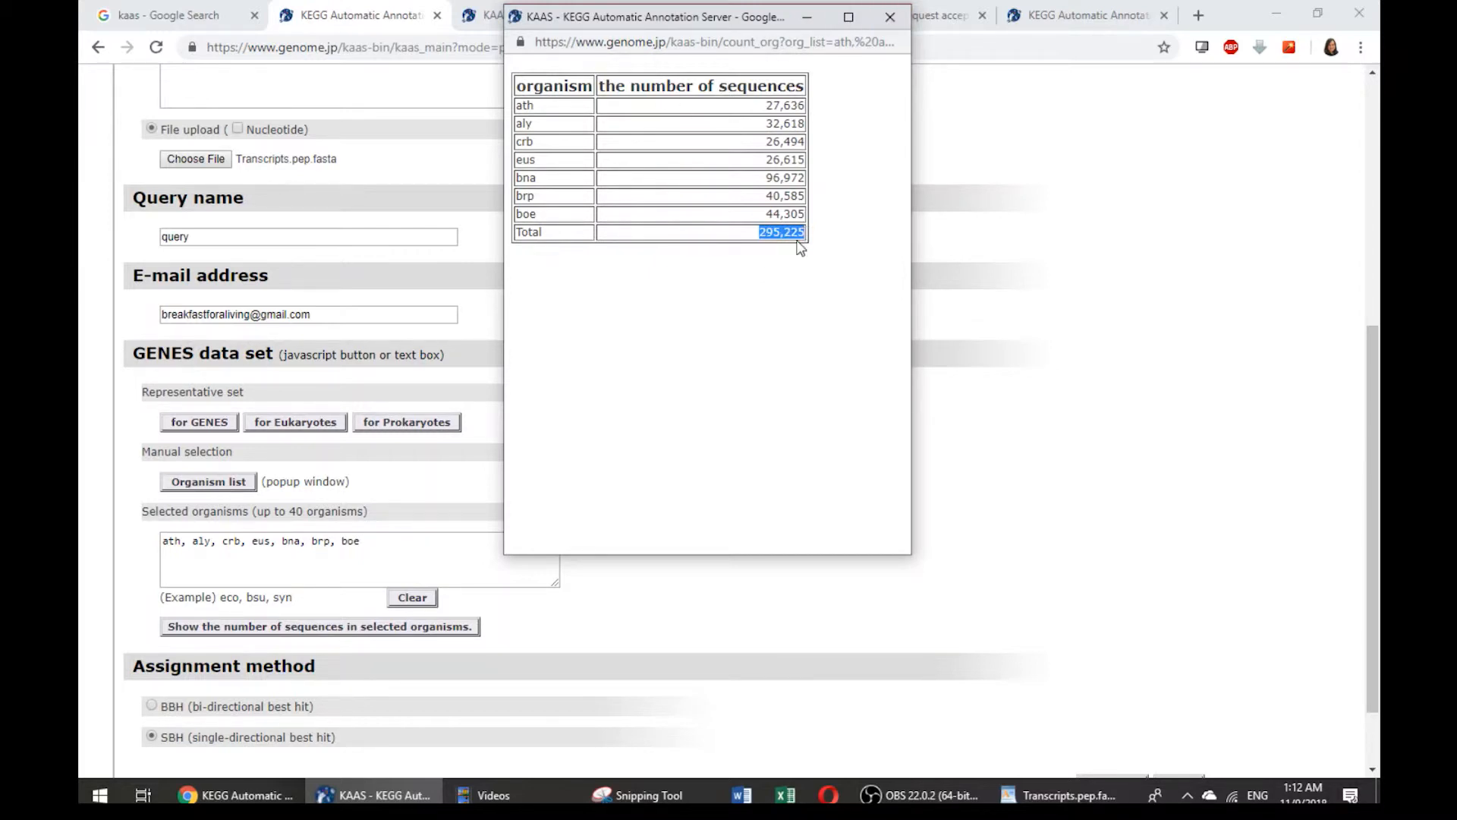
mouse_move(839, 281)
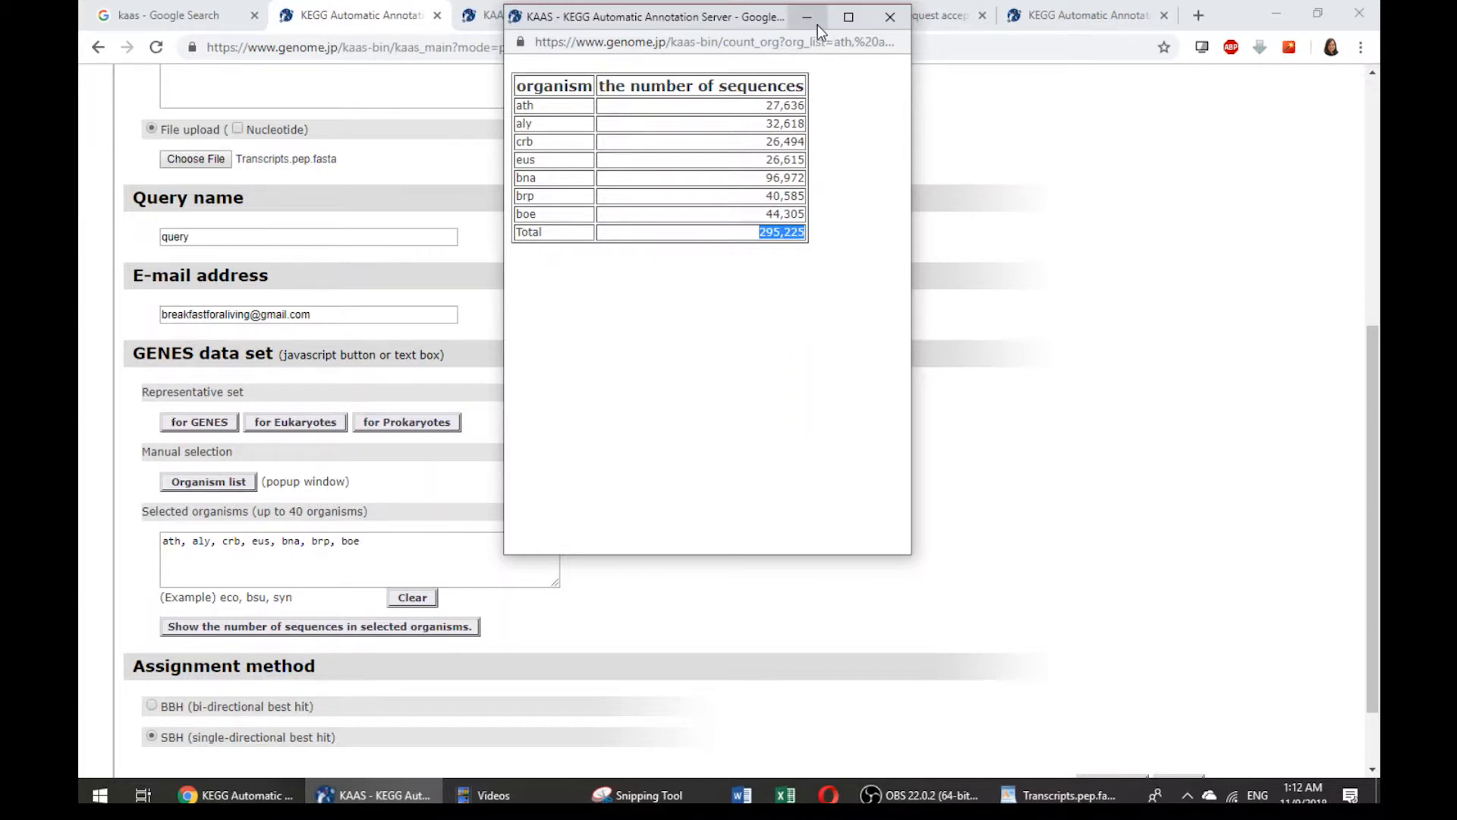
left_click(889, 16)
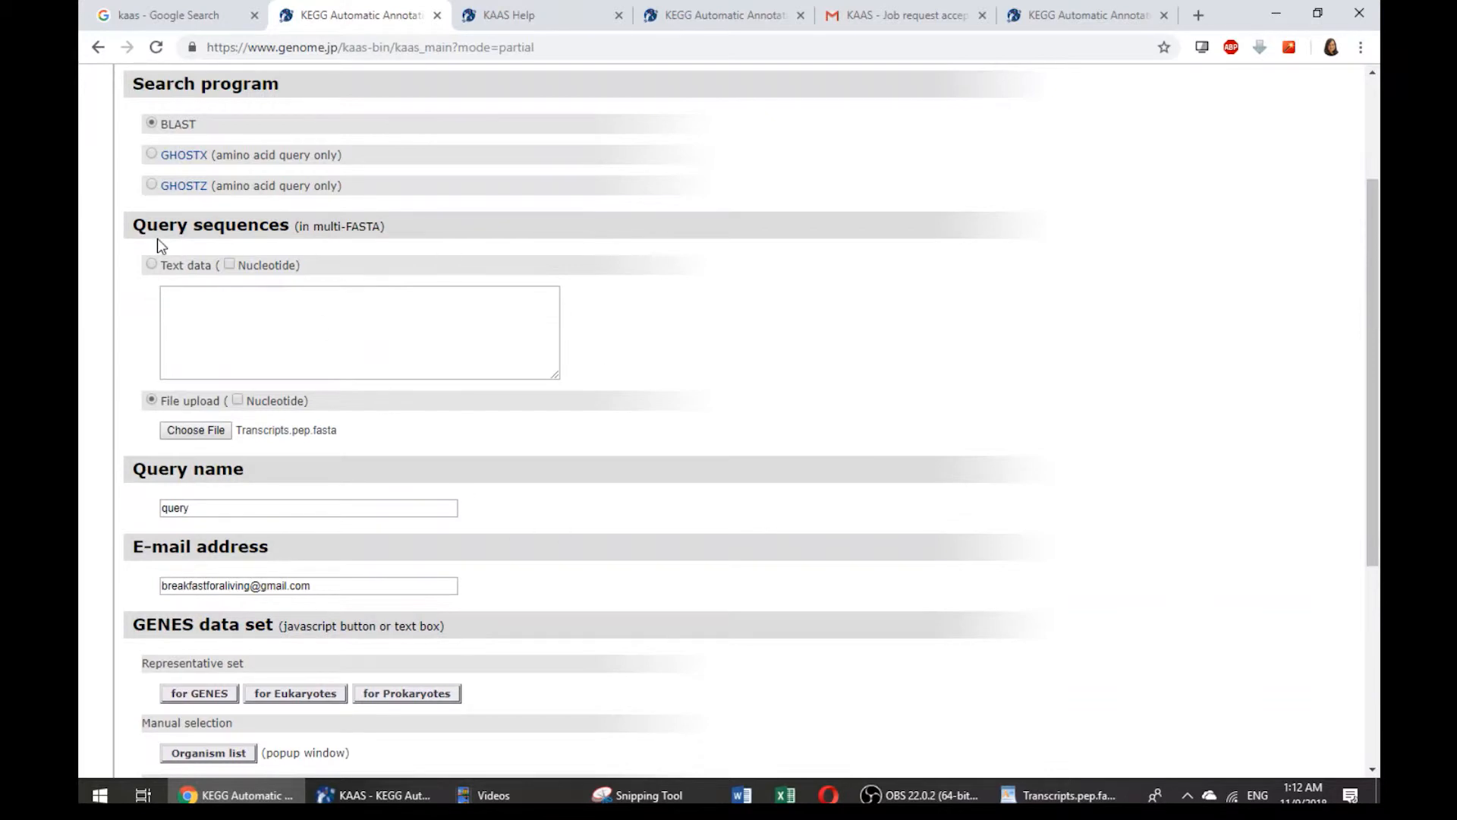
double_click(210, 224)
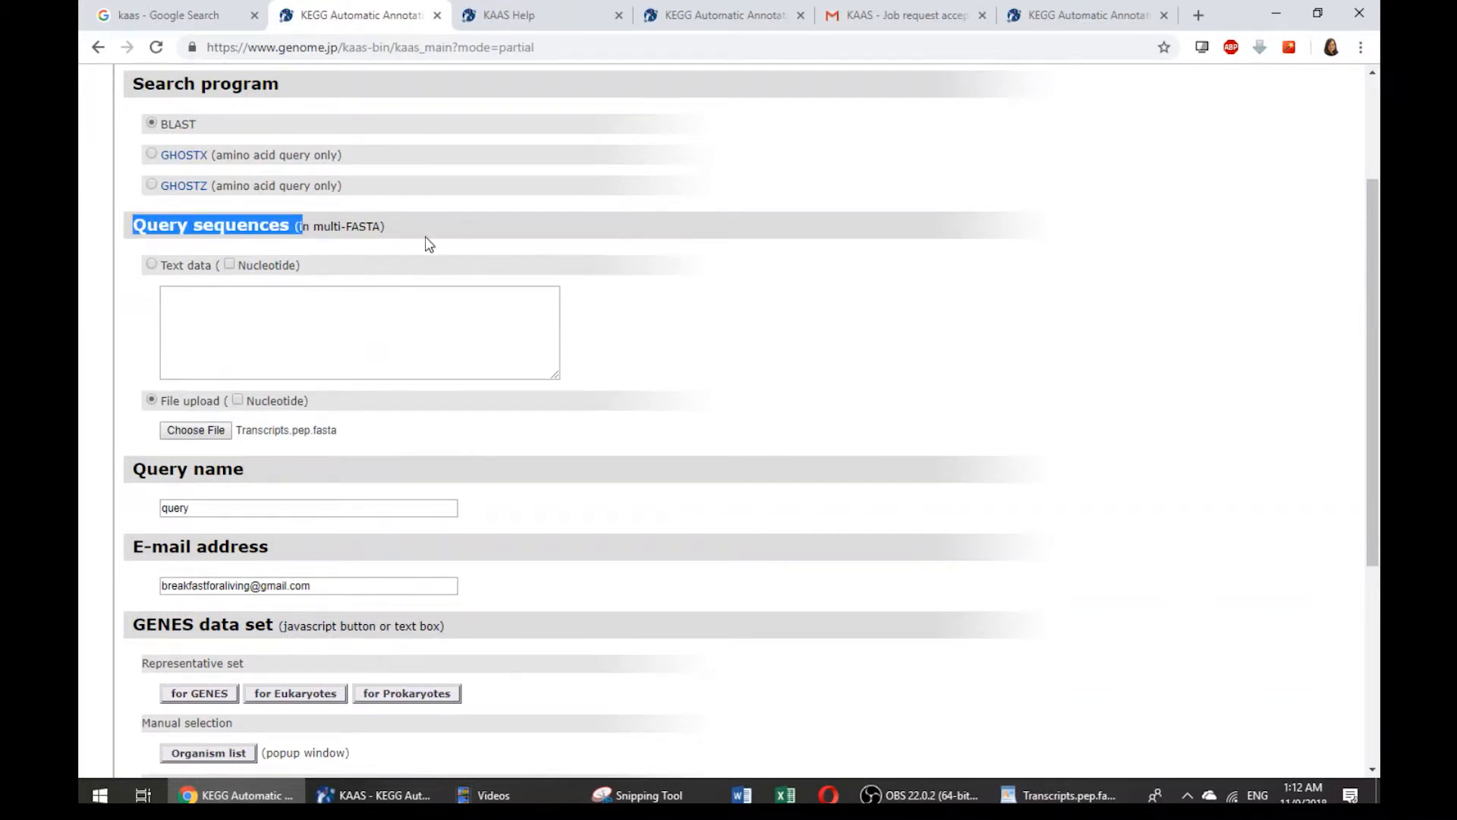
scroll("down", 3)
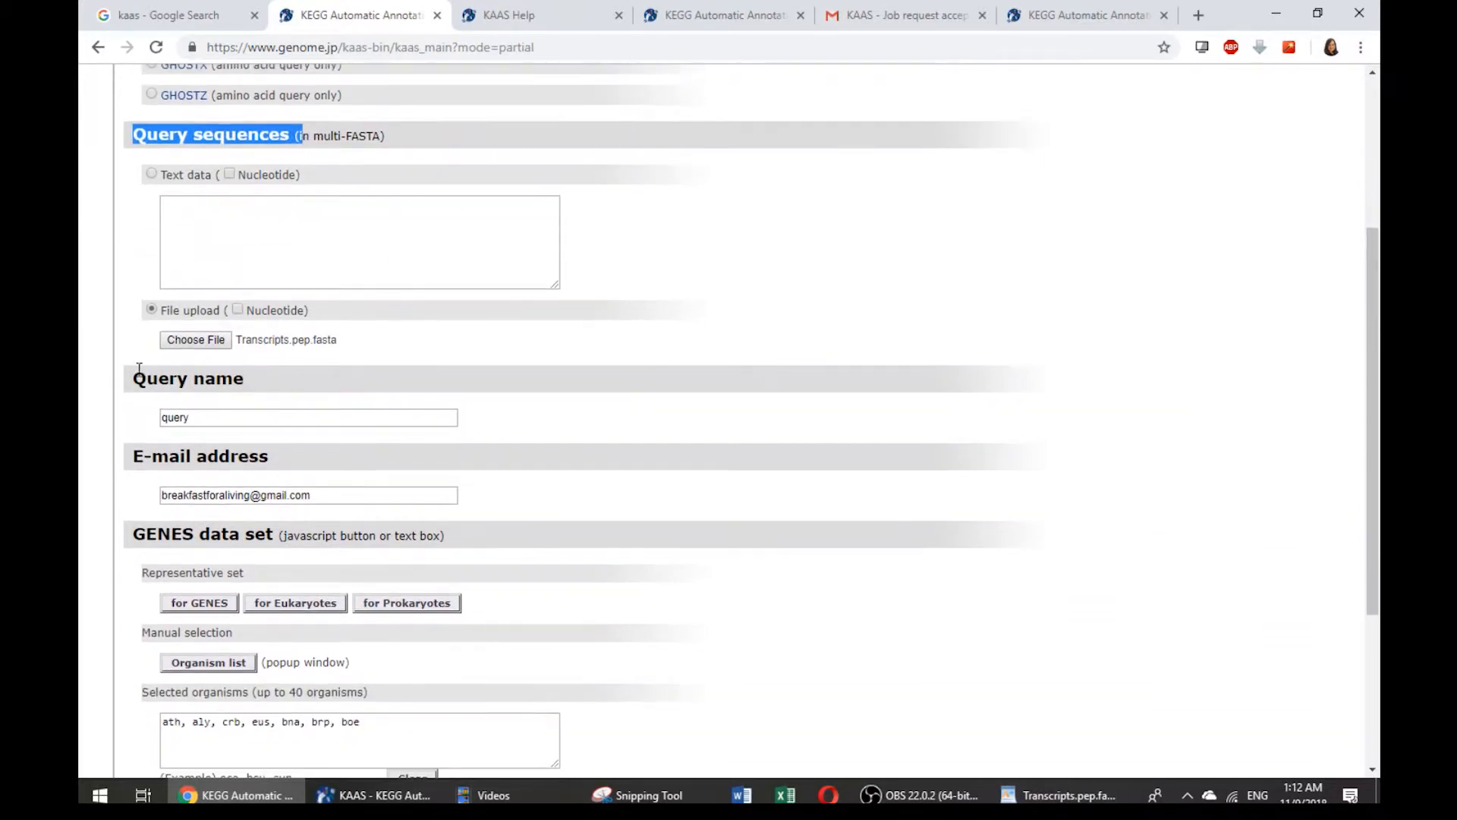
left_click(636, 795)
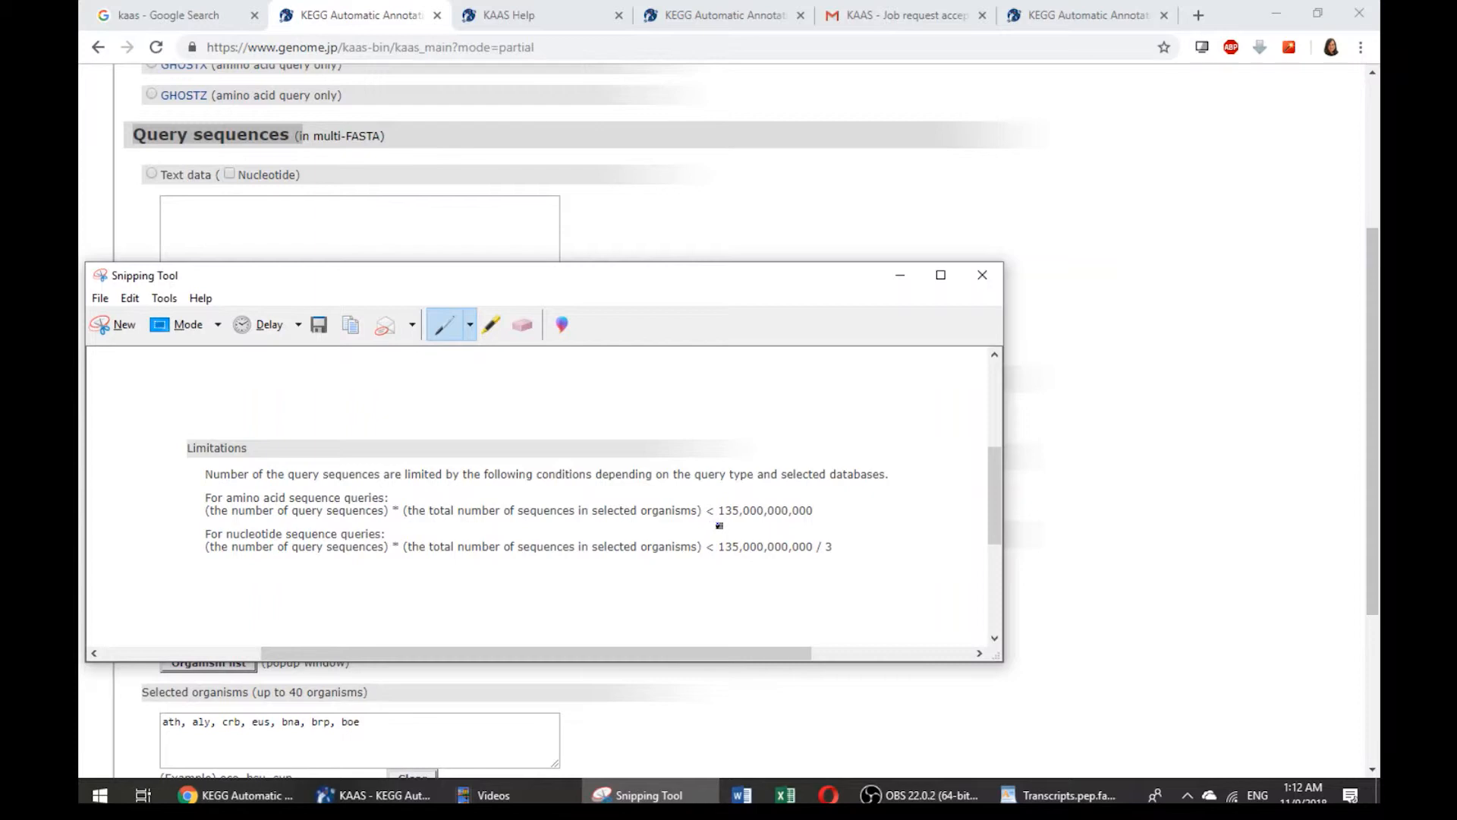
mouse_move(856, 457)
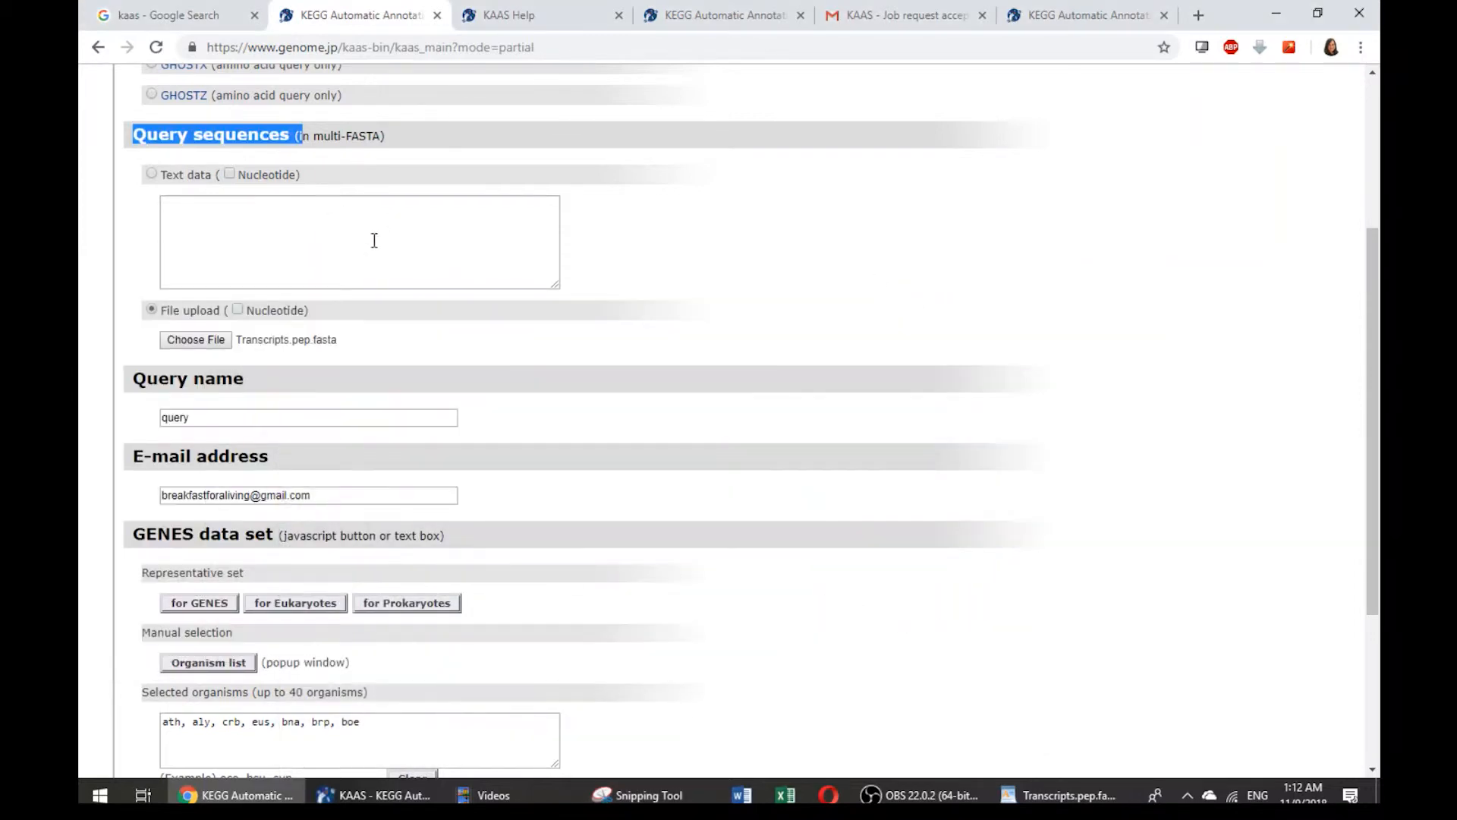
left_click(645, 795)
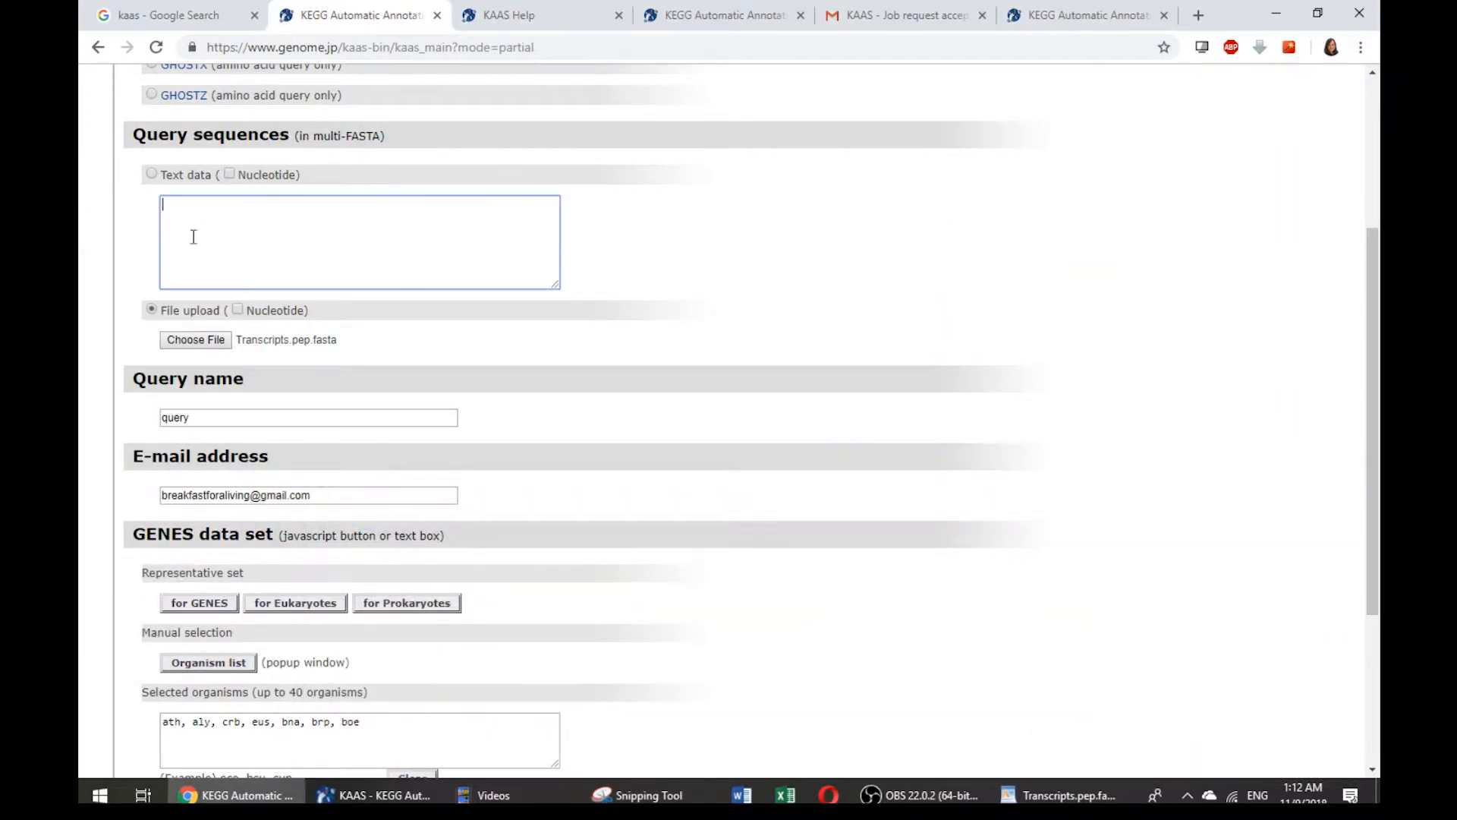
mouse_move(111, 197)
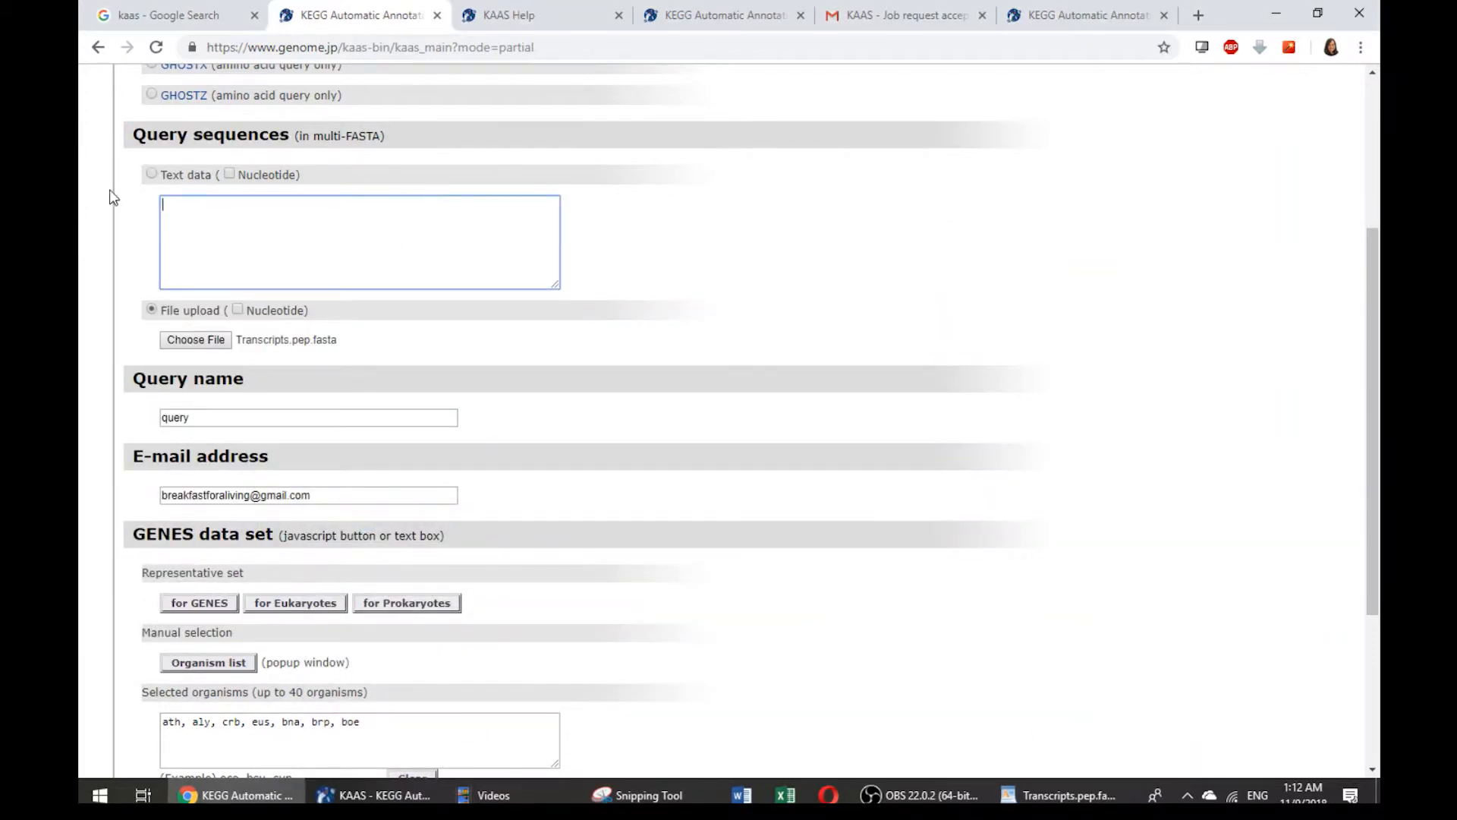
scroll("down", 3)
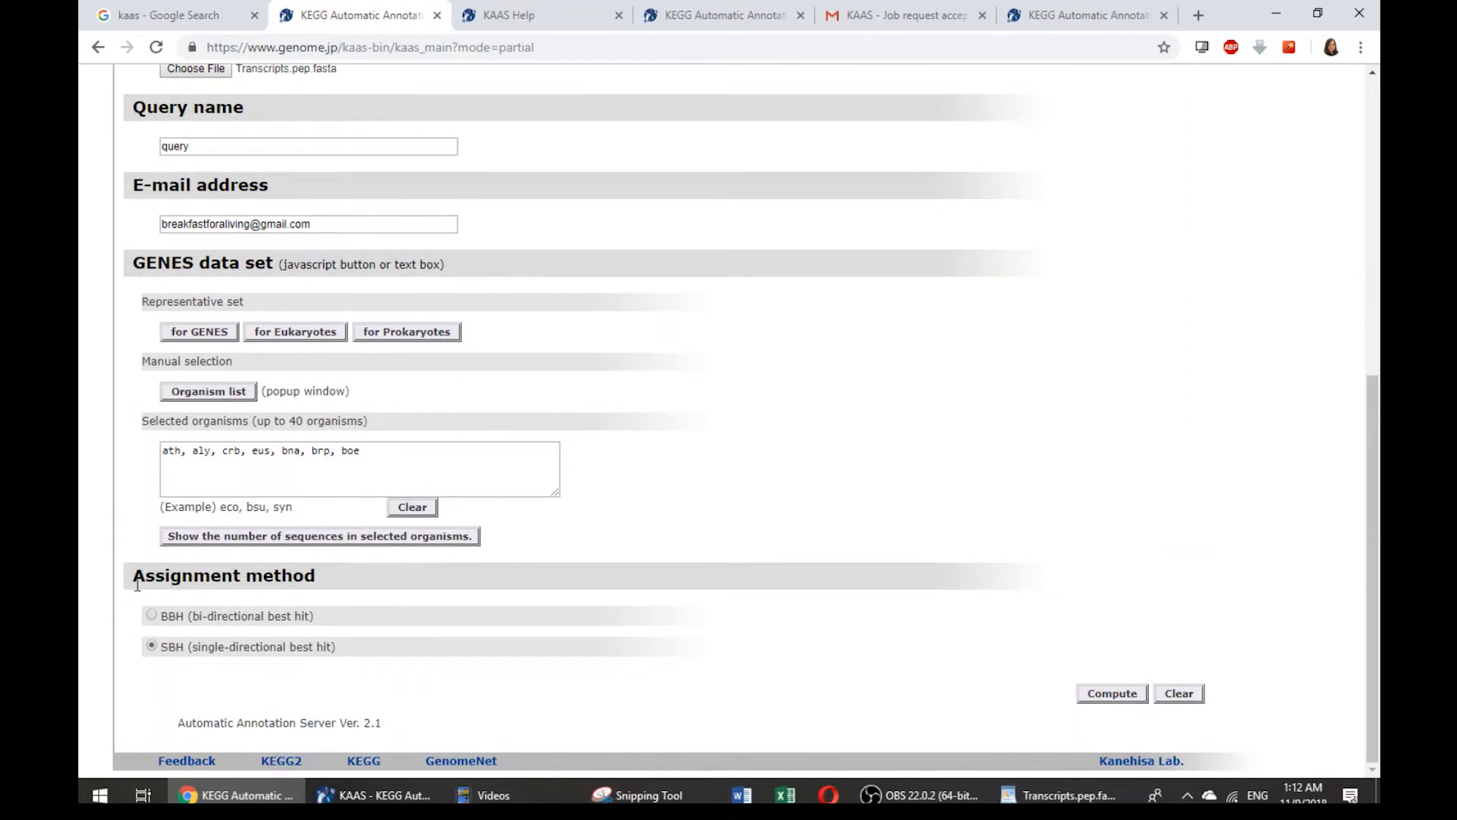
double_click(223, 575)
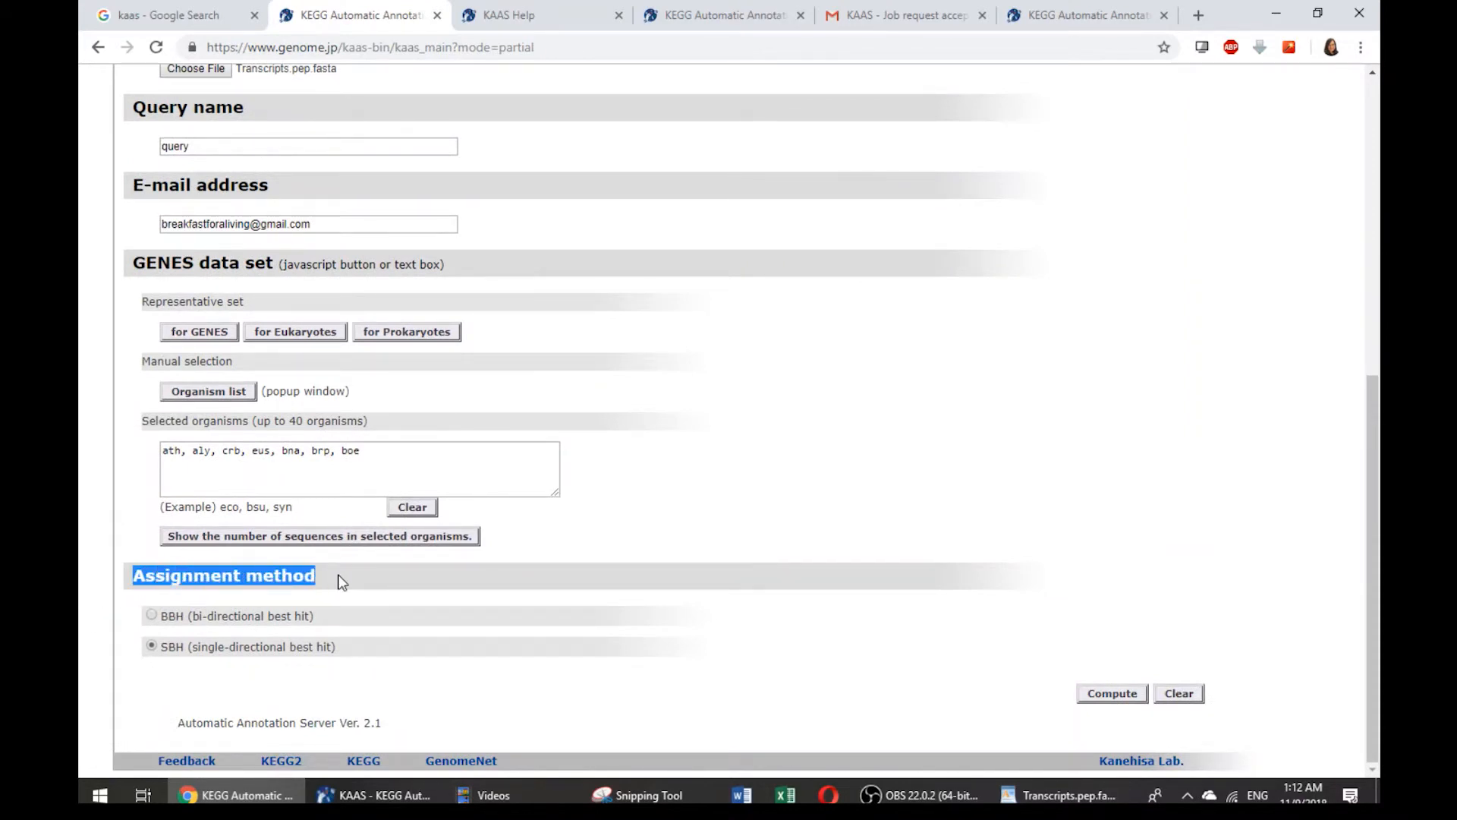
mouse_move(192, 617)
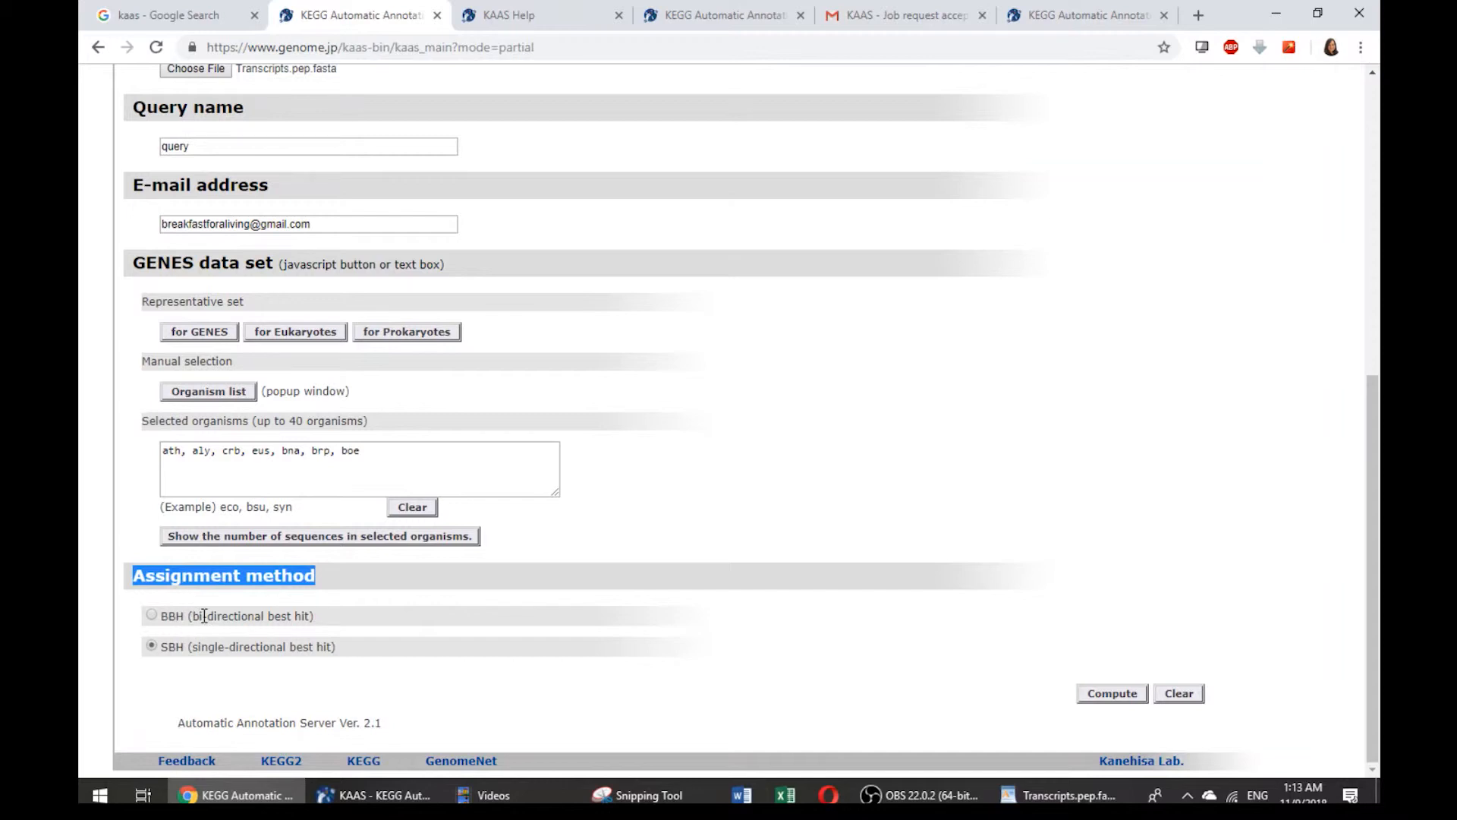
mouse_move(204, 664)
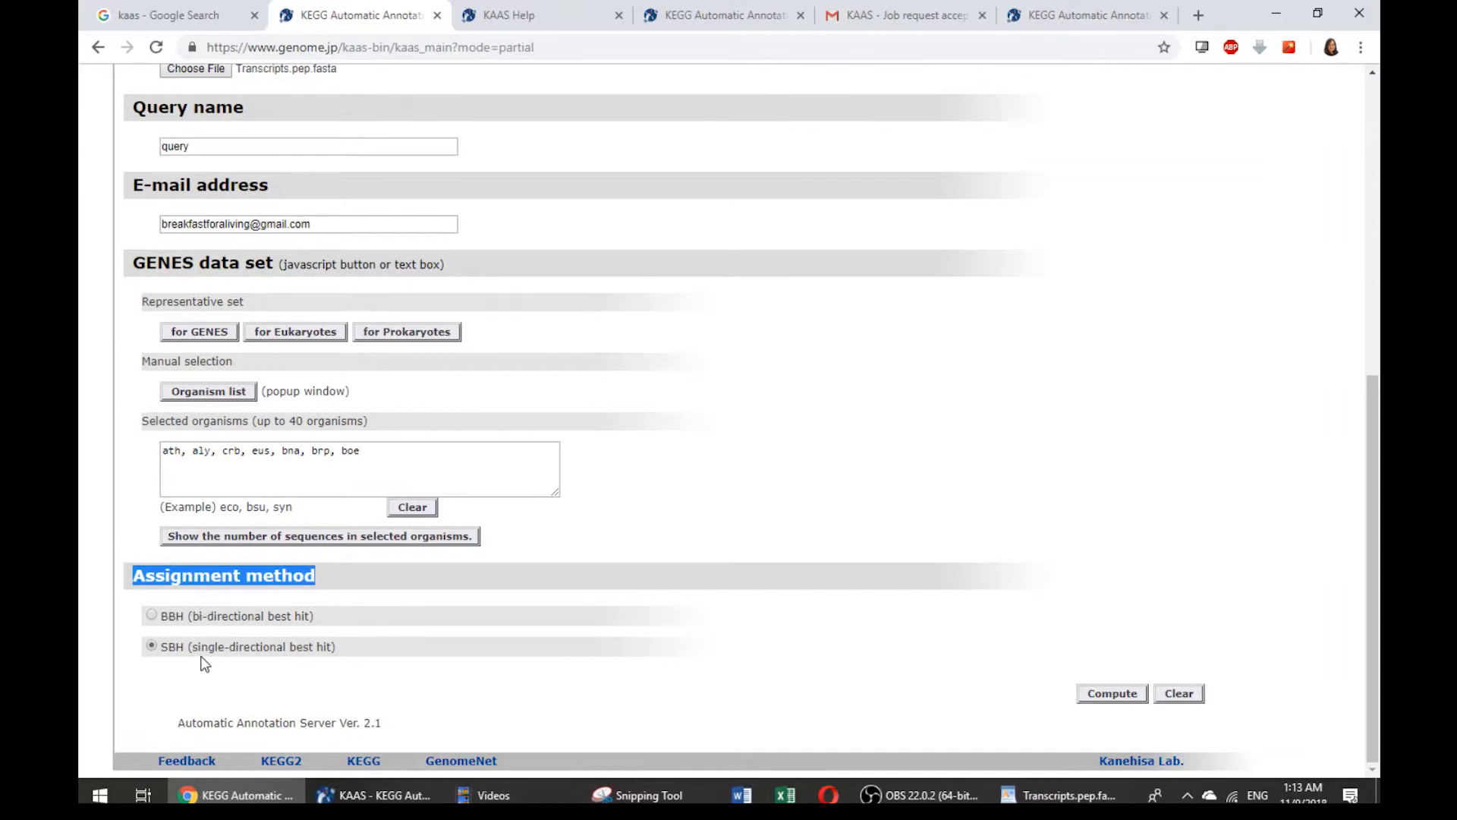
mouse_move(182, 630)
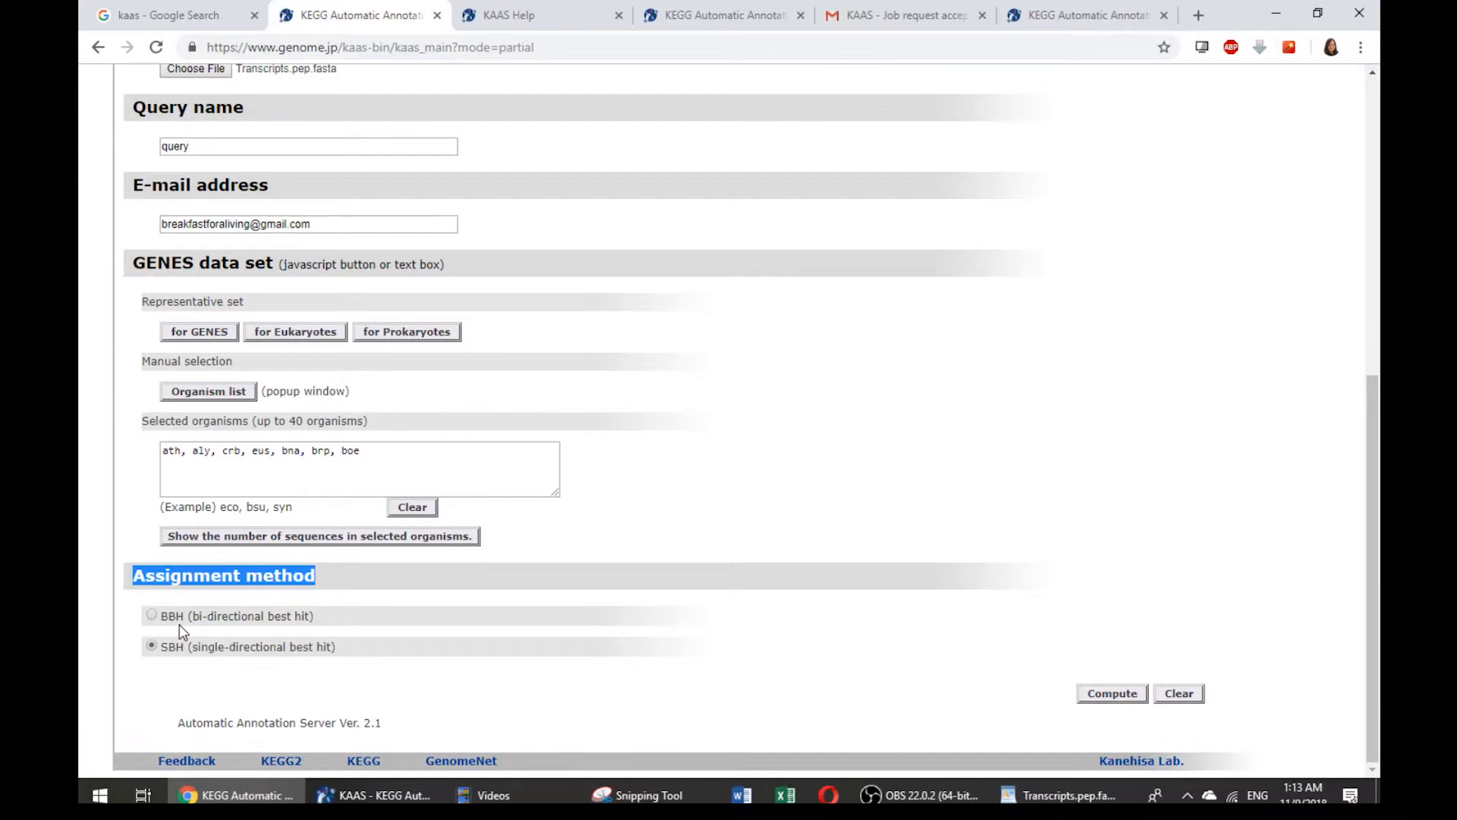
mouse_move(198, 661)
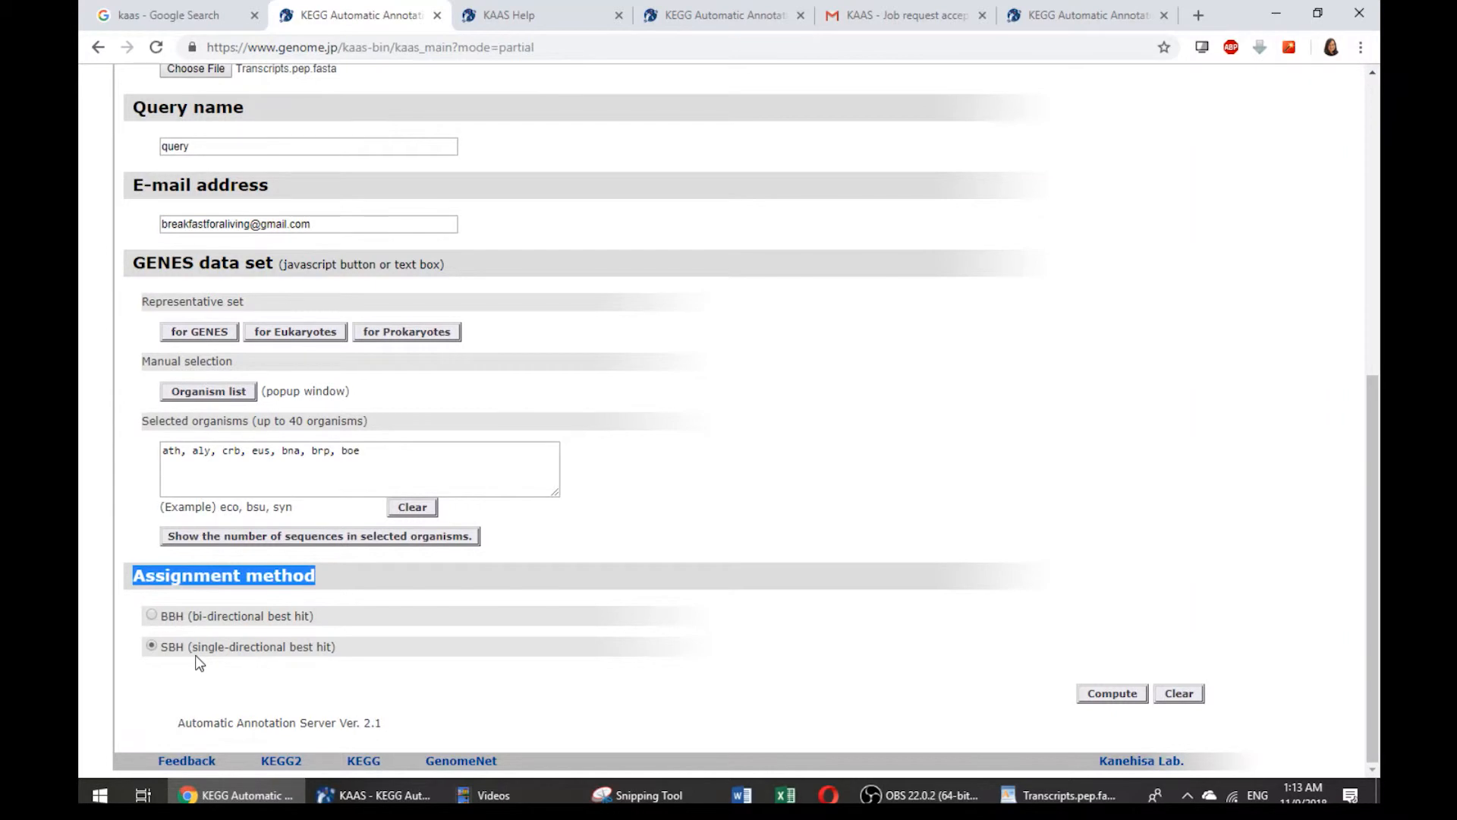
scroll("up", 3)
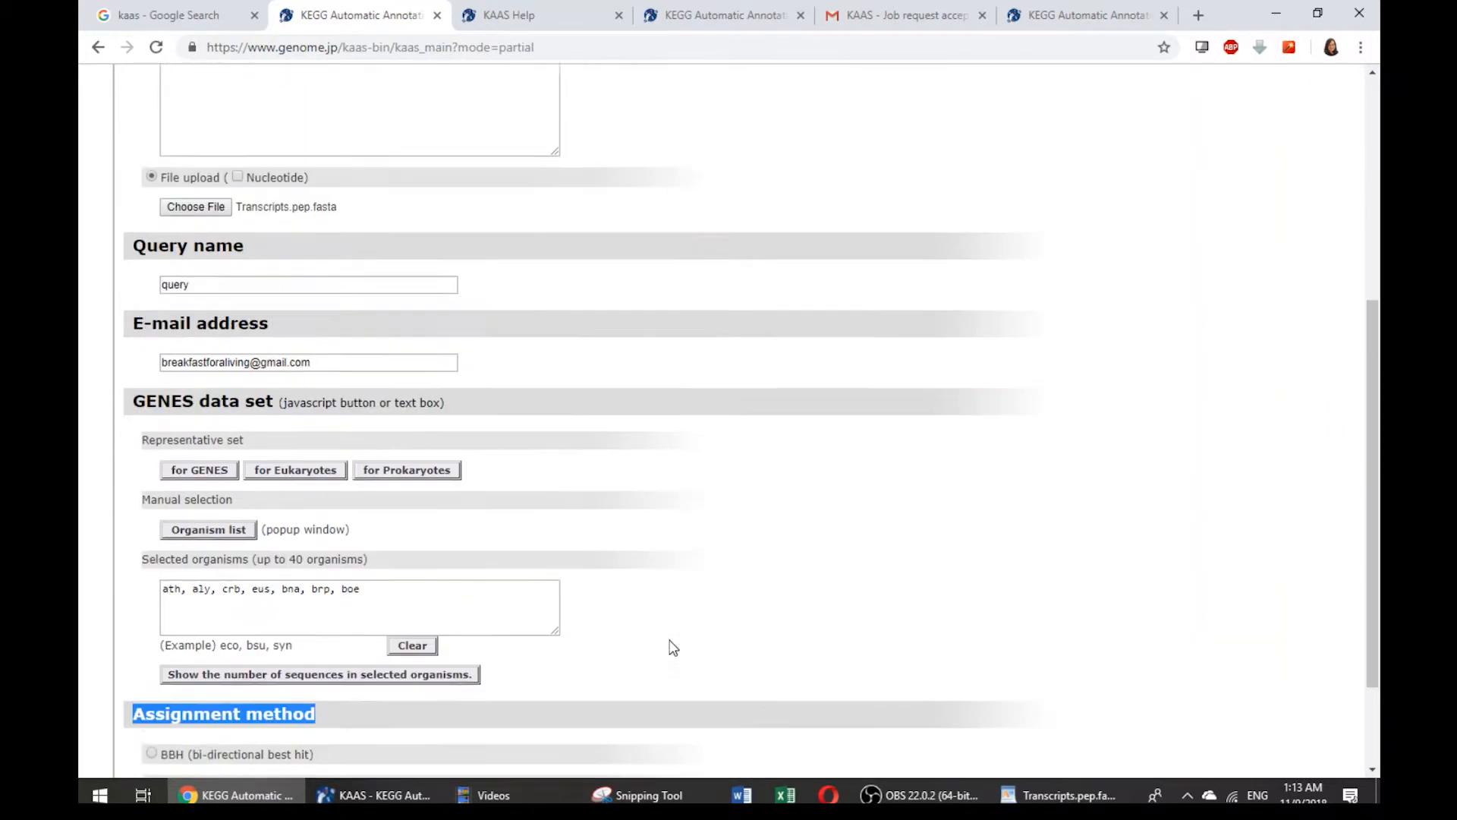
scroll("up", 3)
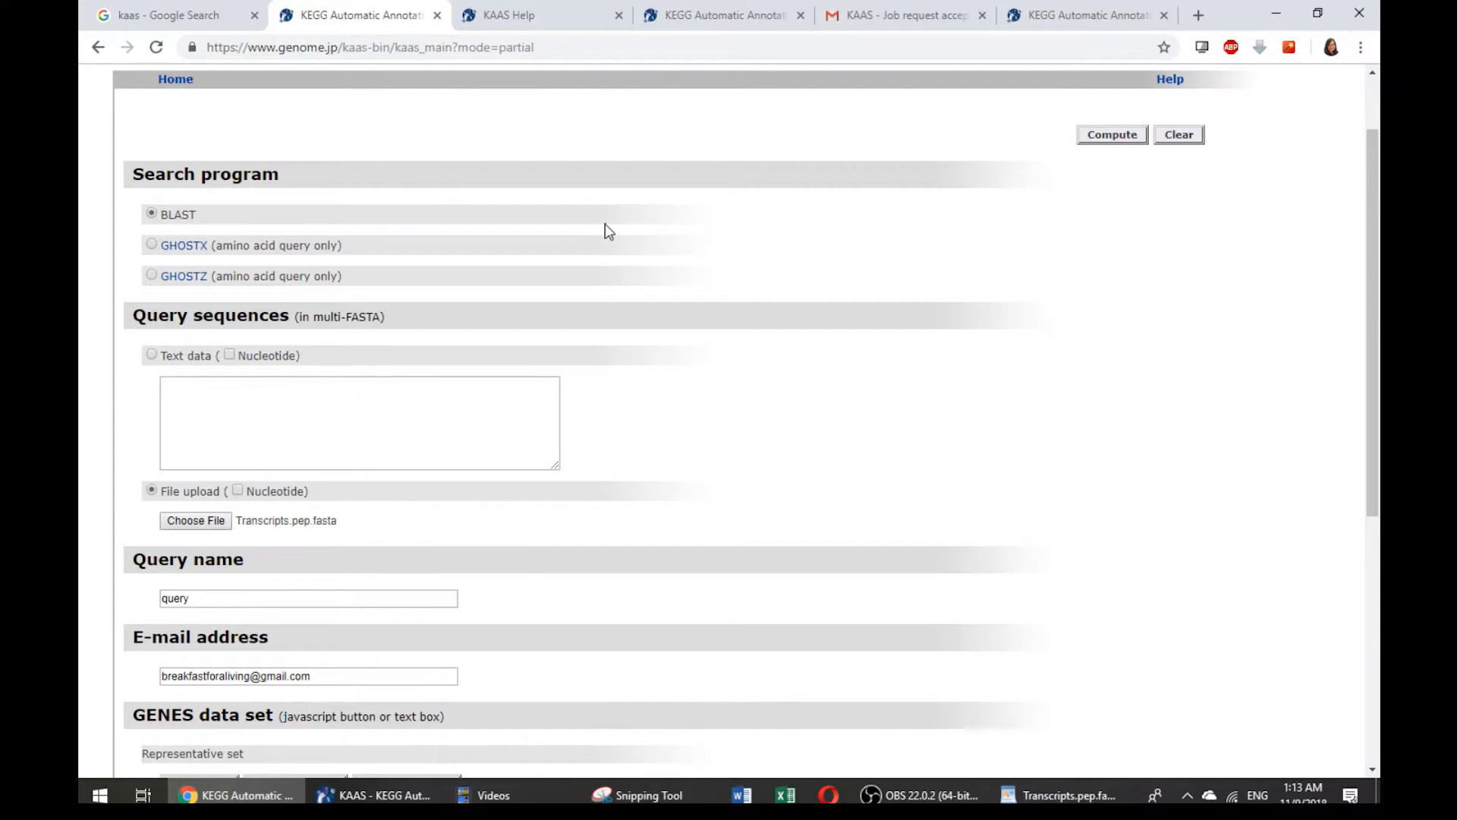
scroll("down", 3)
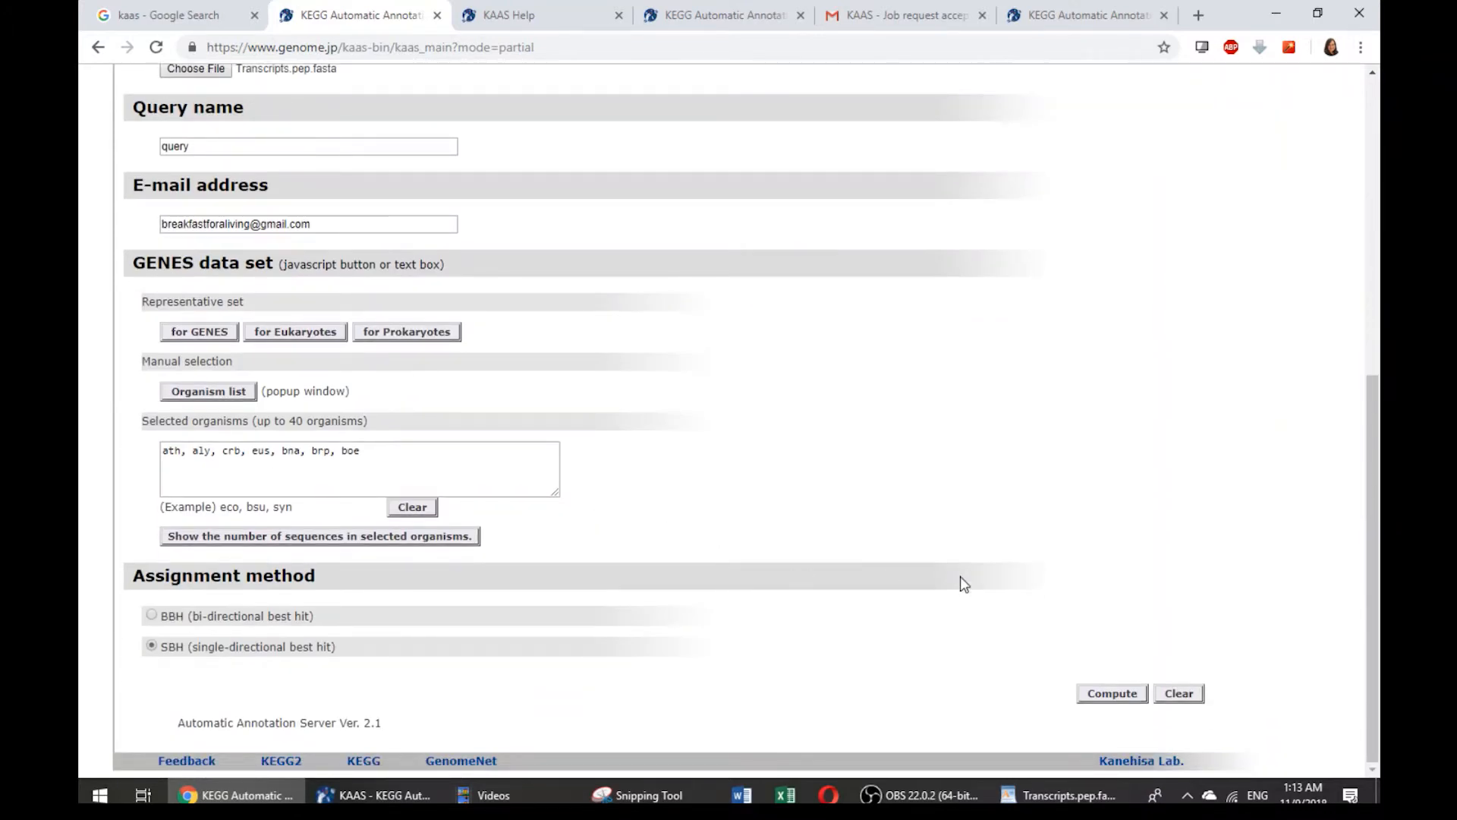
mouse_move(1102, 673)
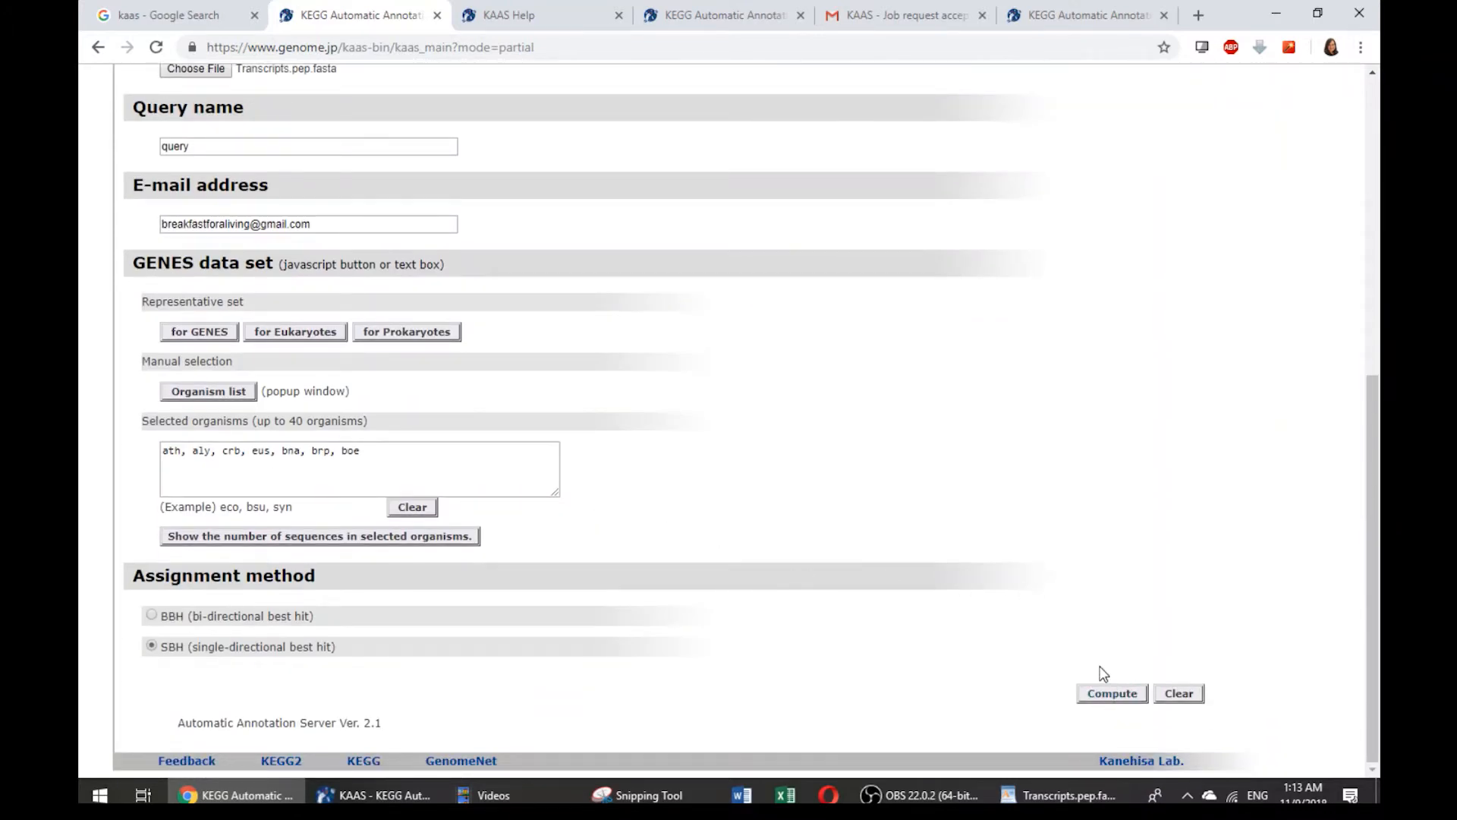
mouse_move(127, 751)
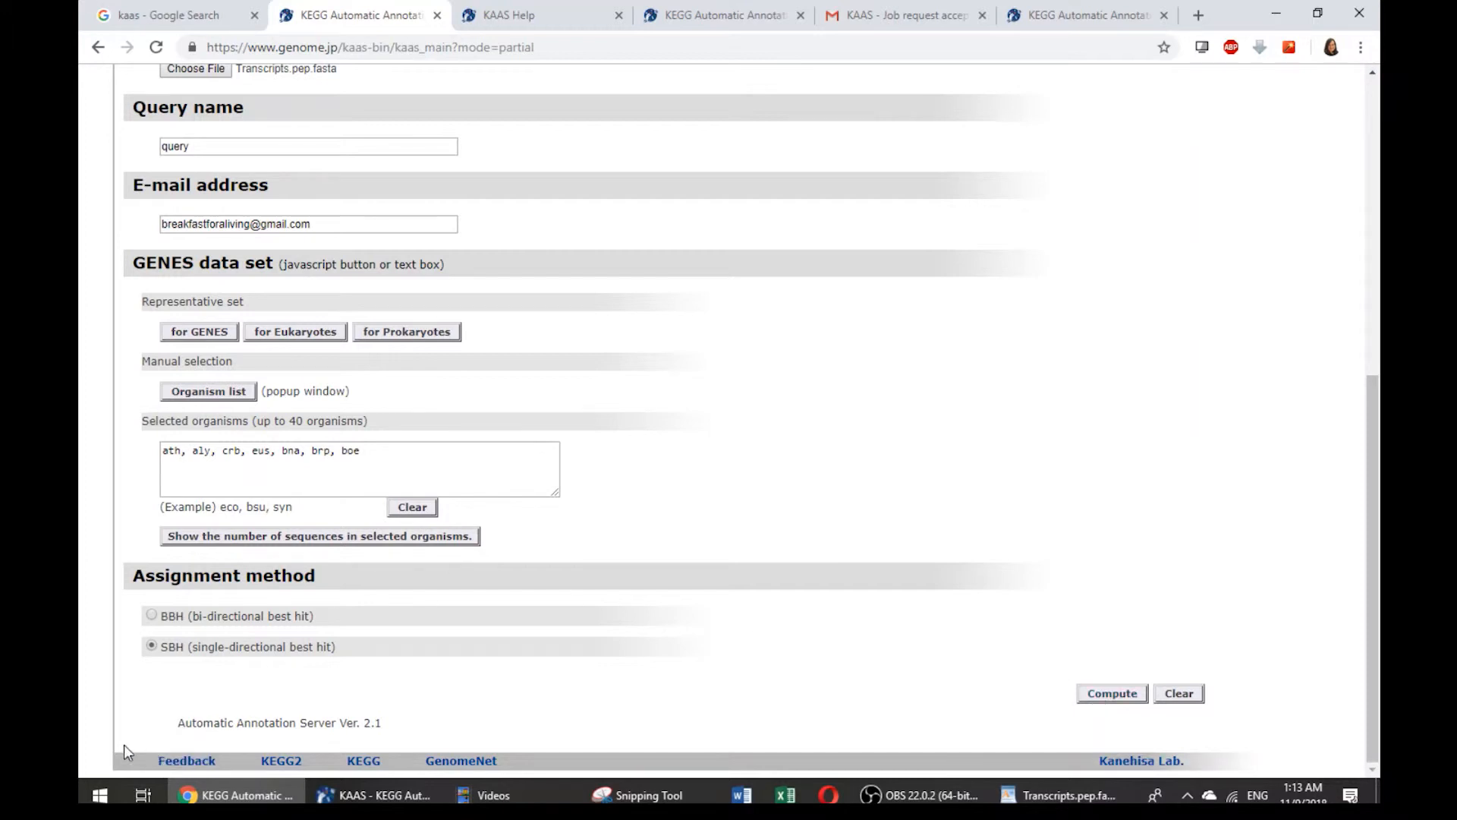
mouse_move(783, 501)
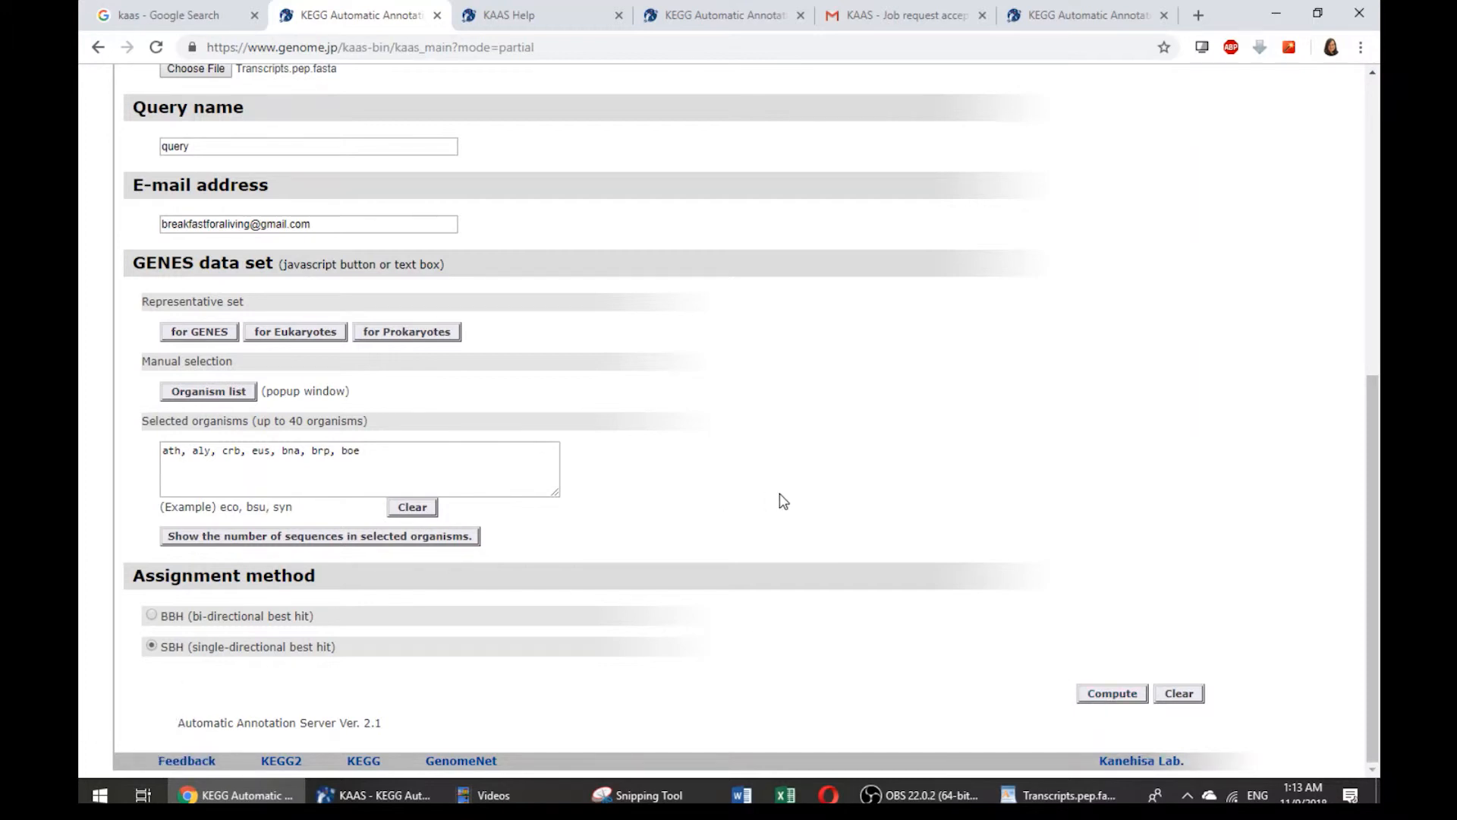
scroll("up", 3)
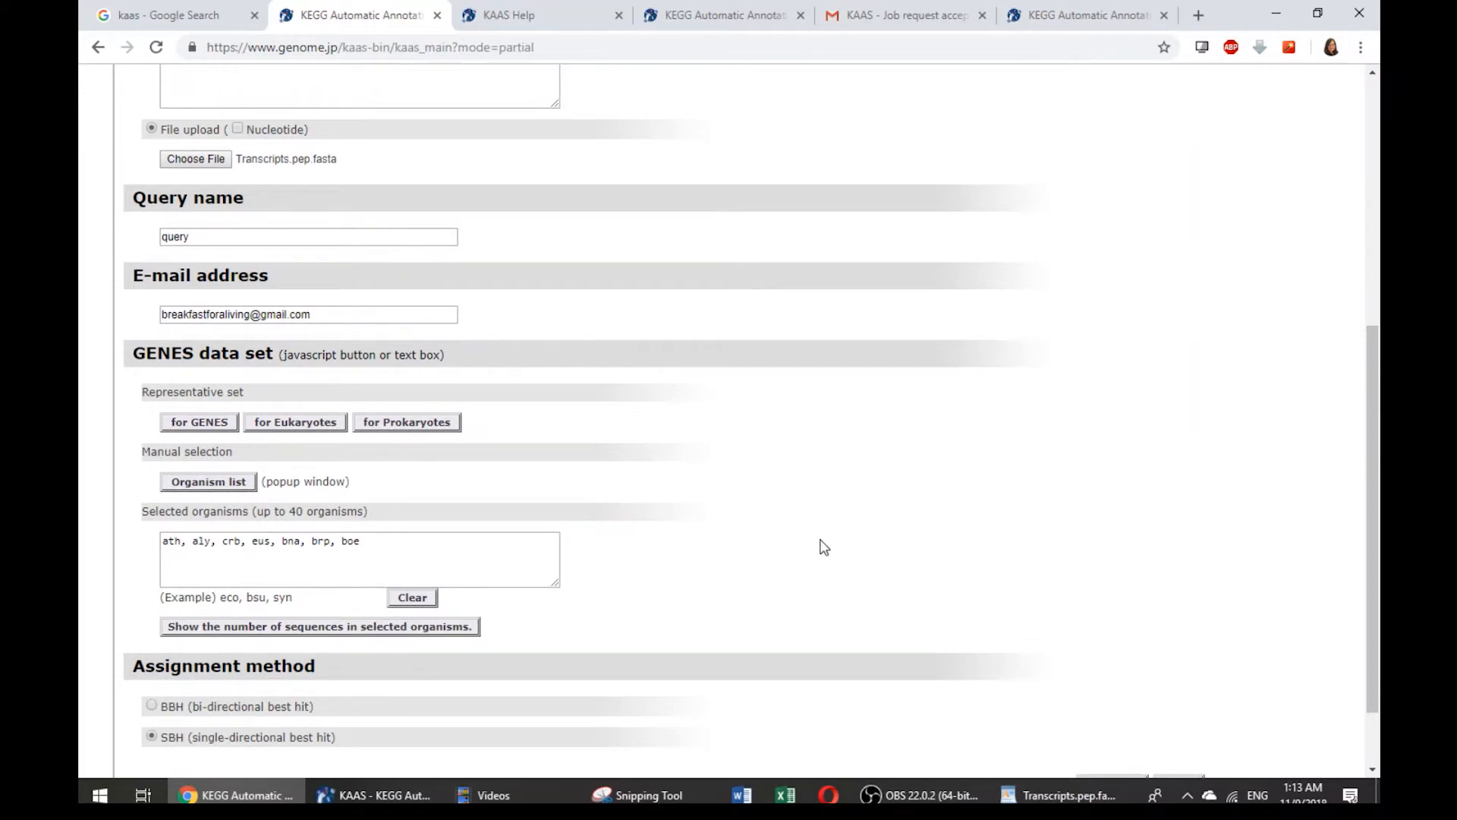
scroll("down", 3)
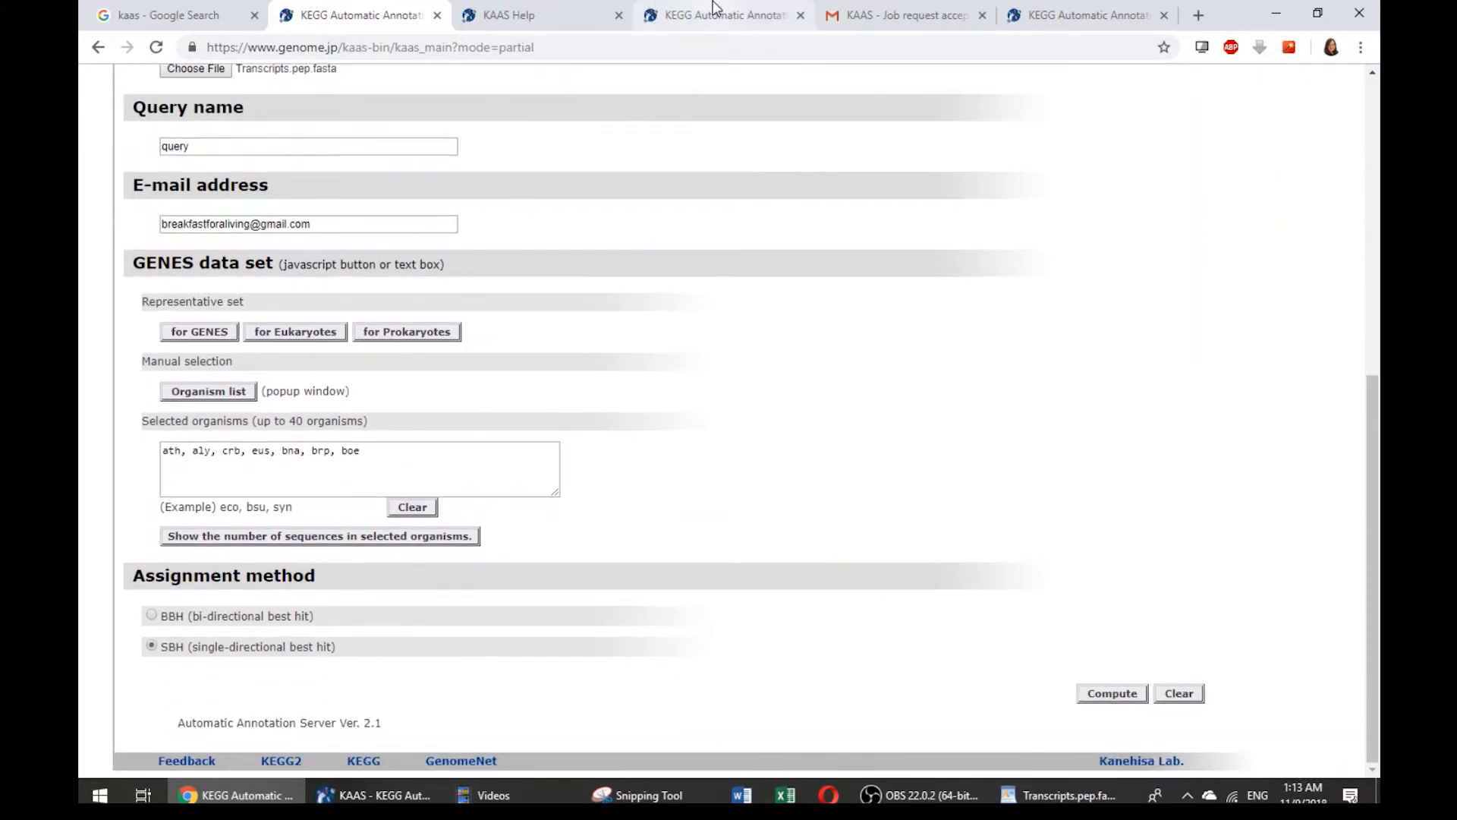
Switch to the fourth tab showing the KAAS confirmation-email notice.
left_click(1110, 692)
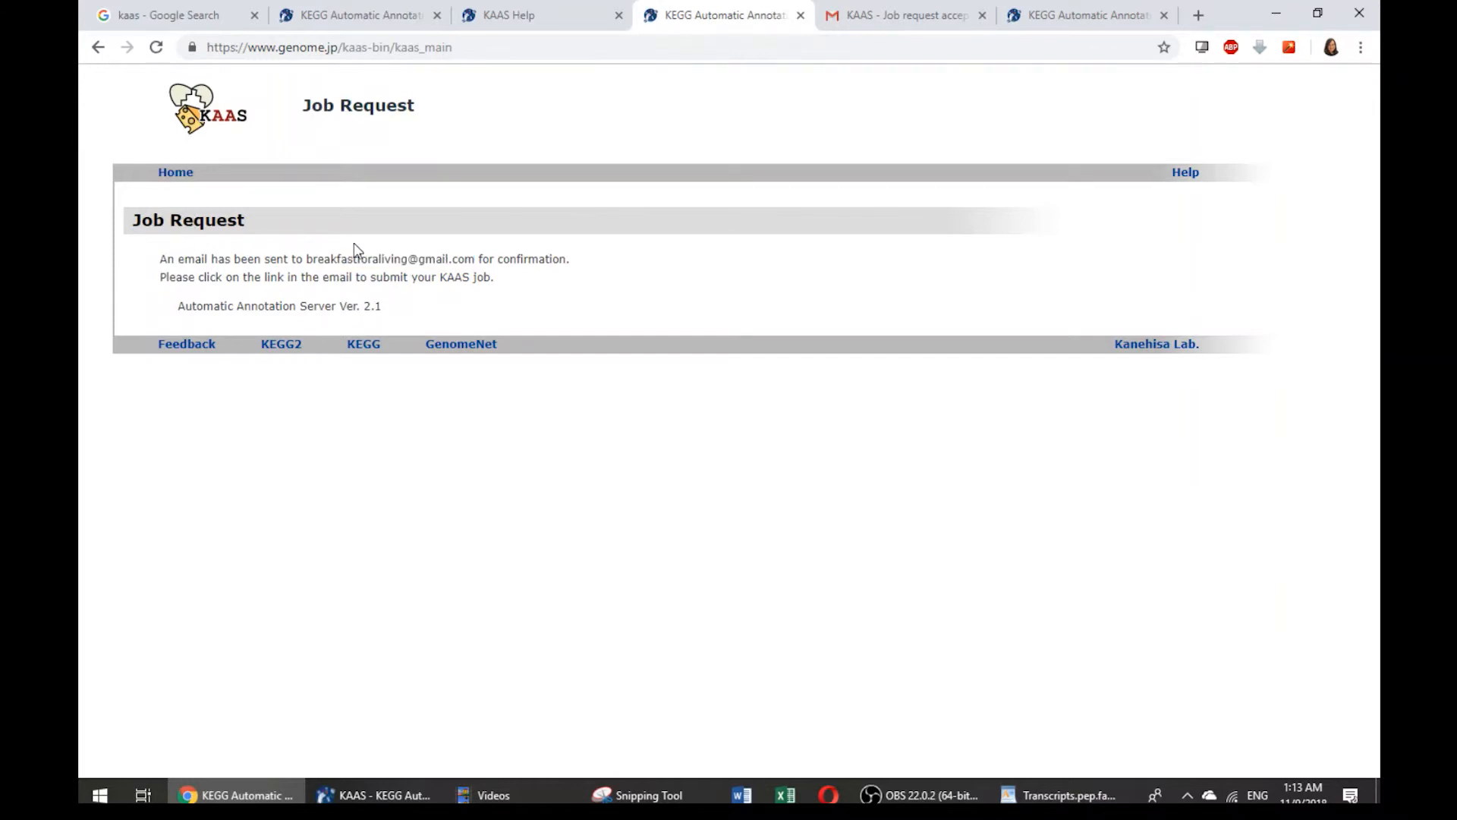
mouse_move(493, 260)
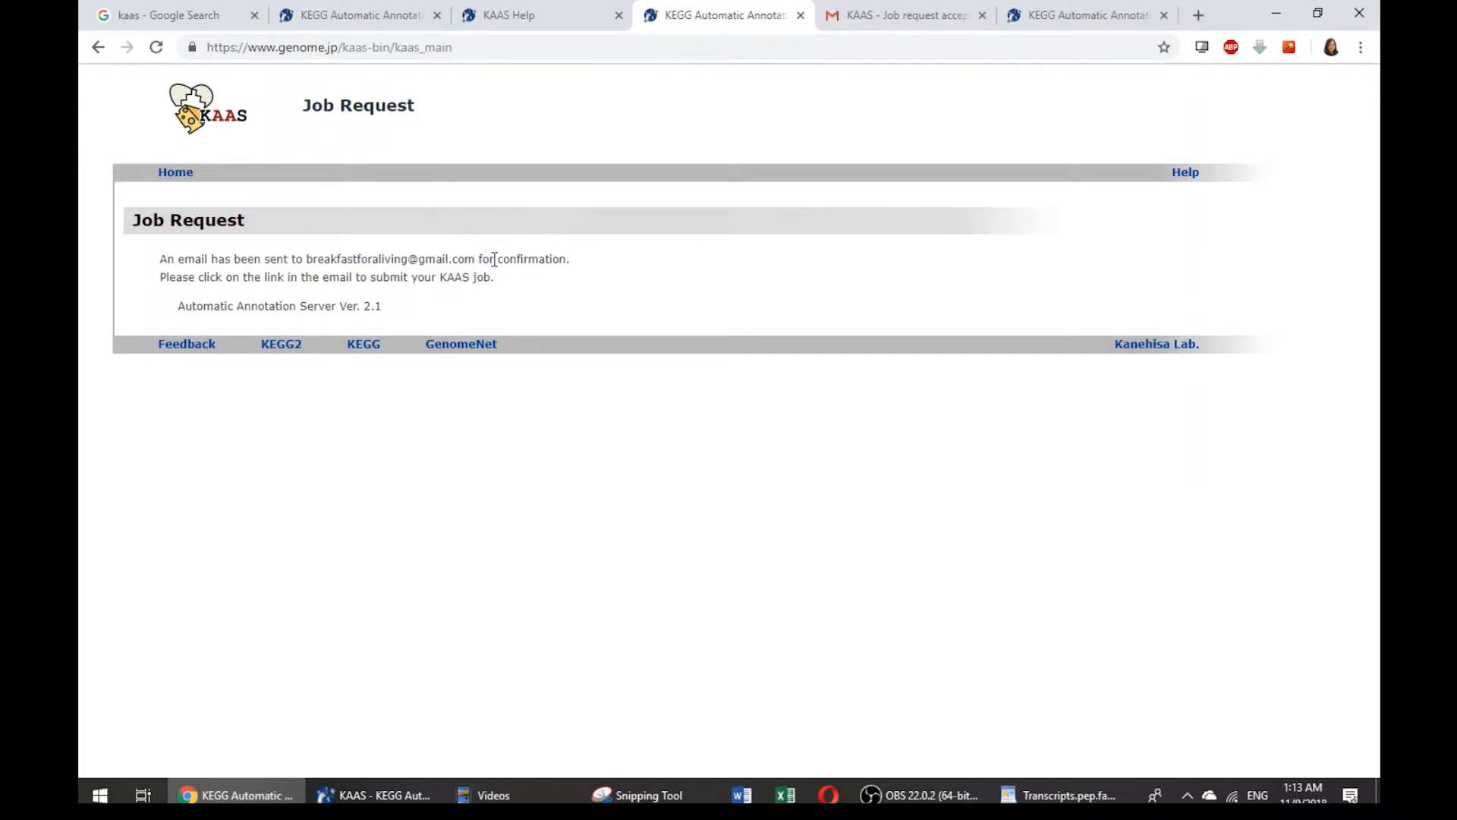
mouse_move(883, 151)
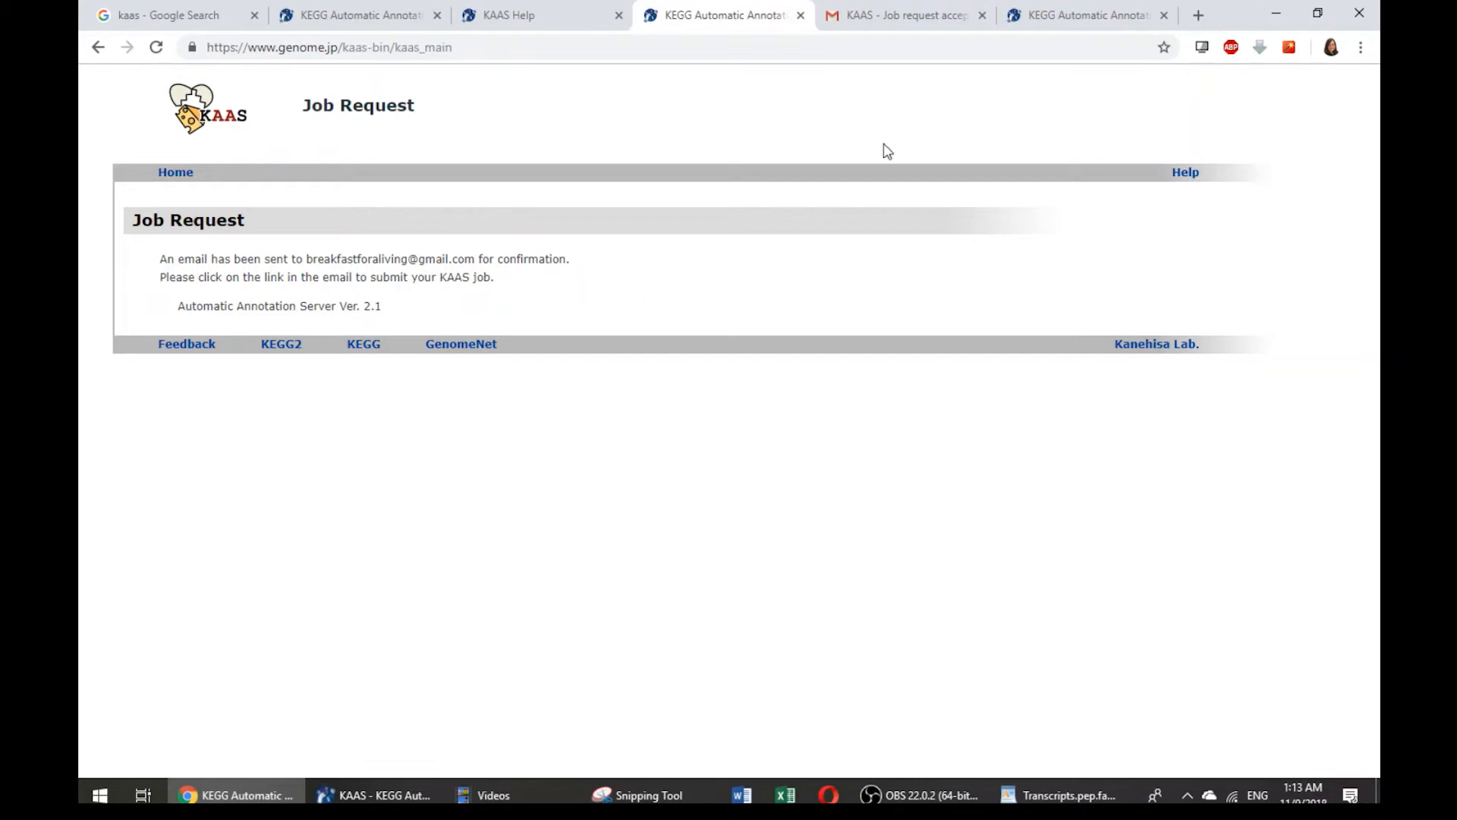
Switch to the Gmail tab showing the 'KAAS - Job request accepted' email.
left_click(902, 16)
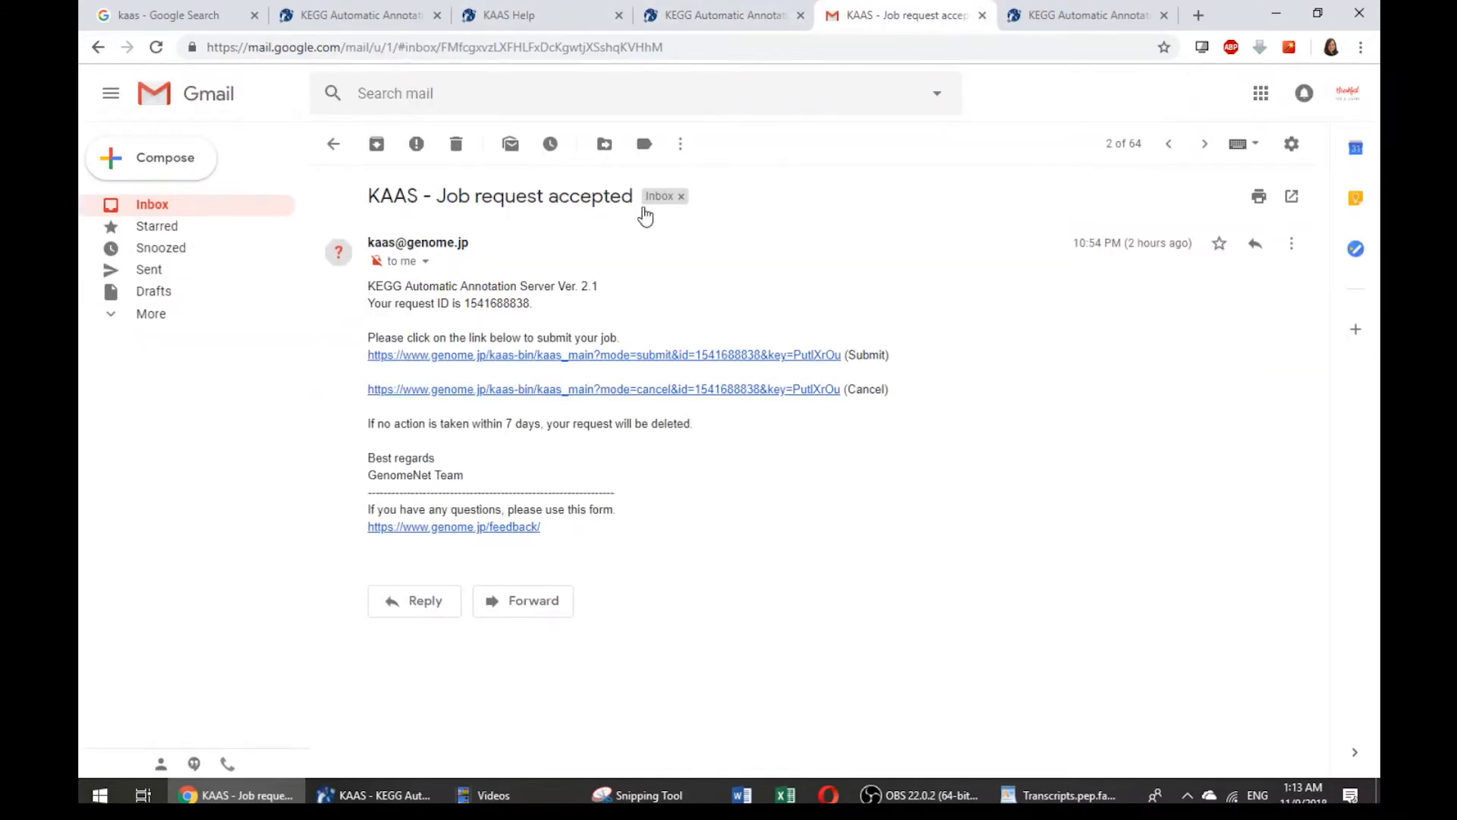
mouse_move(707, 355)
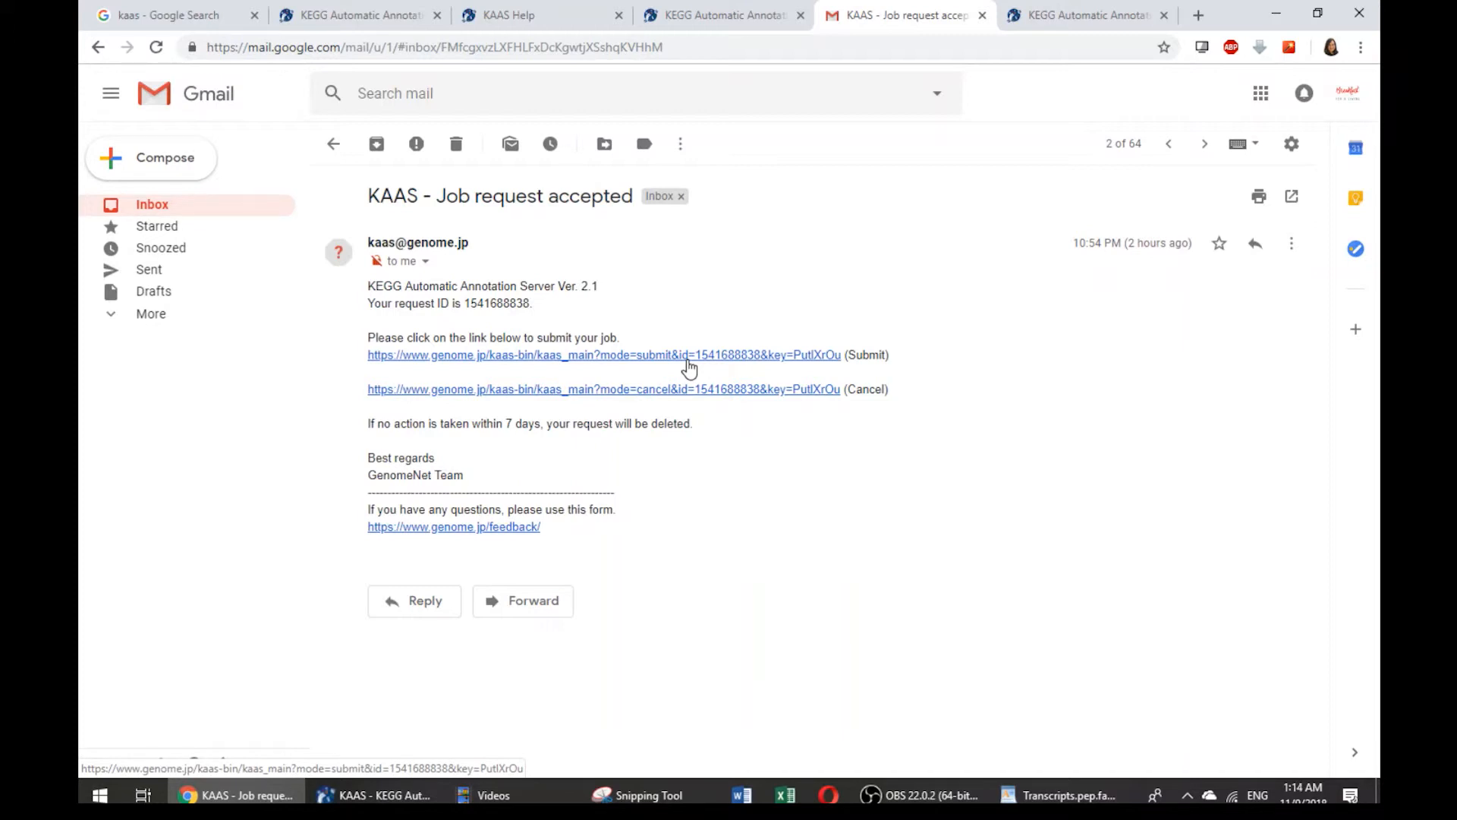
mouse_move(597, 361)
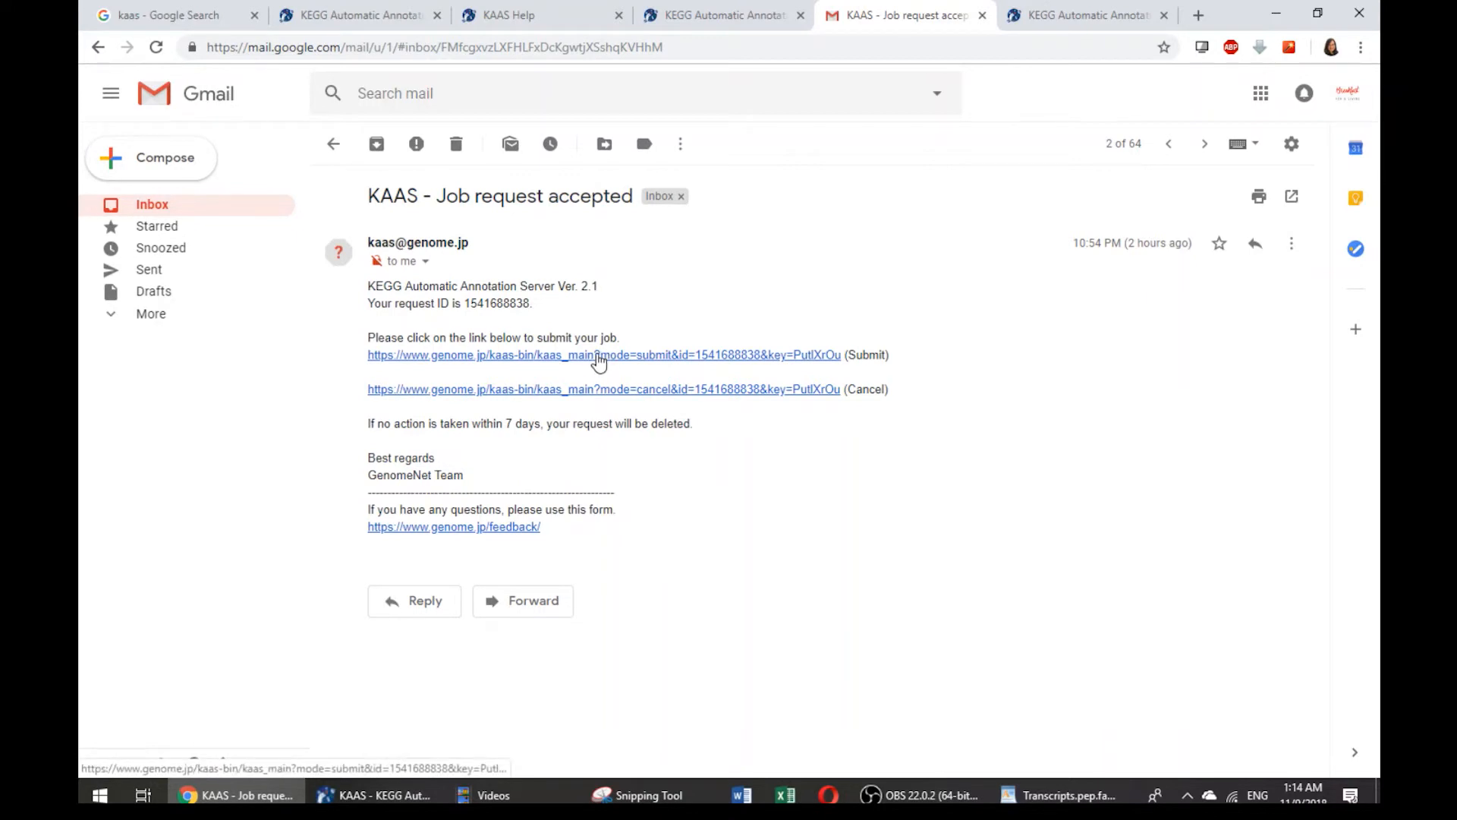
left_click(604, 355)
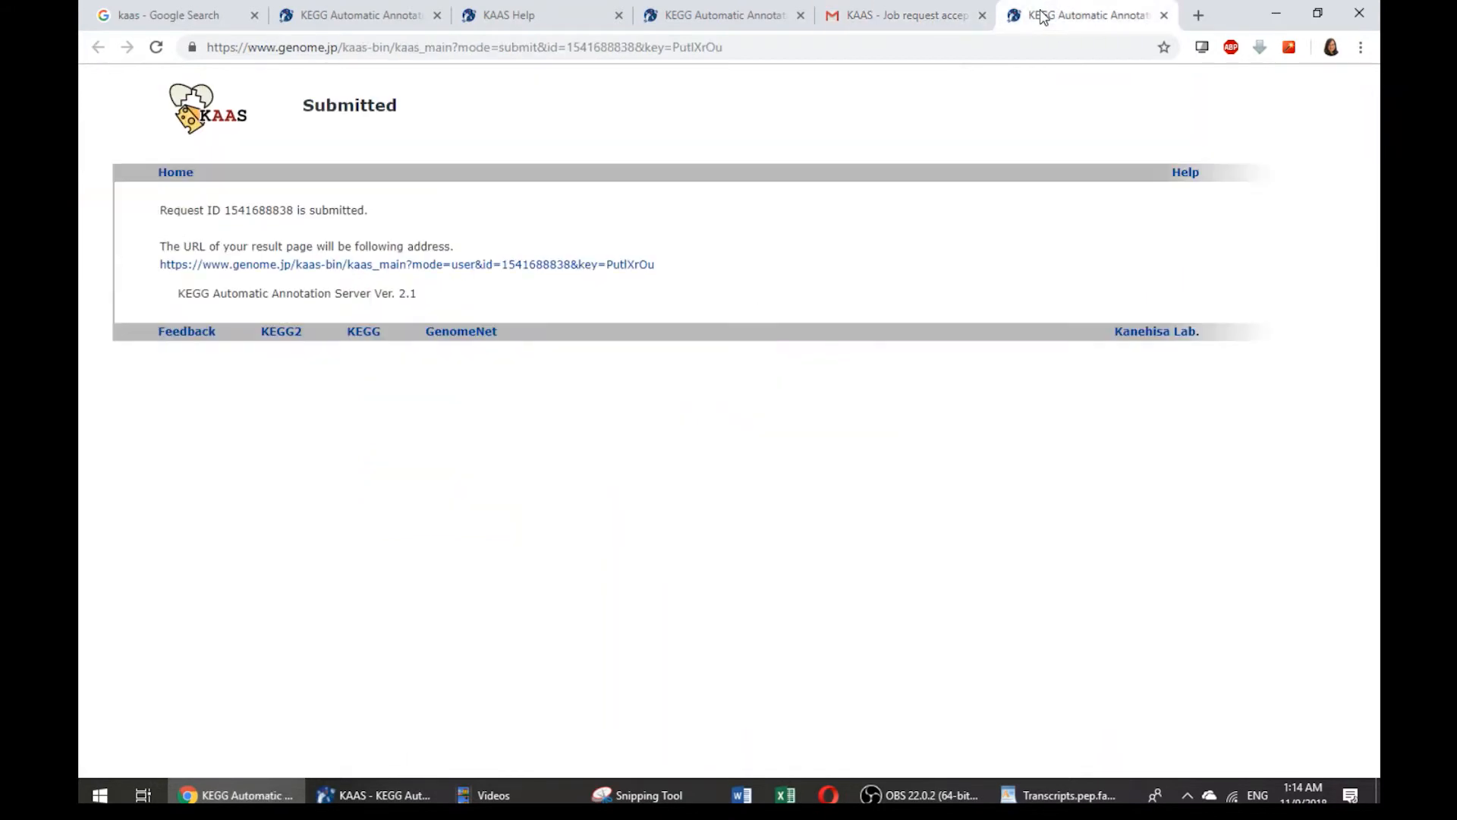
mouse_move(417, 366)
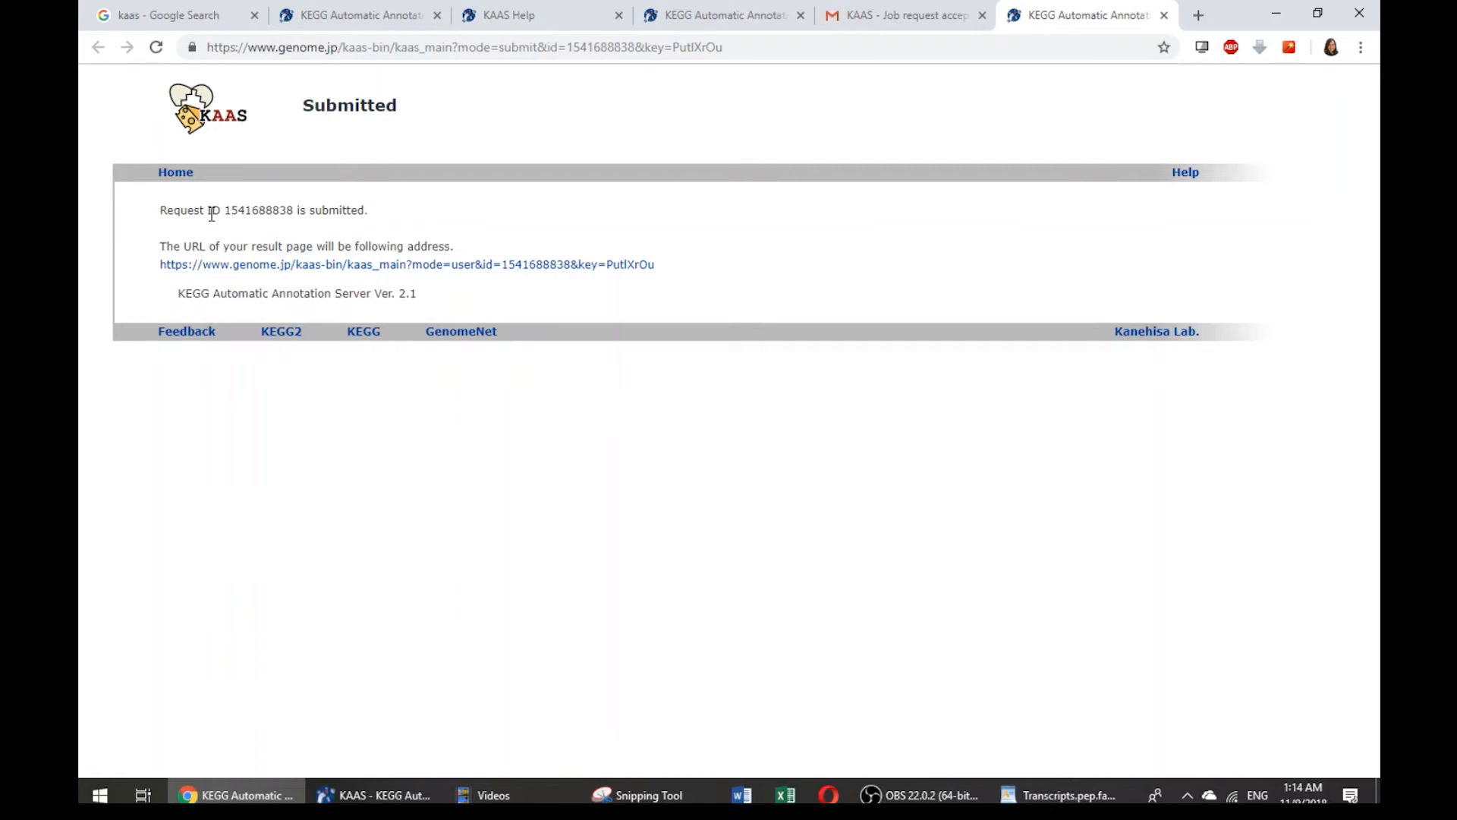
mouse_move(390, 207)
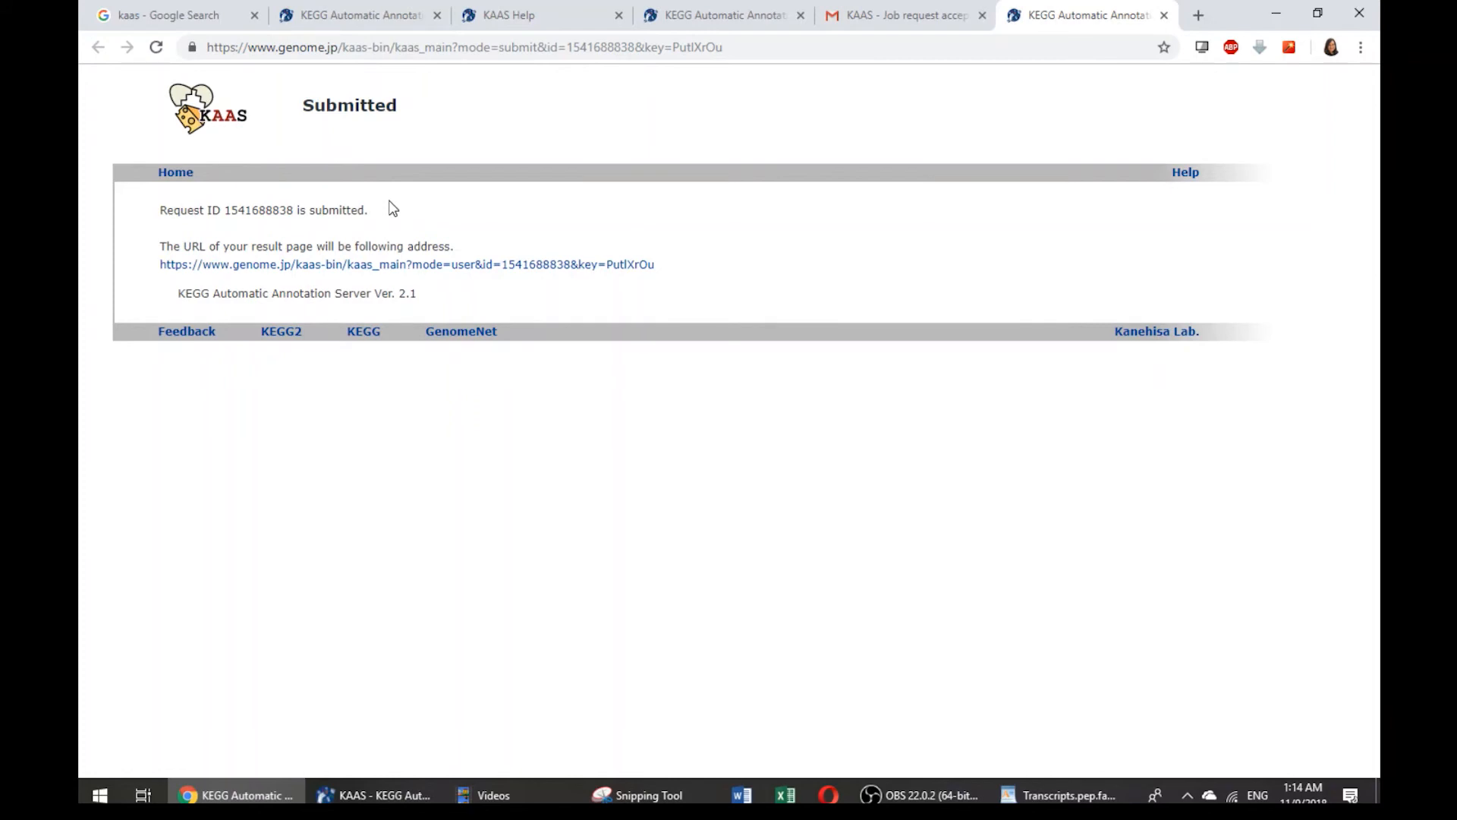
mouse_move(147, 235)
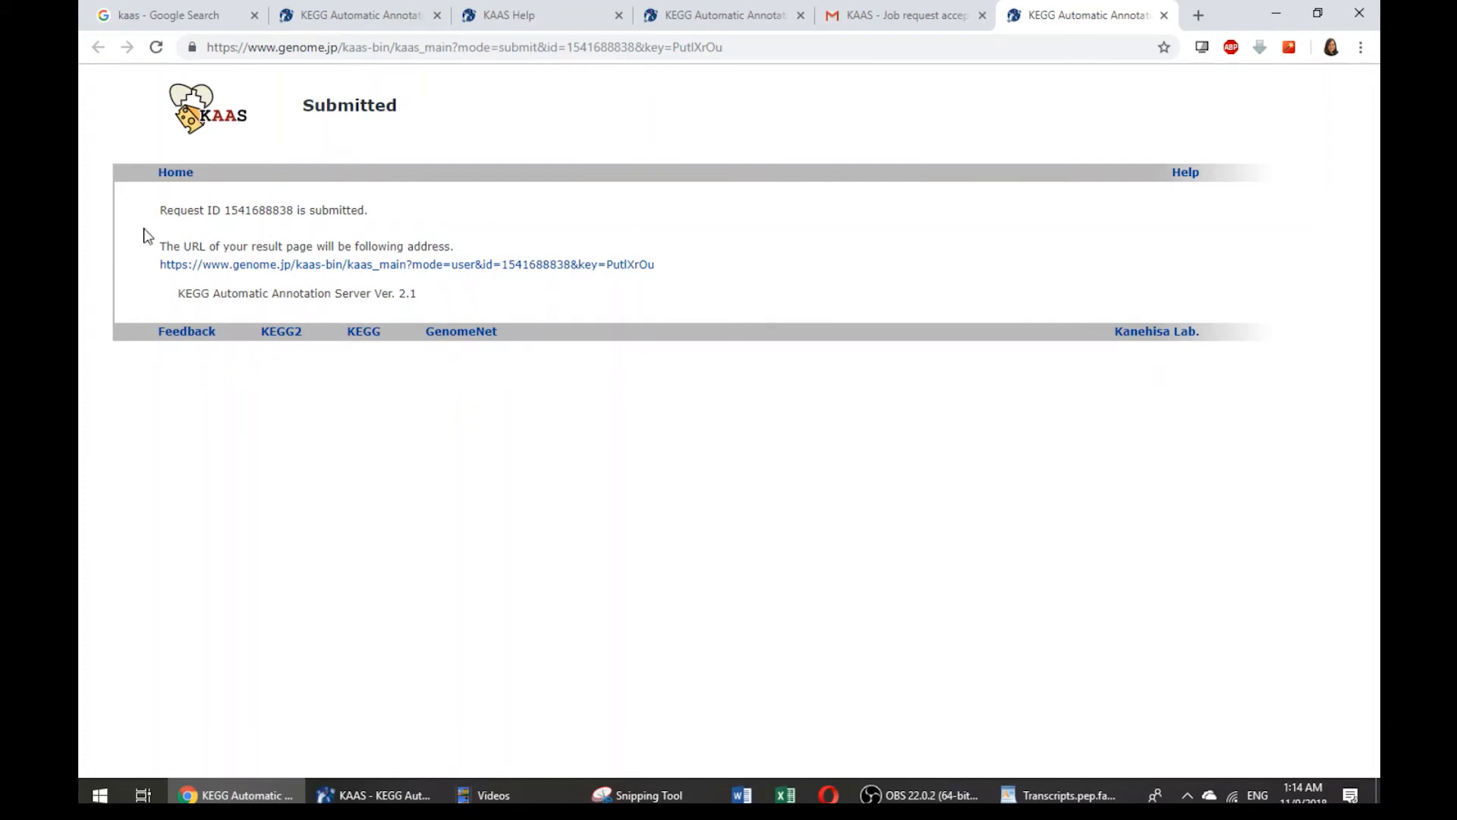
mouse_move(709, 150)
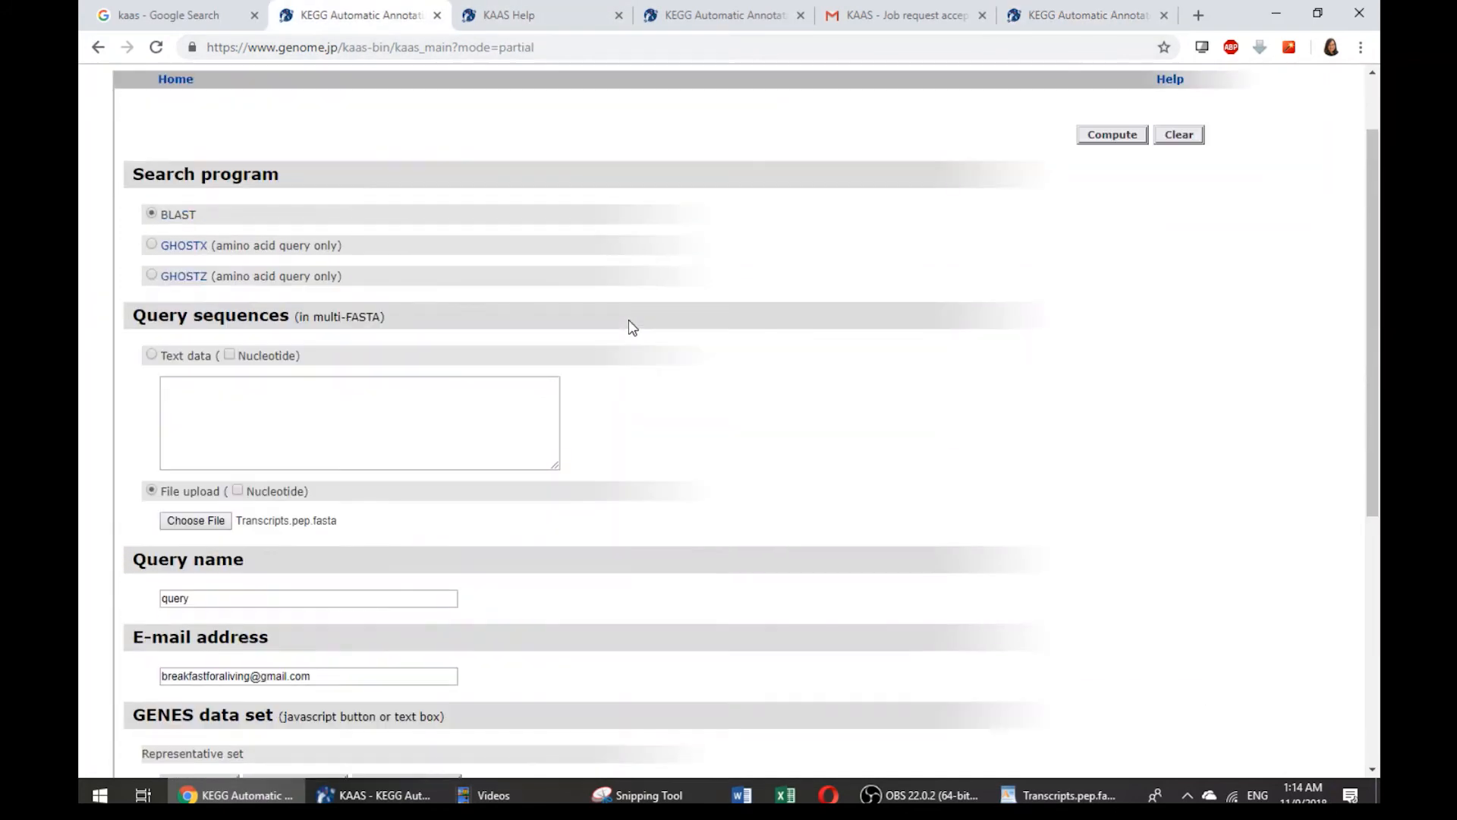
scroll("up", 3)
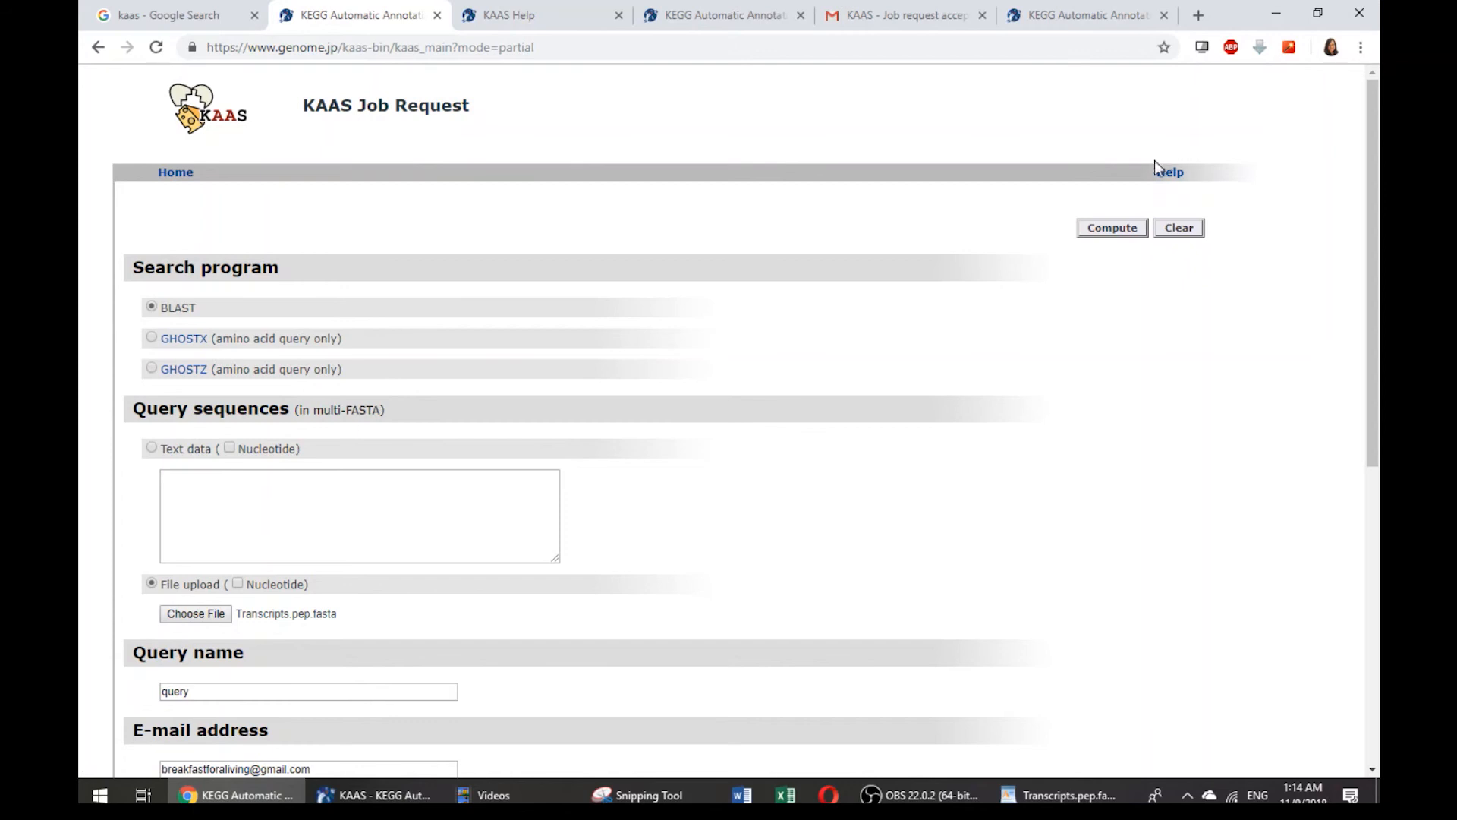
mouse_move(1168, 172)
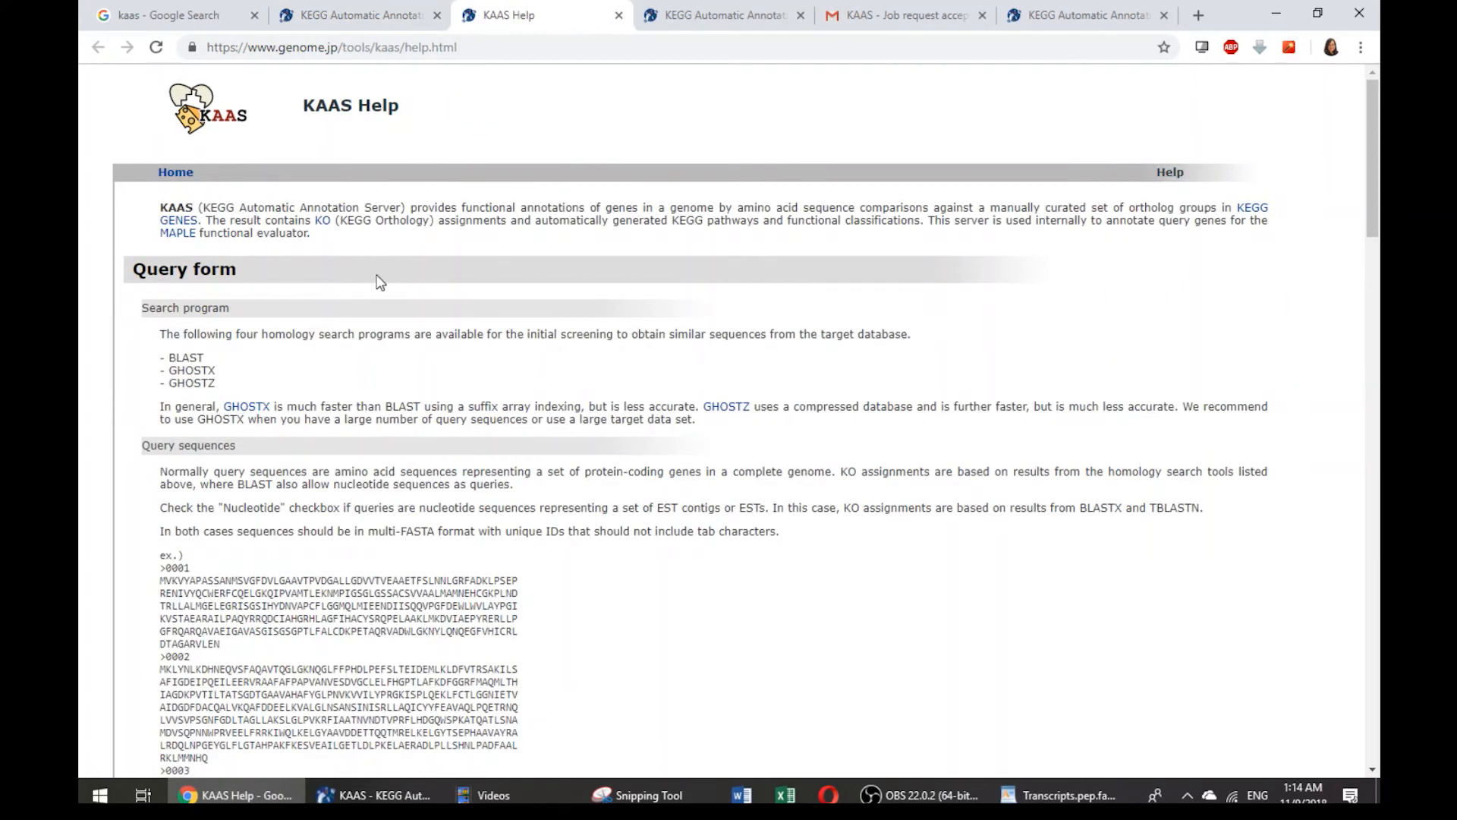
Scroll the KAAS Help page down to the Example of result section.
scroll("down", 3)
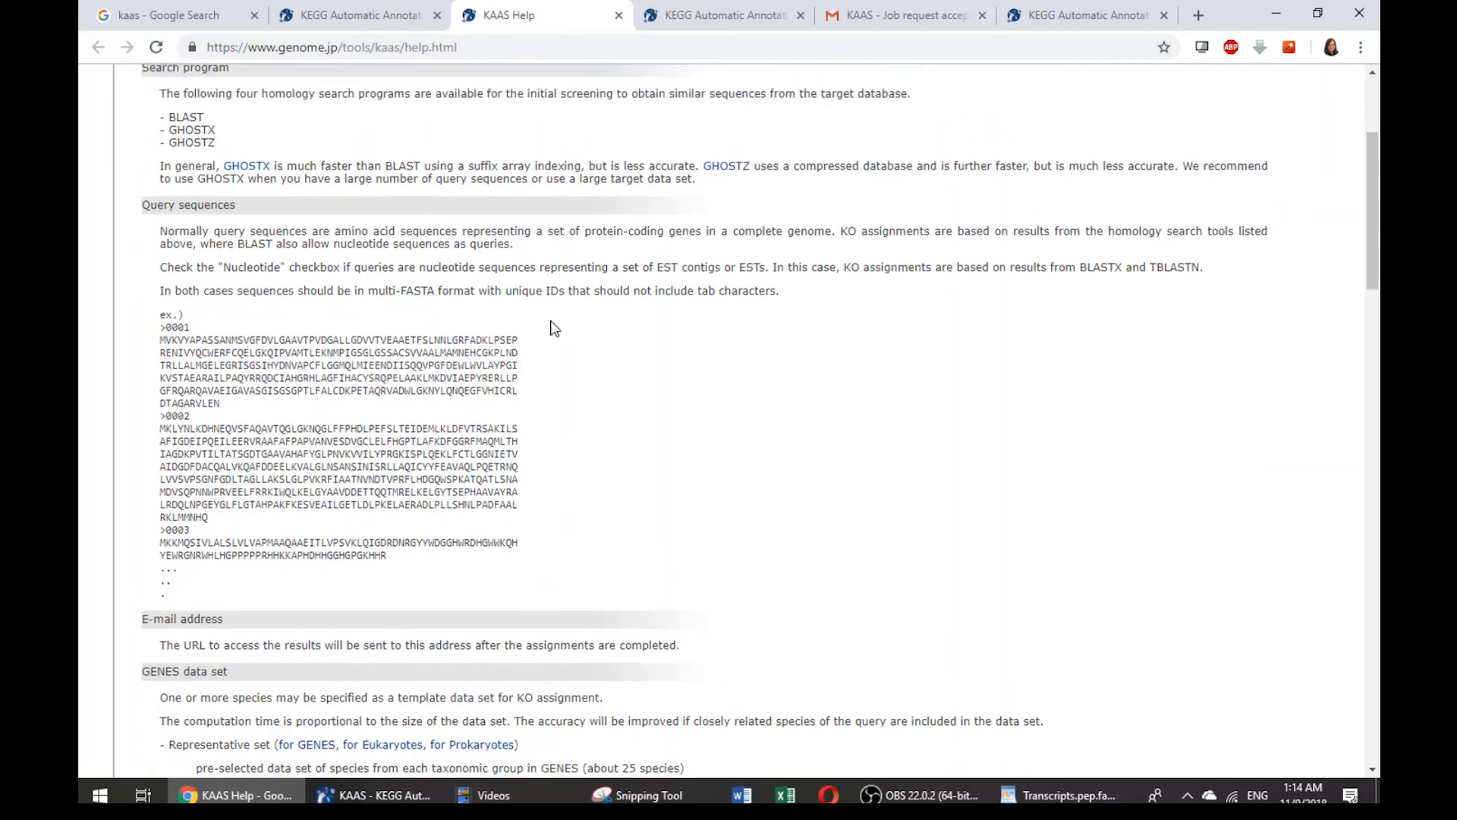
scroll("down", 3)
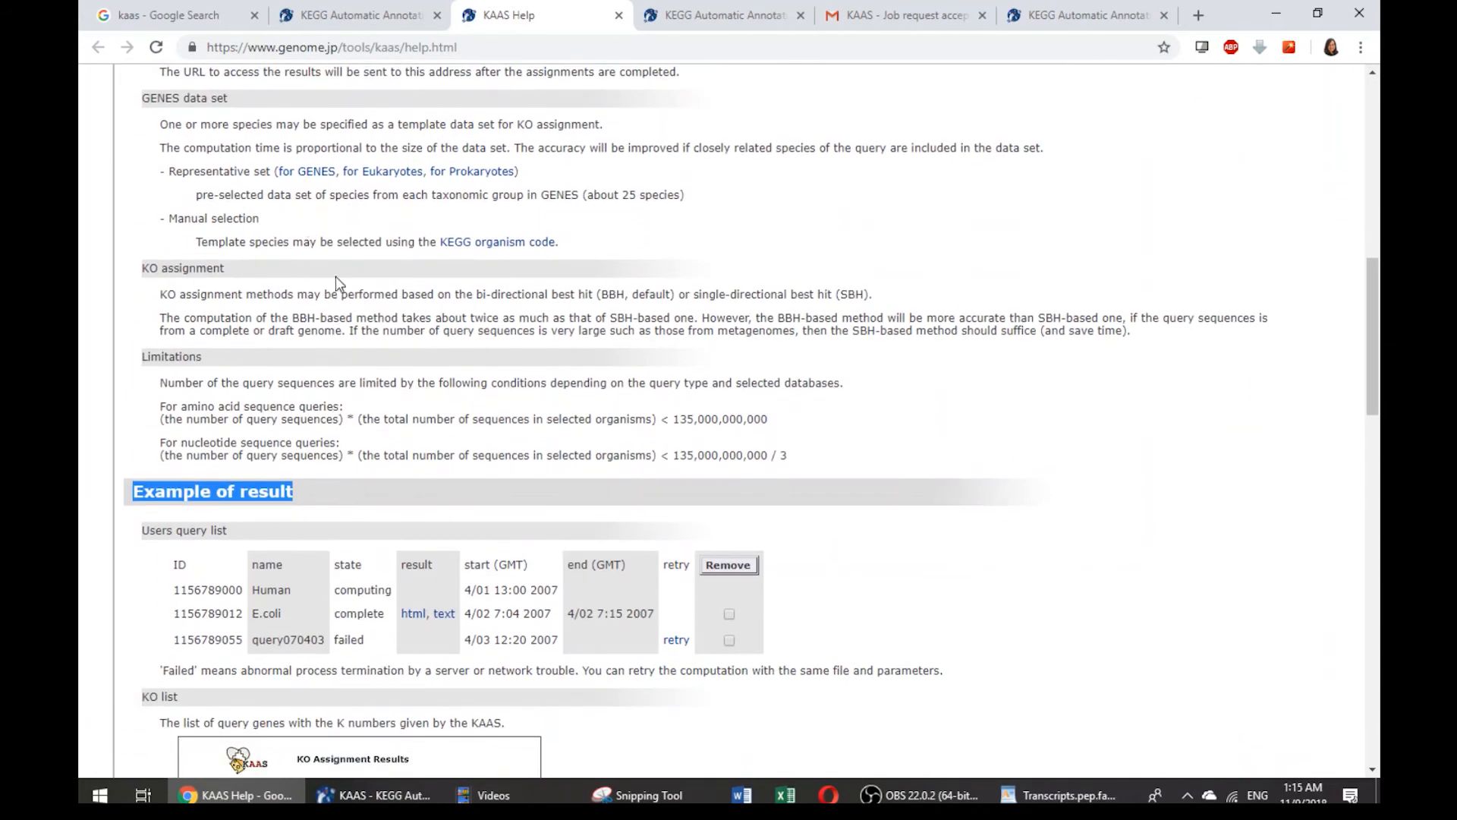
scroll("down", 3)
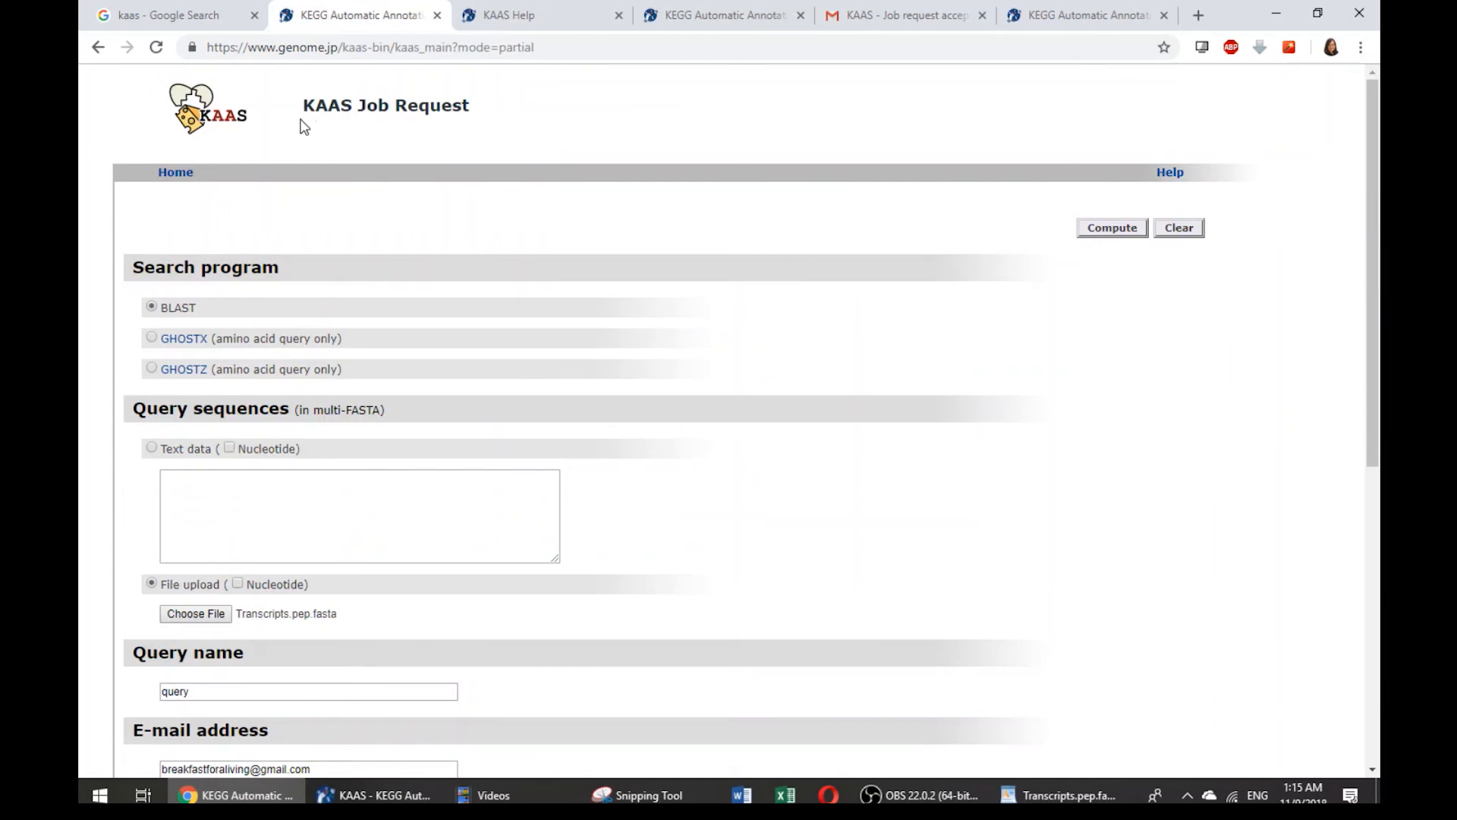
mouse_move(442, 133)
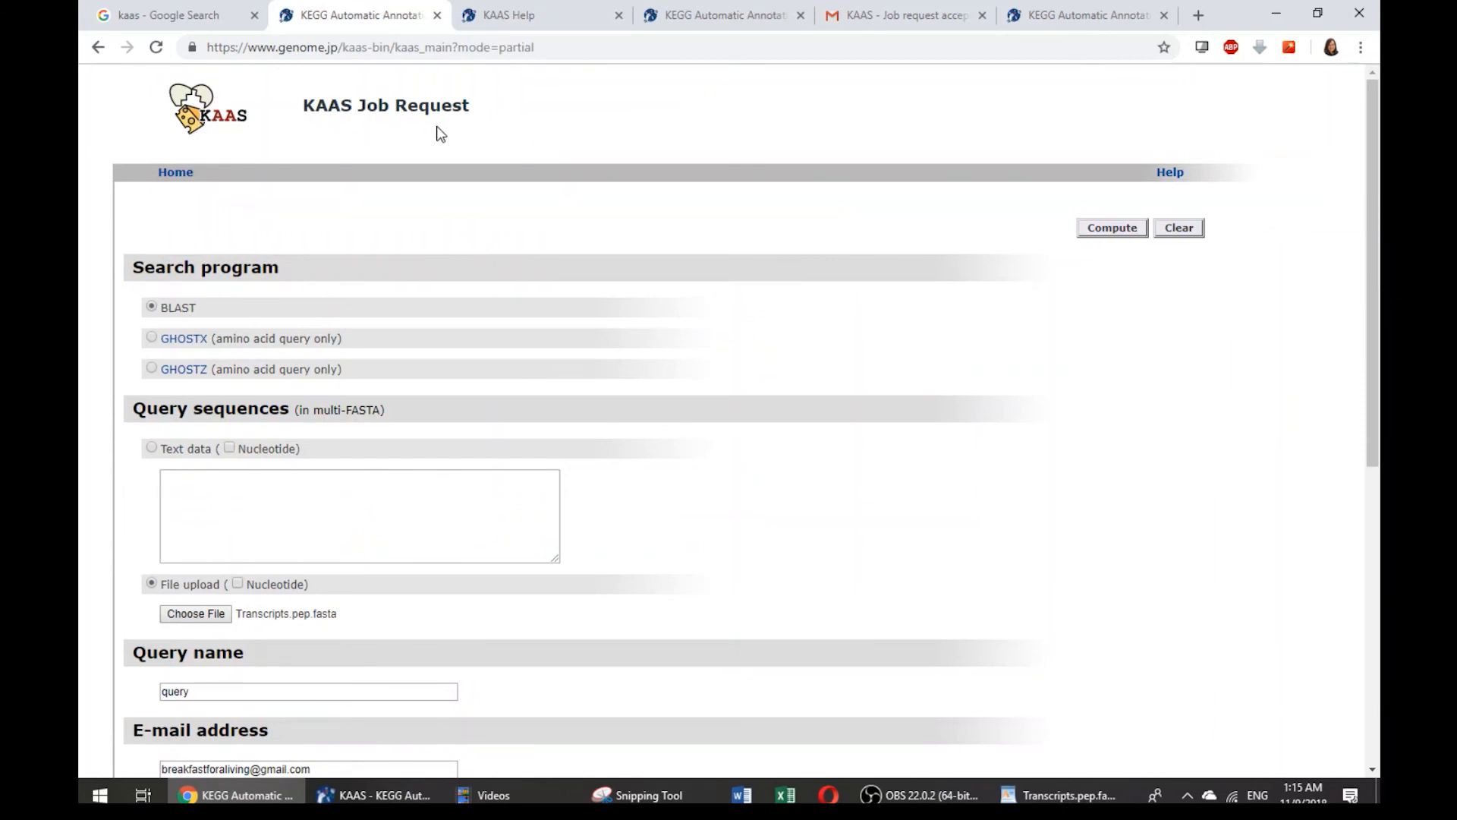
mouse_move(585, 194)
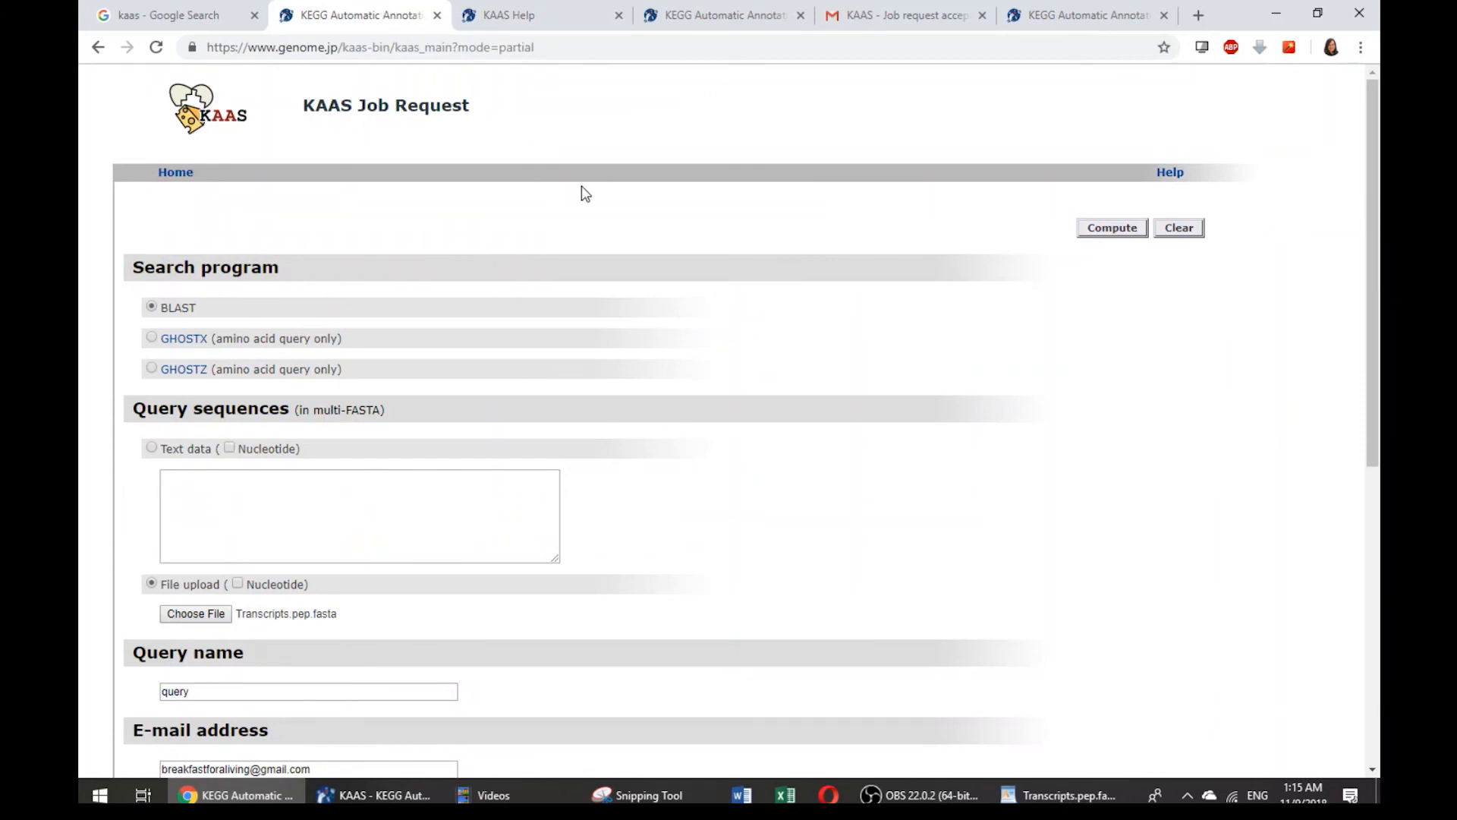